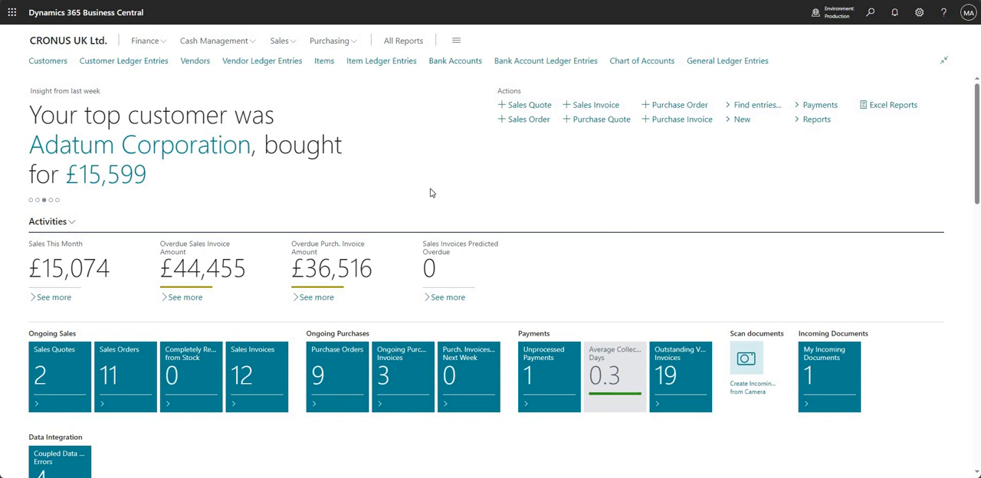
mouse_move(843, 64)
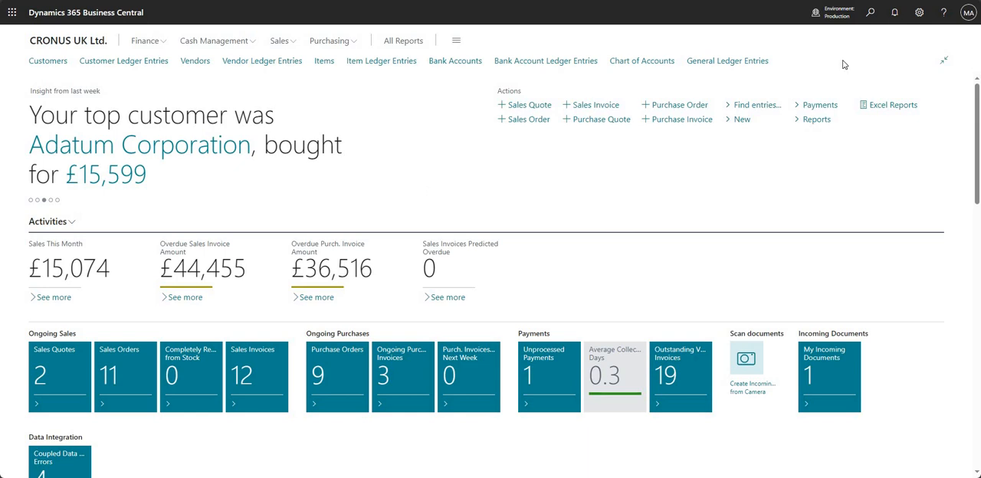
Search for 'employee' and open the Employees list page.
left_click(871, 12)
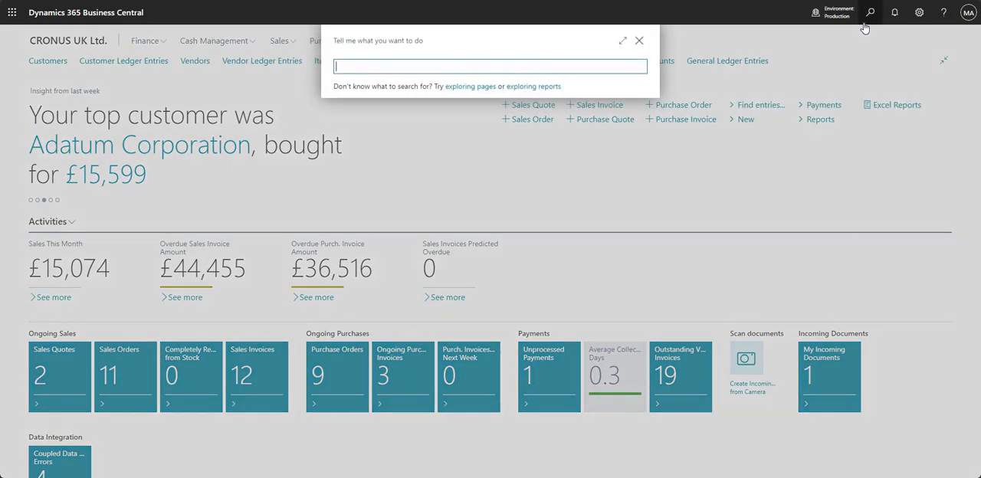
type("employee")
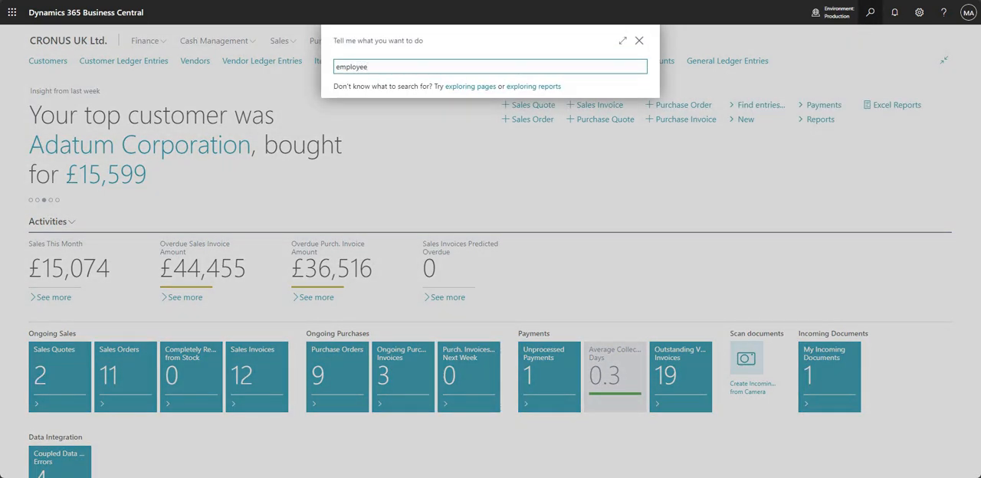
type("employee")
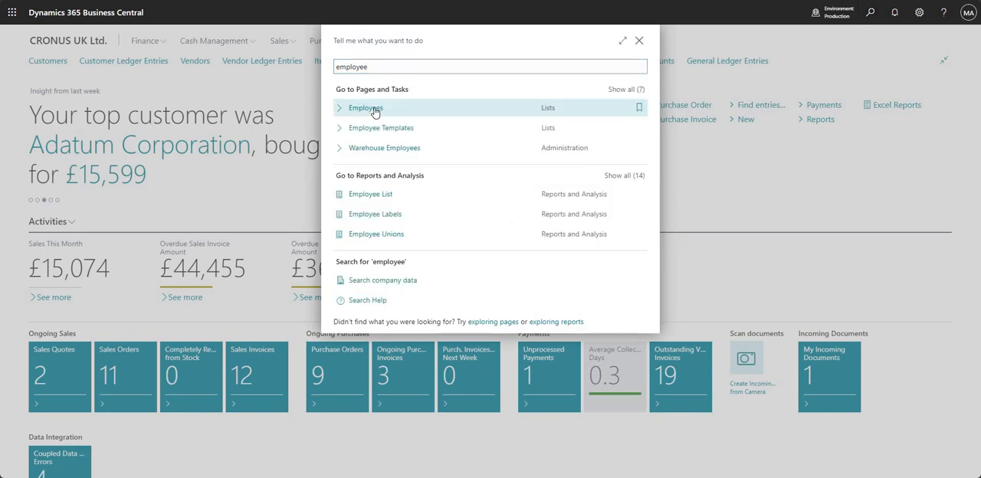
left_click(367, 107)
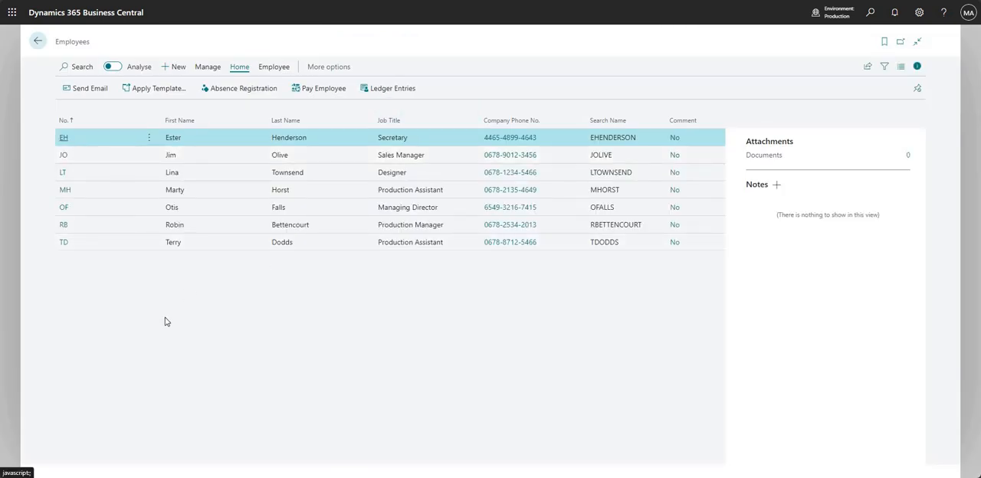
mouse_move(193, 343)
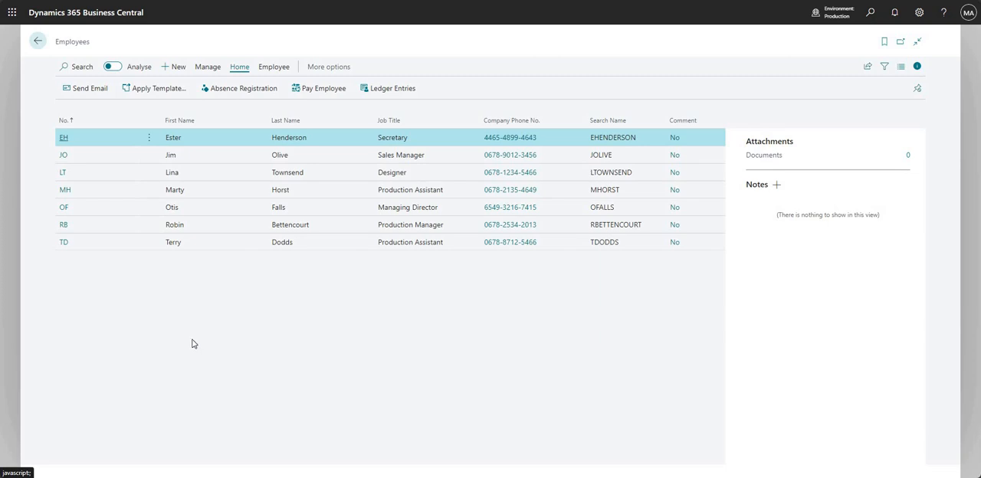
mouse_move(189, 209)
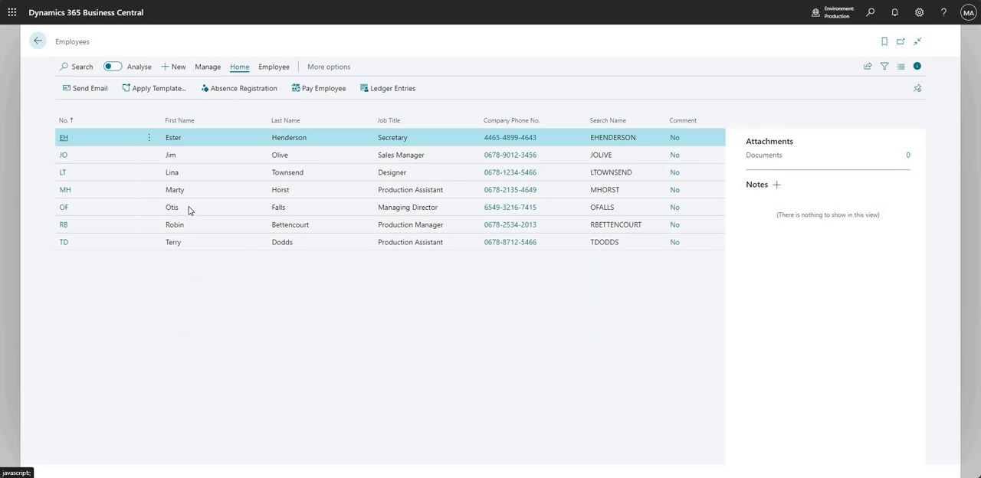
mouse_move(63, 144)
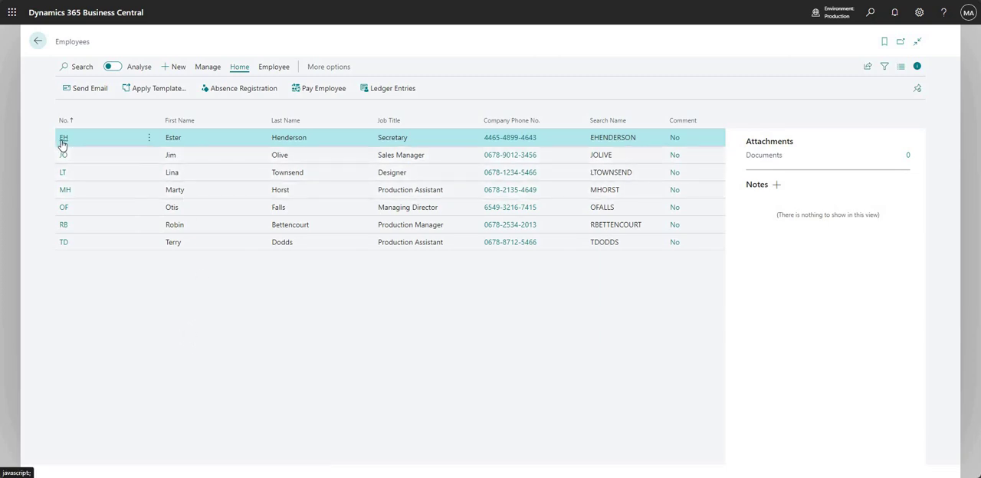
mouse_move(65, 146)
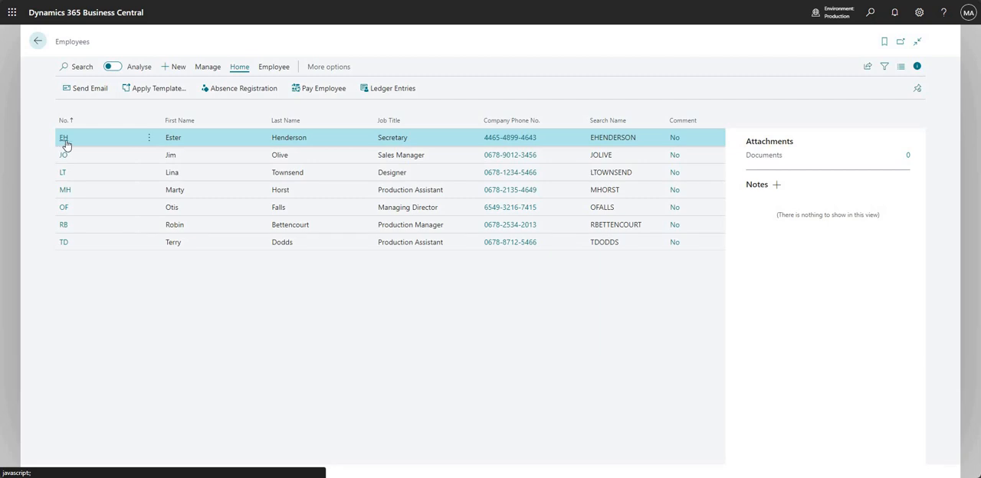
Open employee EH's card, collapsing and re-expanding the General details.
left_click(64, 138)
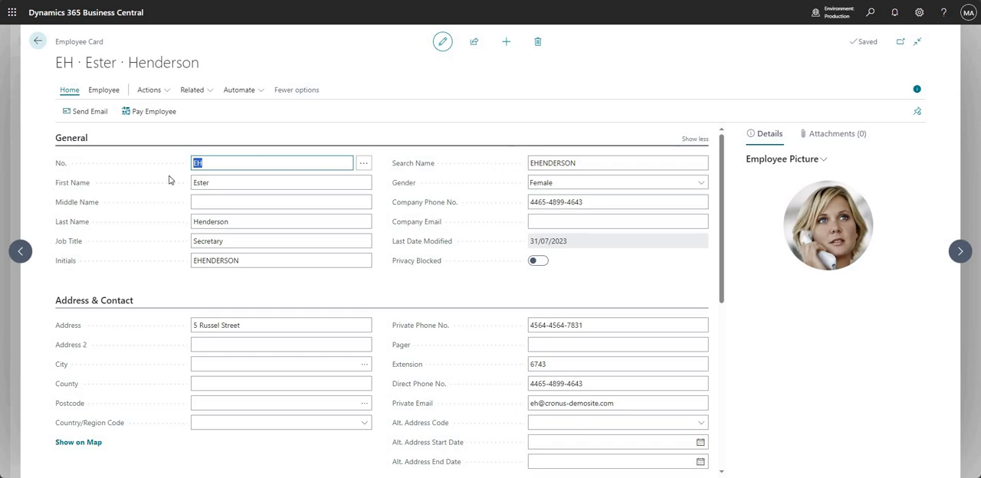
left_click(71, 138)
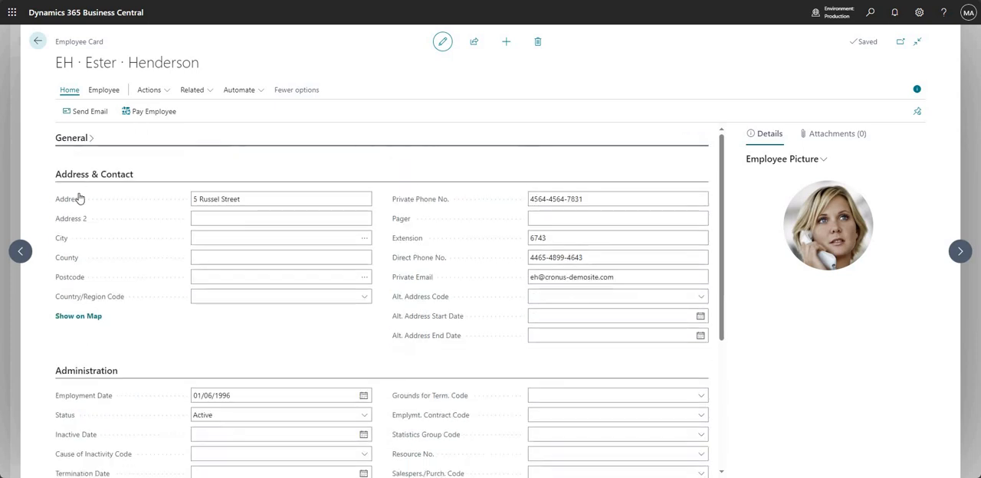
left_click(93, 175)
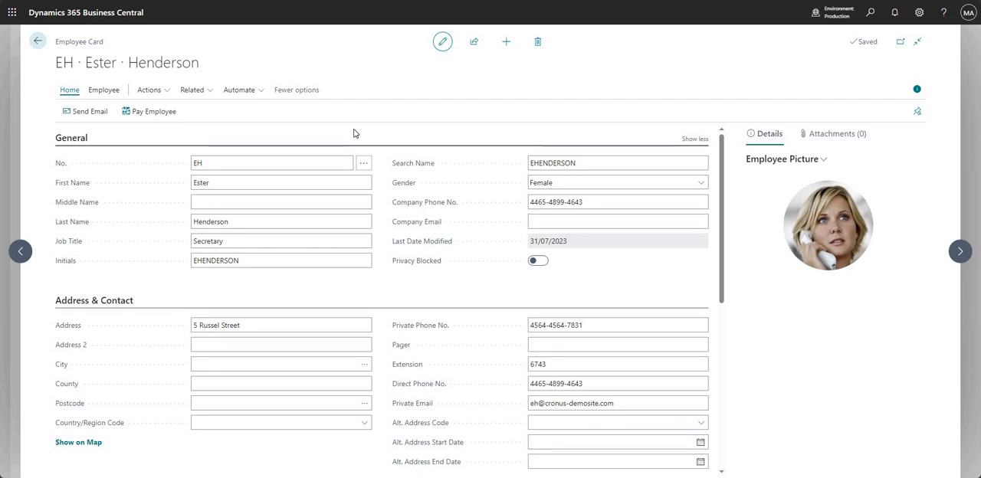
mouse_move(349, 126)
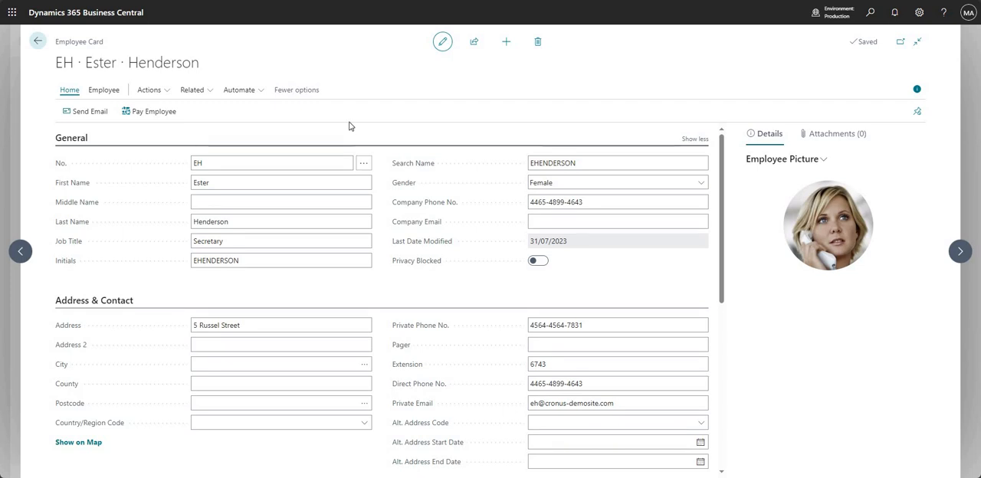
mouse_move(85, 193)
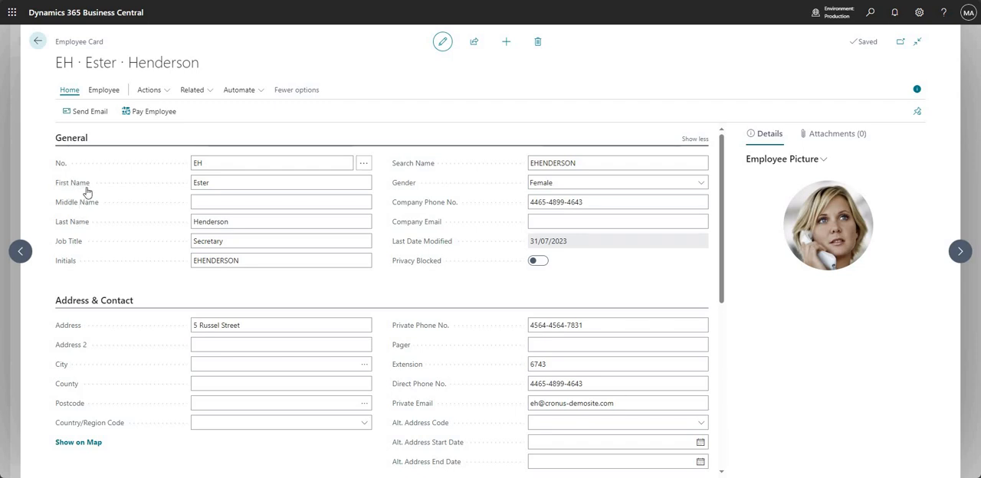
mouse_move(84, 198)
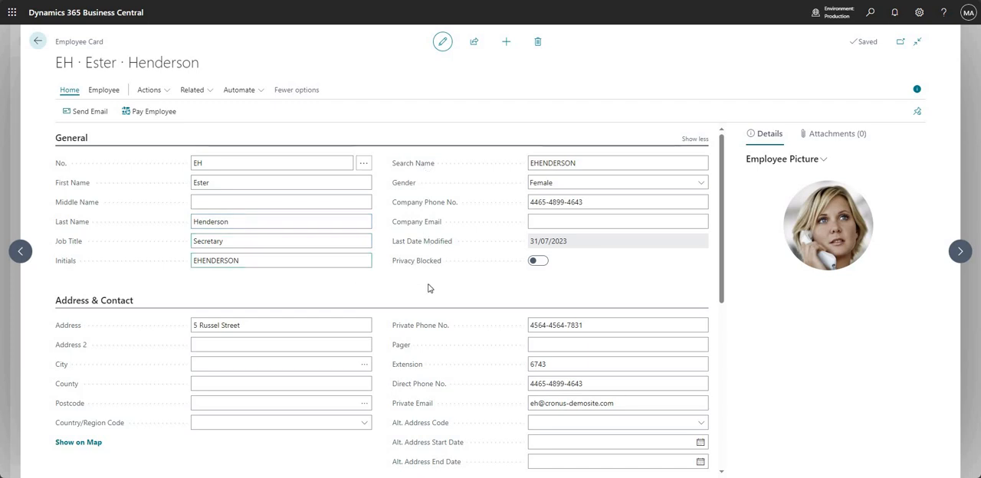
mouse_move(441, 290)
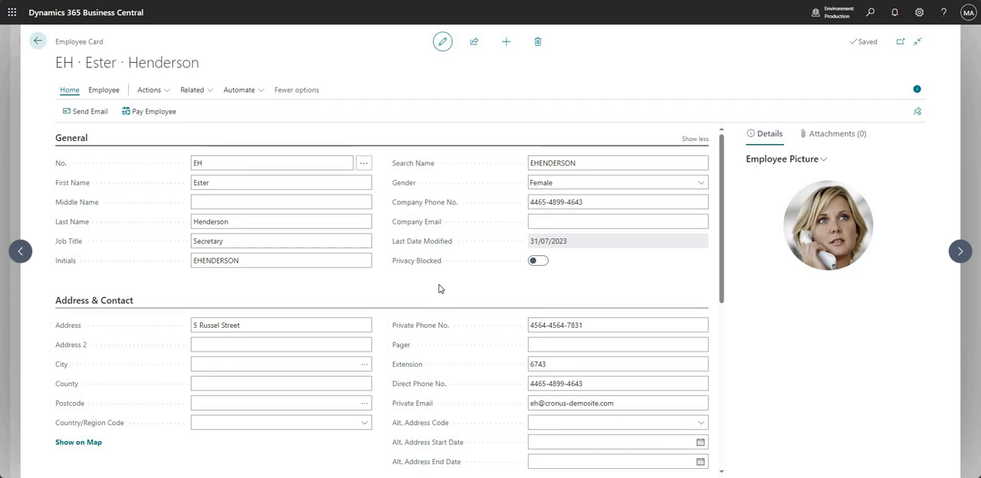
mouse_move(440, 273)
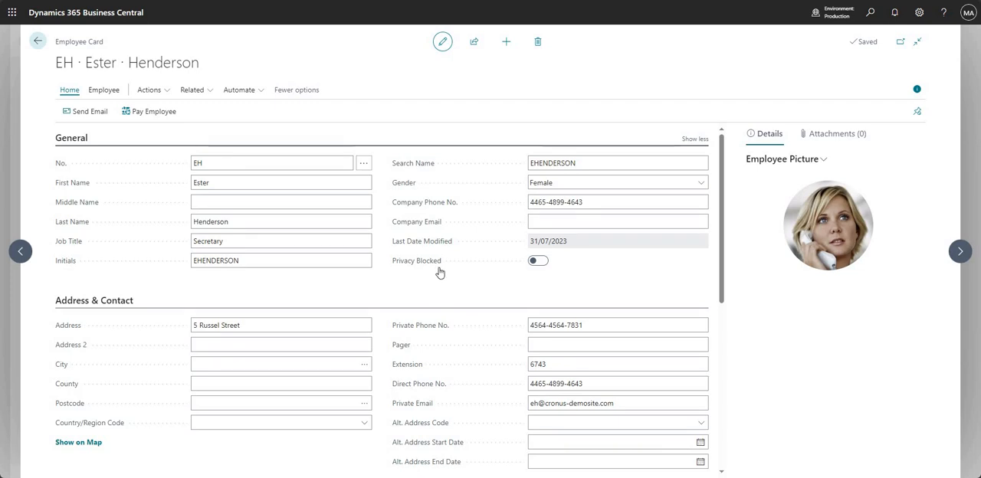
scroll("down", 3)
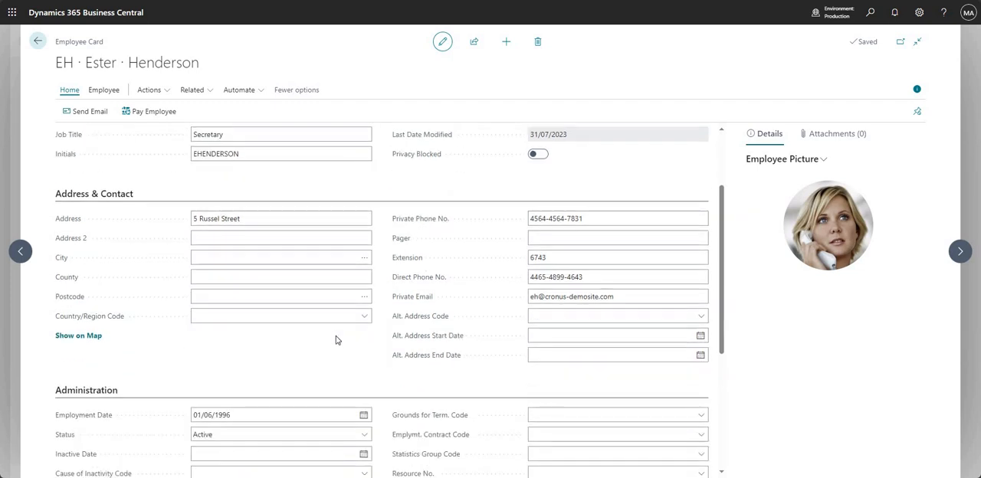
mouse_move(132, 208)
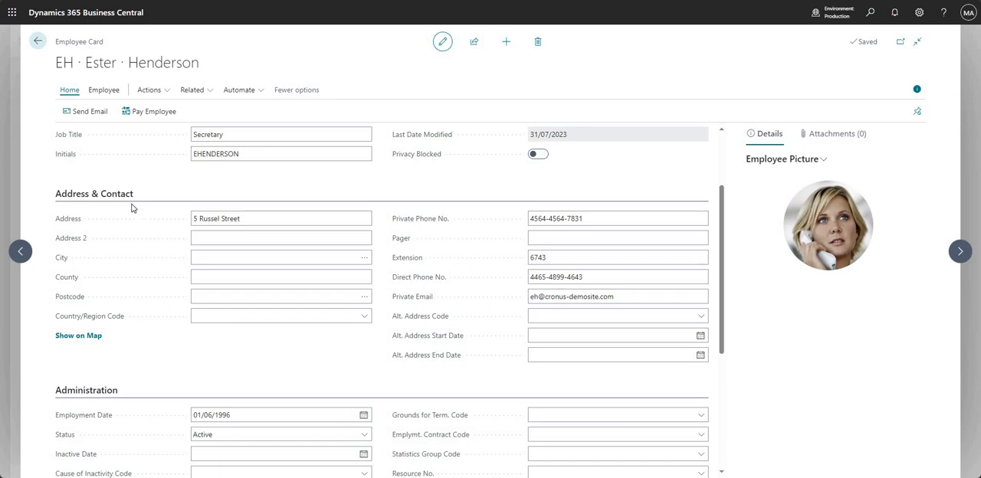
left_click(282, 277)
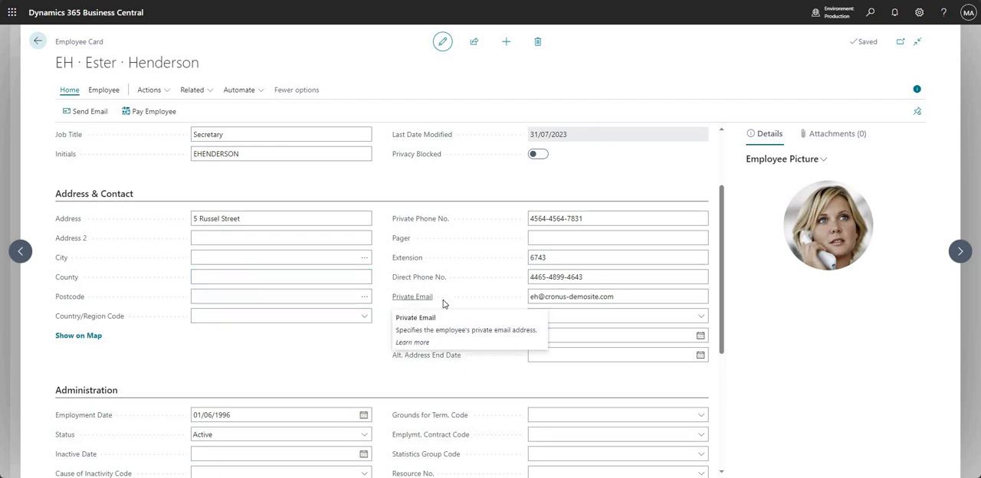
left_click(616, 297)
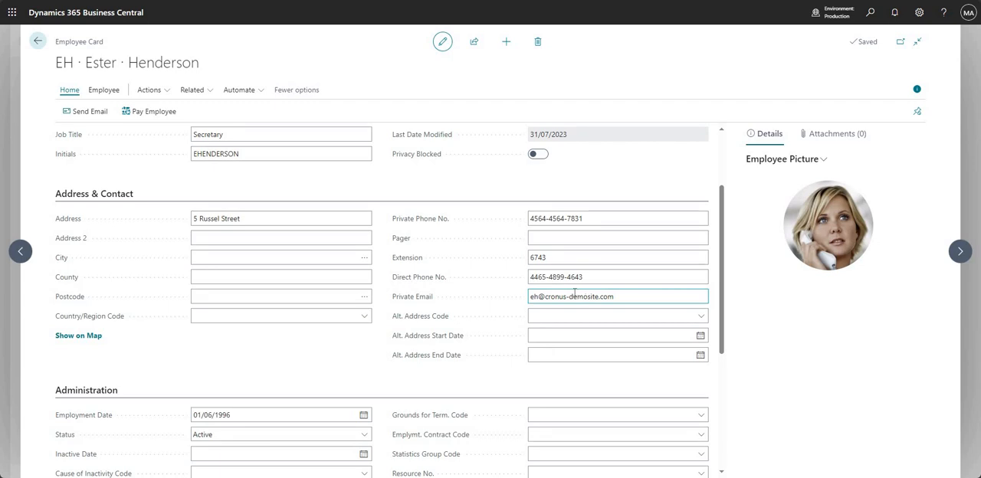
mouse_move(440, 325)
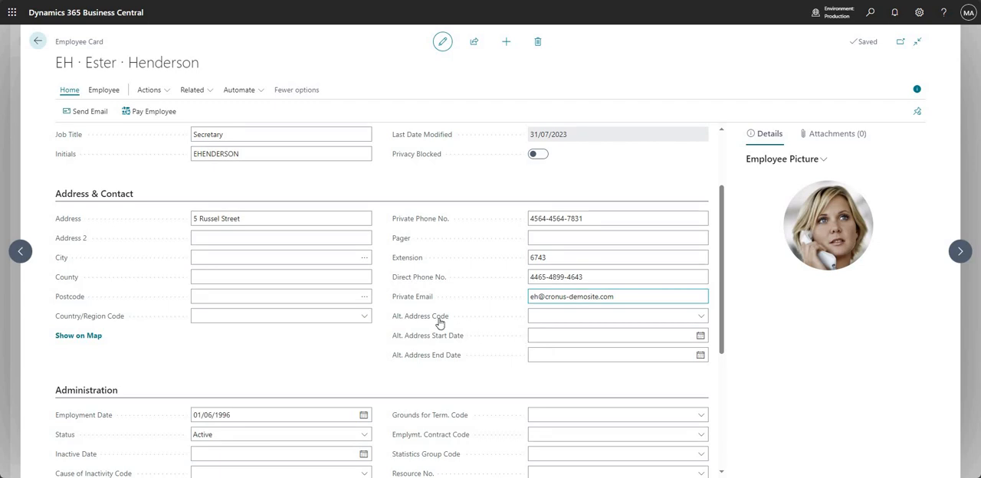
mouse_move(420, 315)
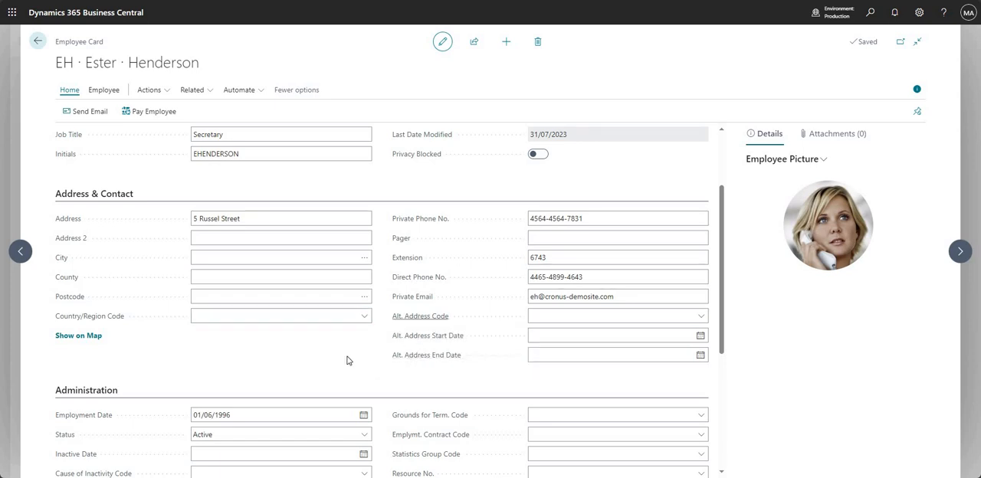
mouse_move(331, 351)
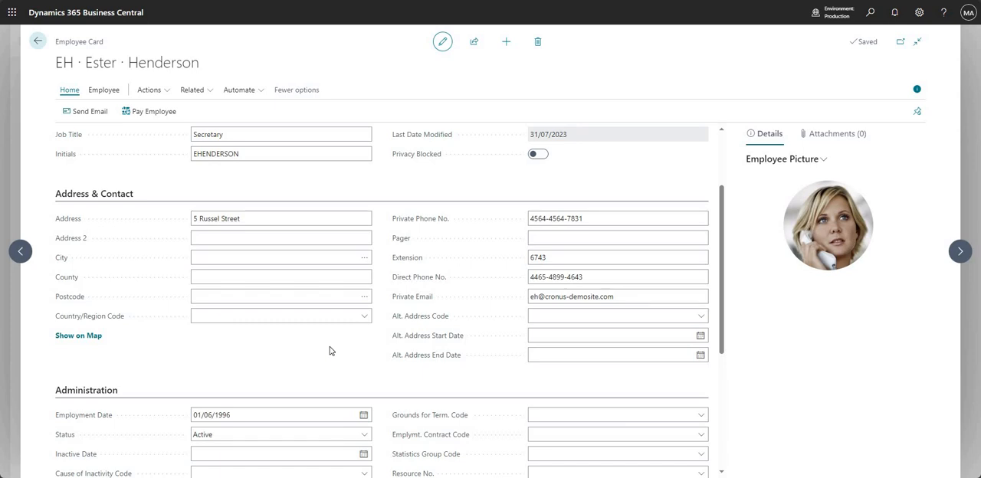
mouse_move(350, 339)
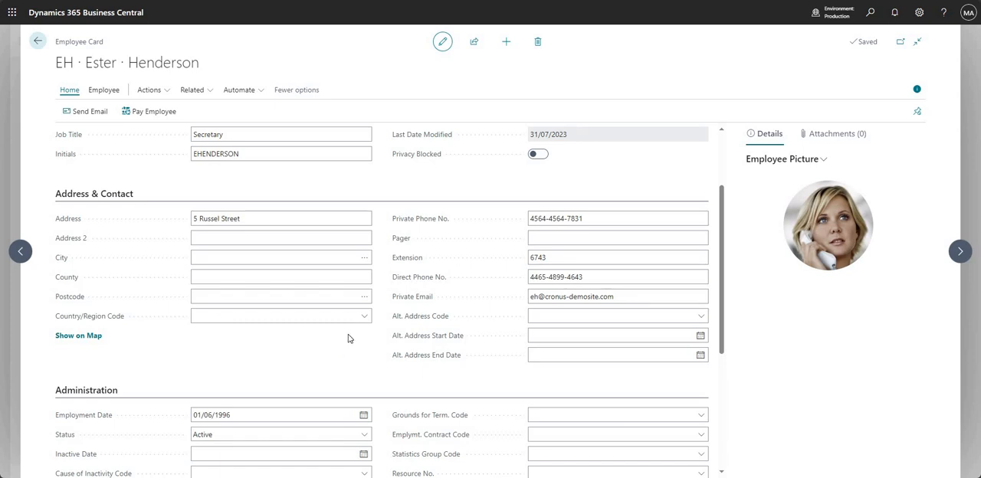
scroll("down", 3)
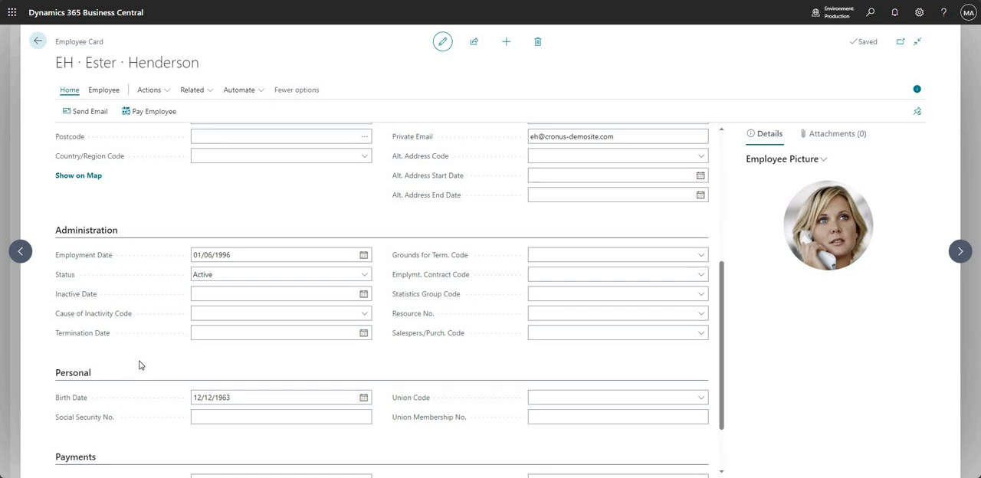
mouse_move(104, 264)
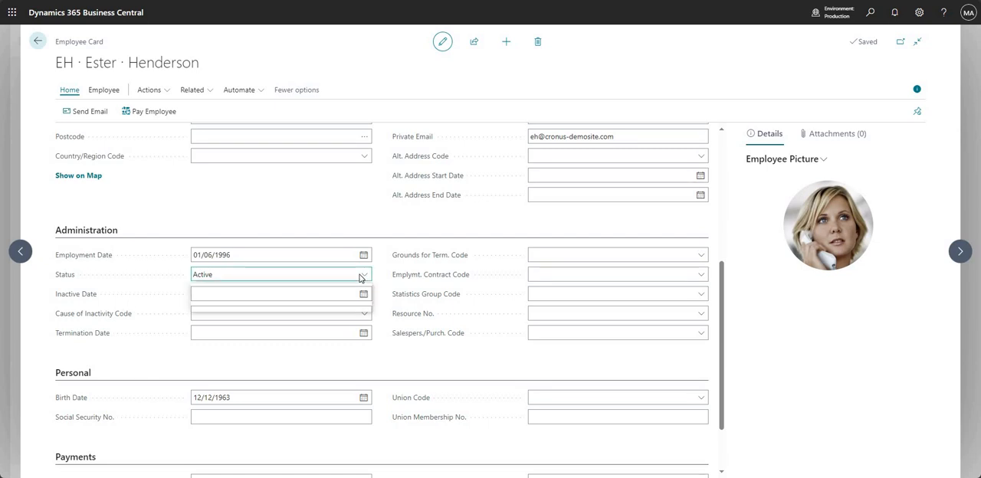
left_click(363, 274)
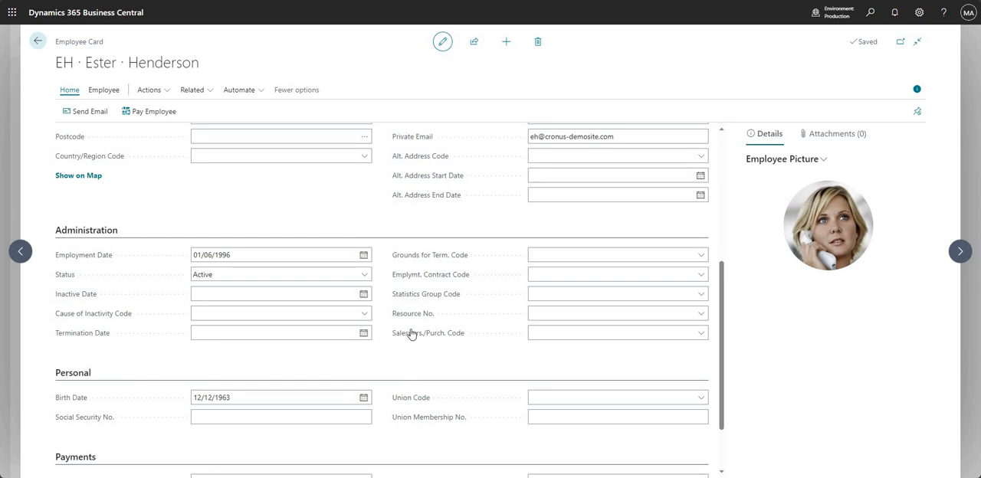
mouse_move(412, 313)
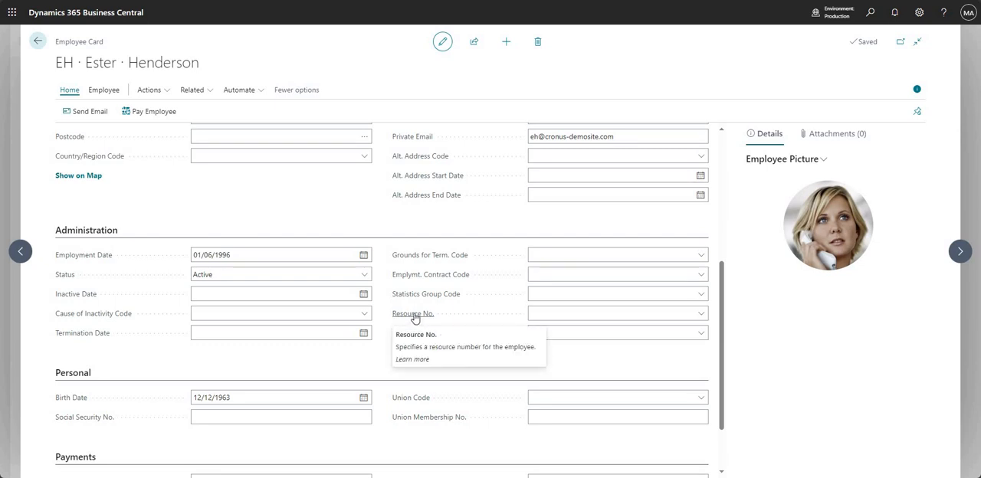
mouse_move(412, 347)
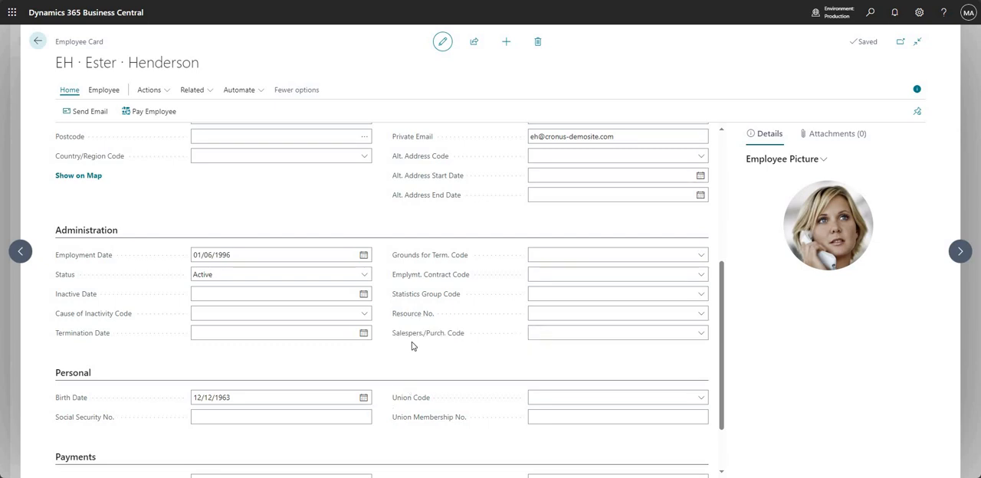
mouse_move(428, 333)
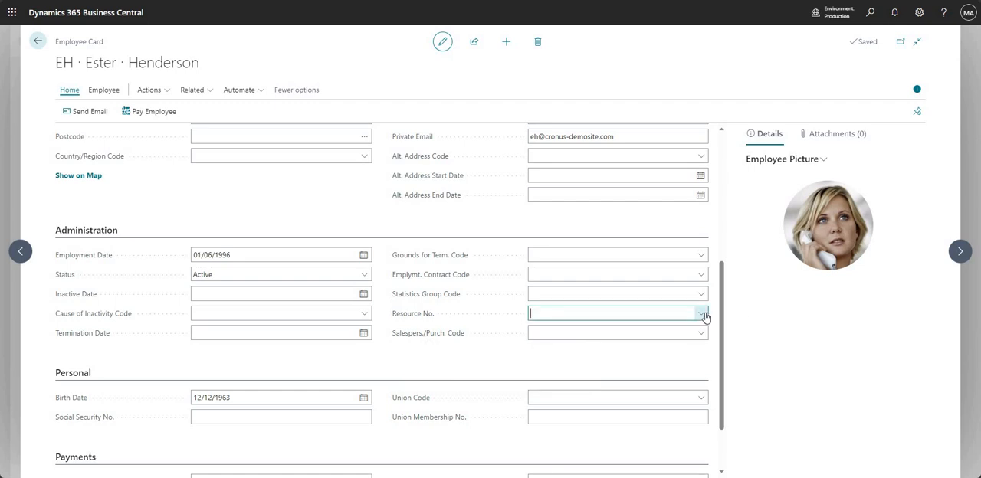
left_click(699, 312)
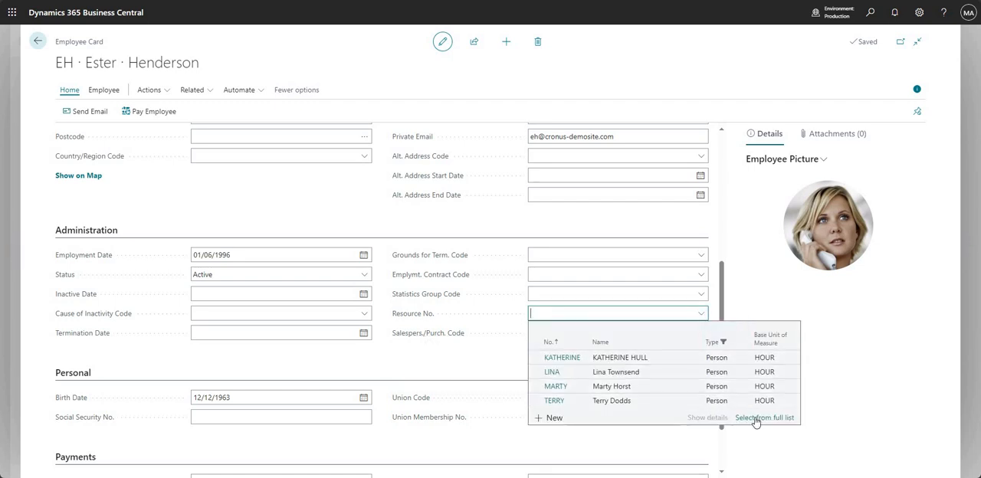
mouse_move(445, 319)
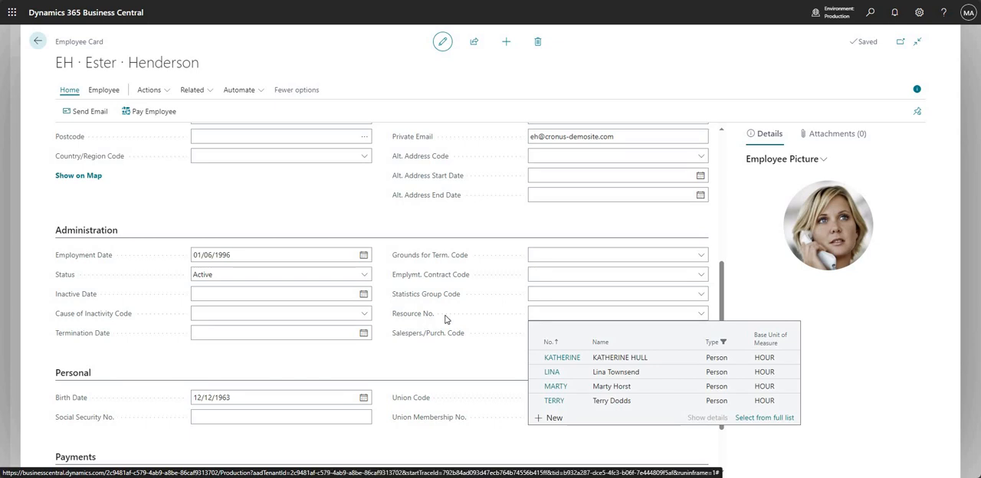
left_click(763, 417)
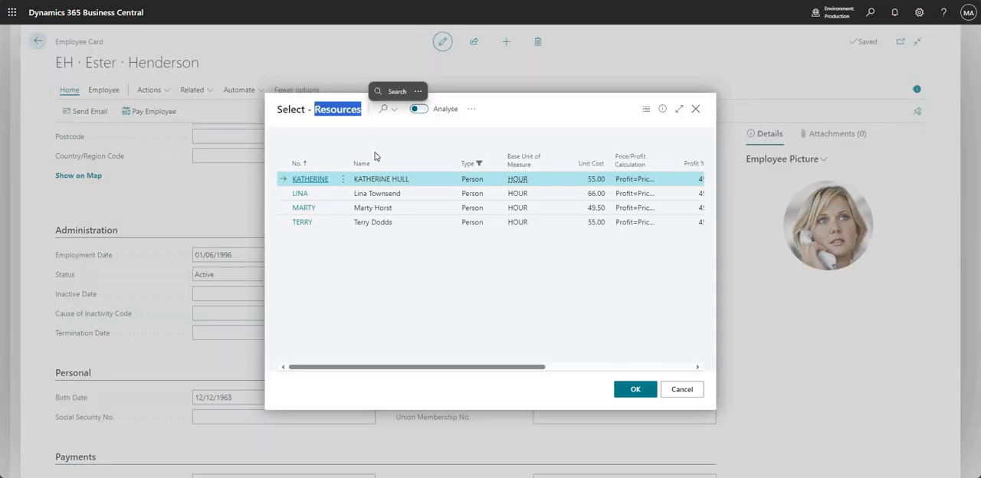
mouse_move(375, 129)
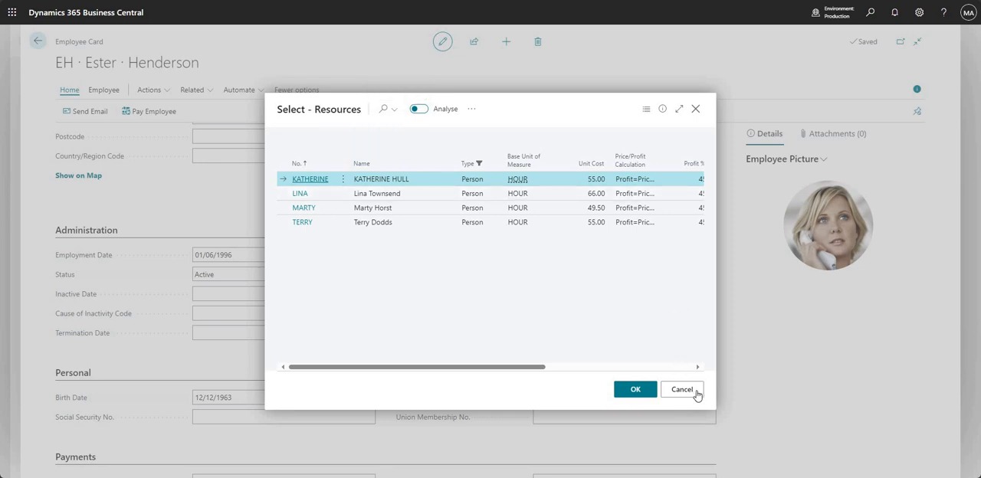
left_click(681, 389)
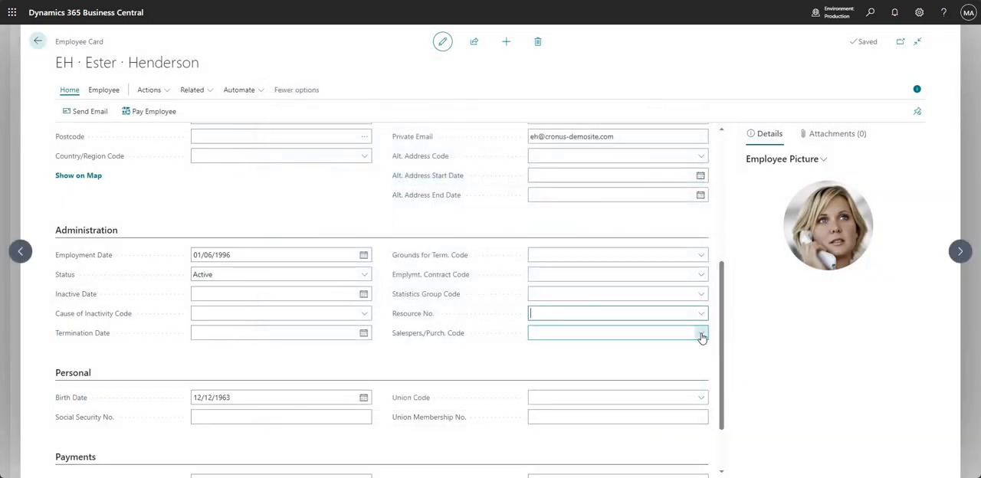
left_click(699, 333)
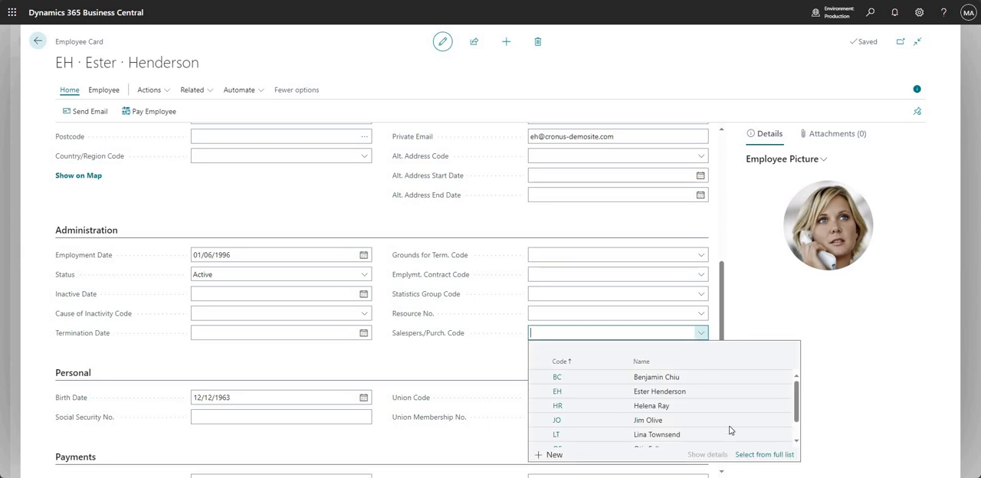
mouse_move(518, 190)
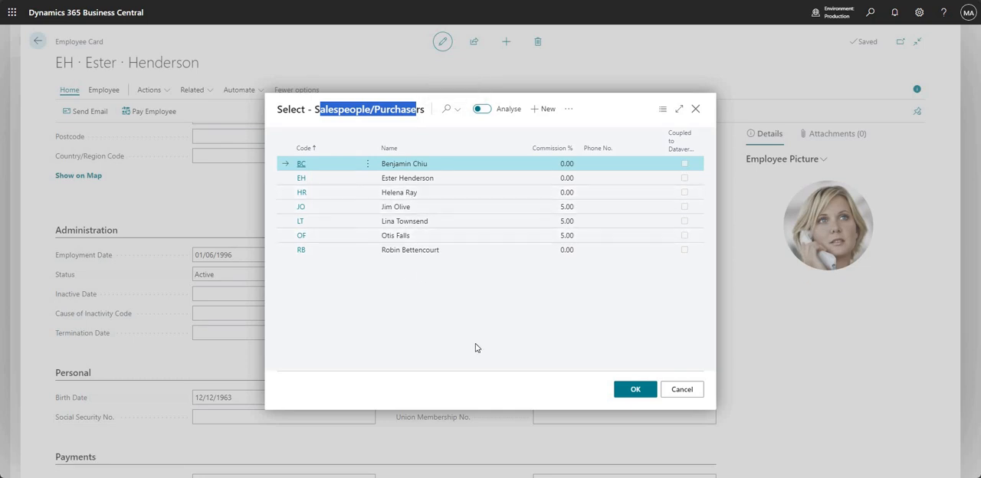
left_click(408, 178)
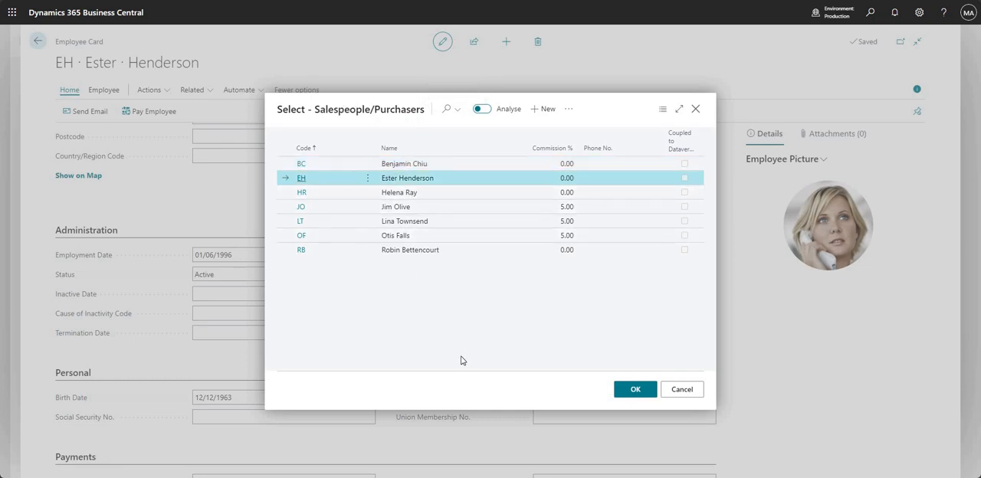
mouse_move(484, 349)
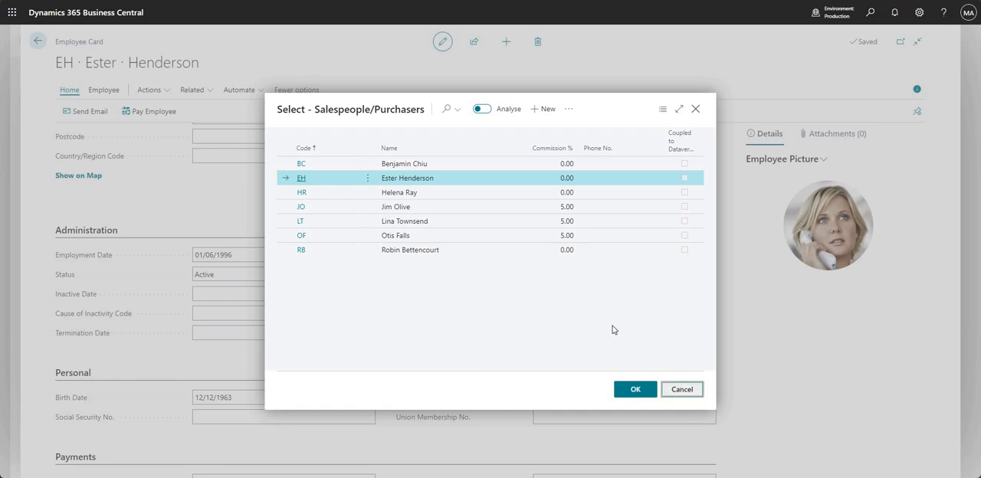
left_click(681, 389)
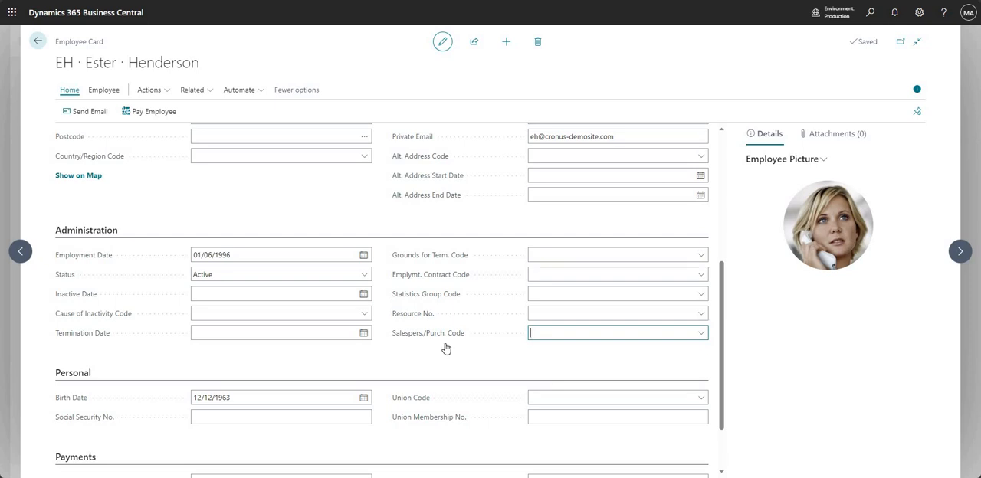
scroll("down", 3)
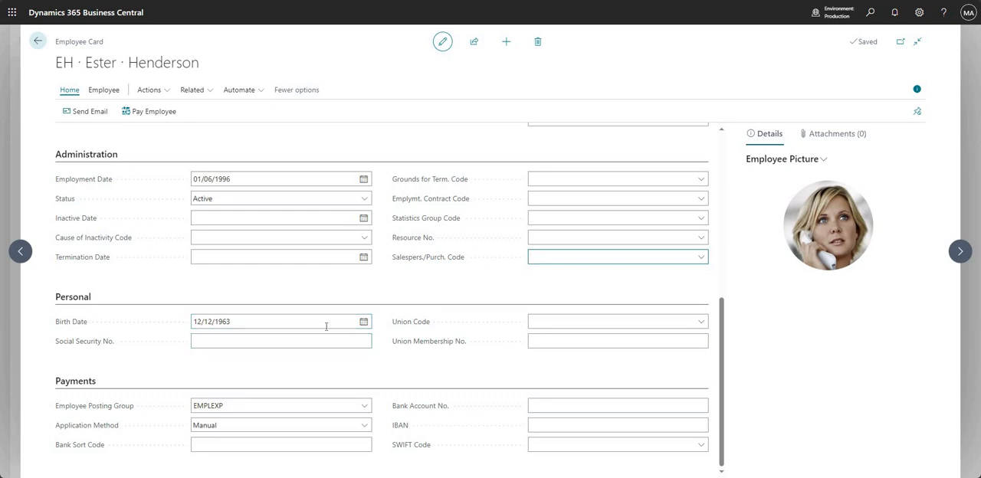
mouse_move(101, 452)
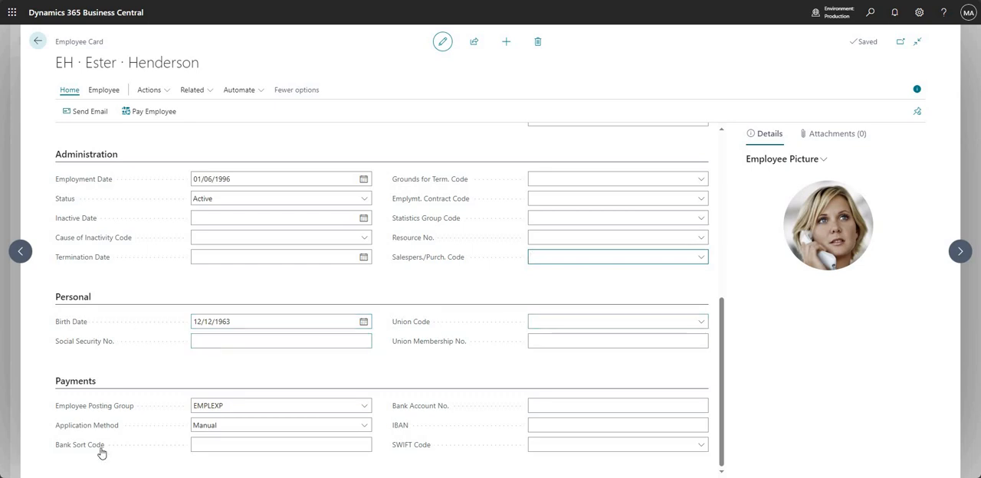
mouse_move(101, 436)
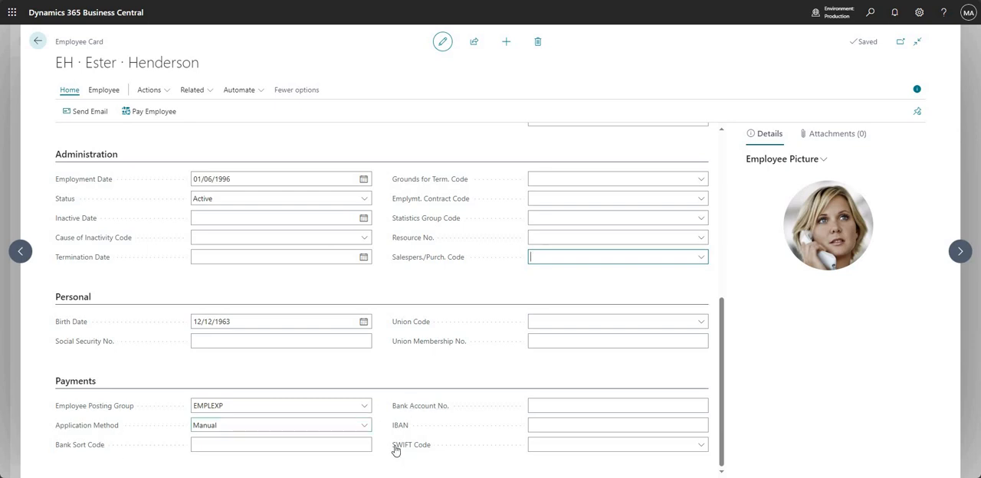
mouse_move(384, 408)
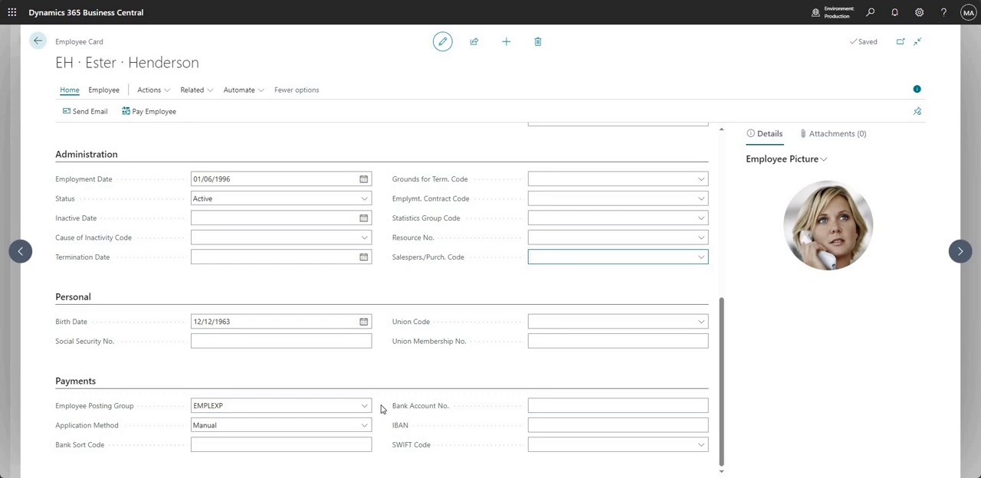
mouse_move(328, 440)
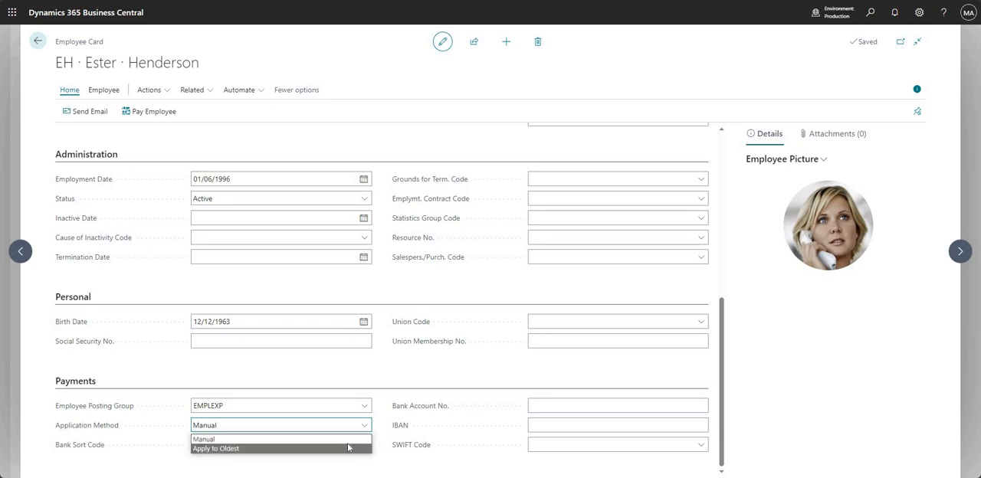
mouse_move(375, 421)
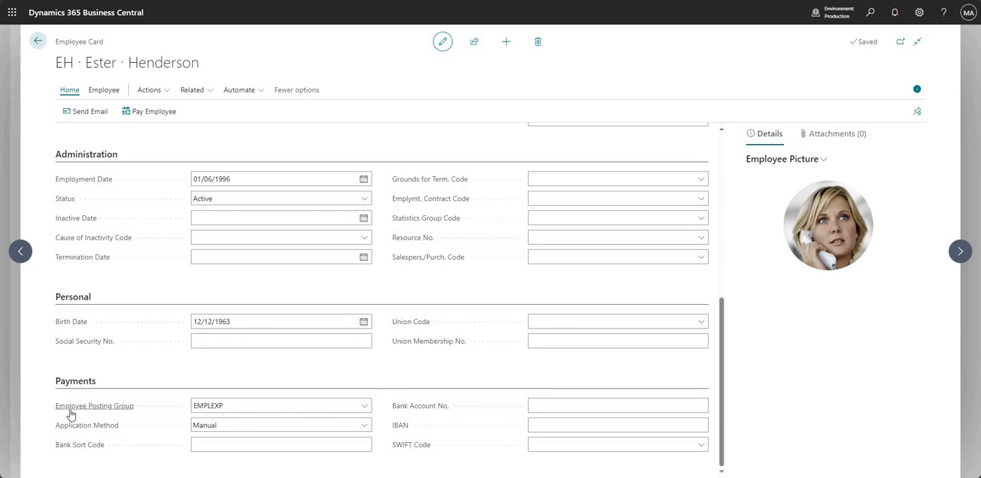
mouse_move(71, 414)
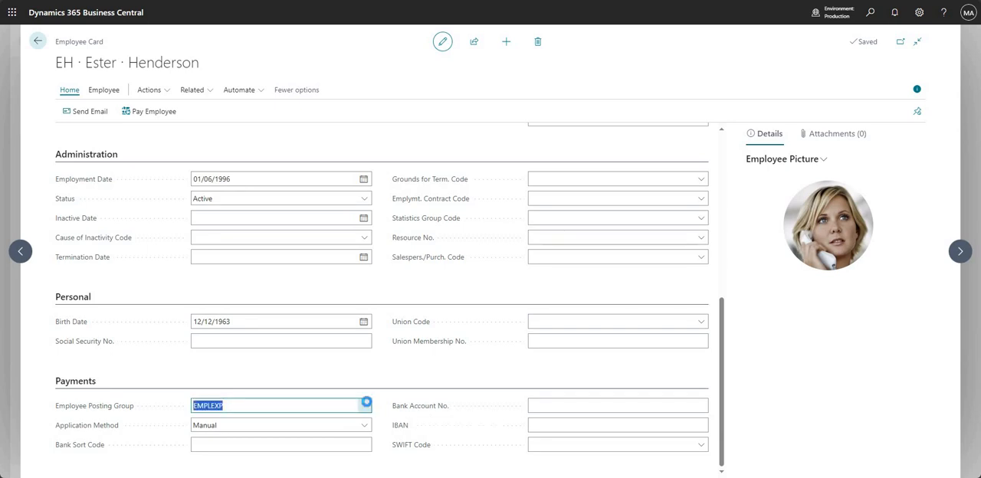
Open posting group EMPLEXP, browse the Payables Account lookup and keep account 51600.
left_click(365, 405)
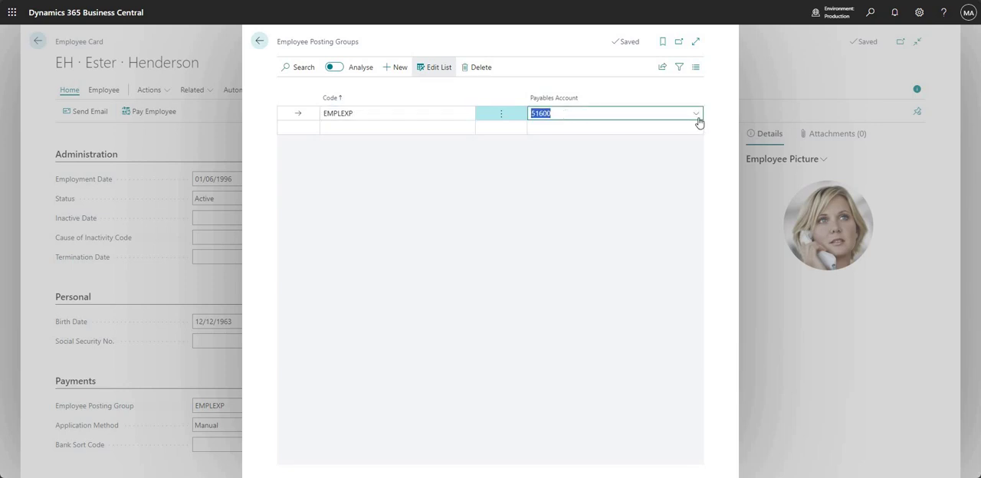
left_click(696, 113)
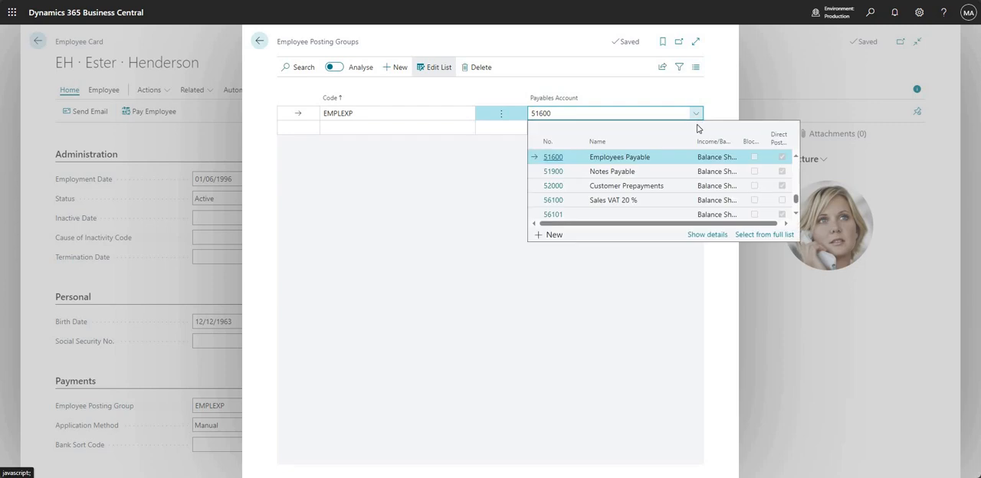
mouse_move(505, 168)
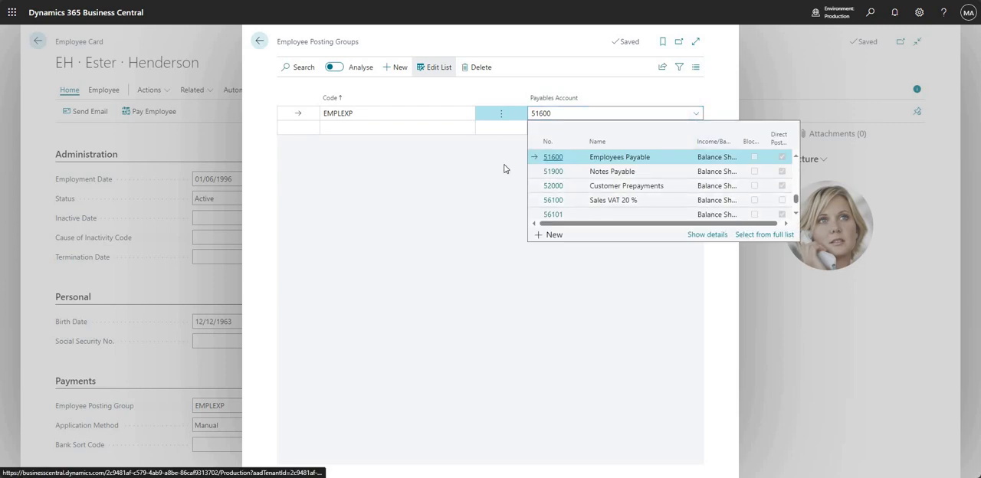
left_click(764, 235)
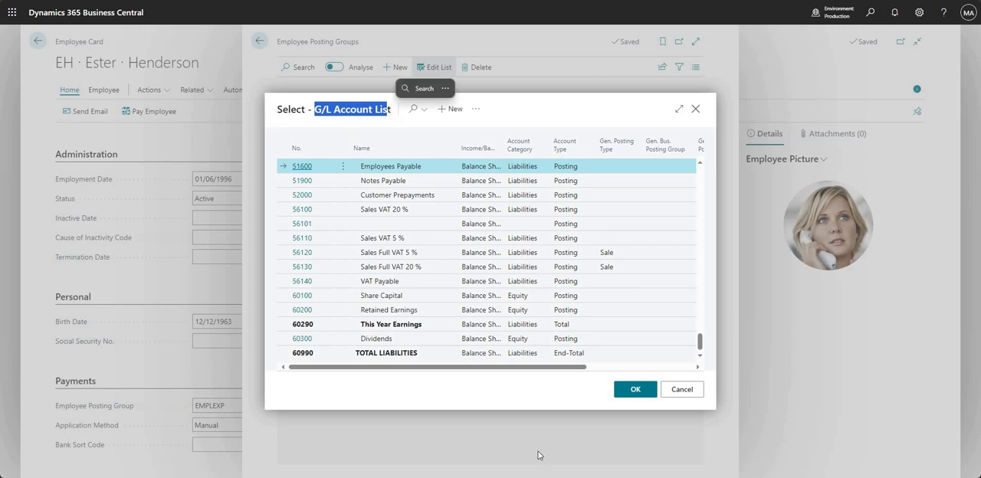
left_click(634, 390)
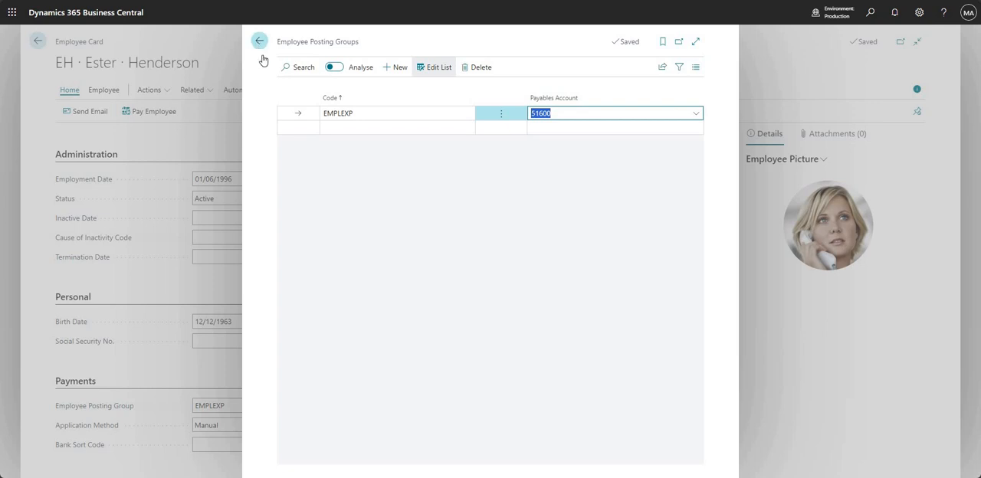
Add a DEPARTMENT default dimension line for Ester with Code Mandatory posting.
left_click(259, 39)
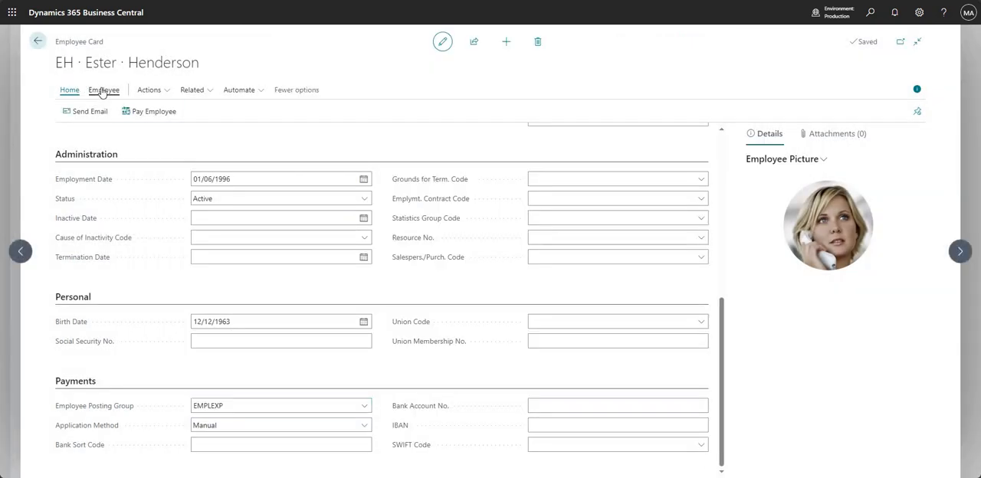
left_click(104, 89)
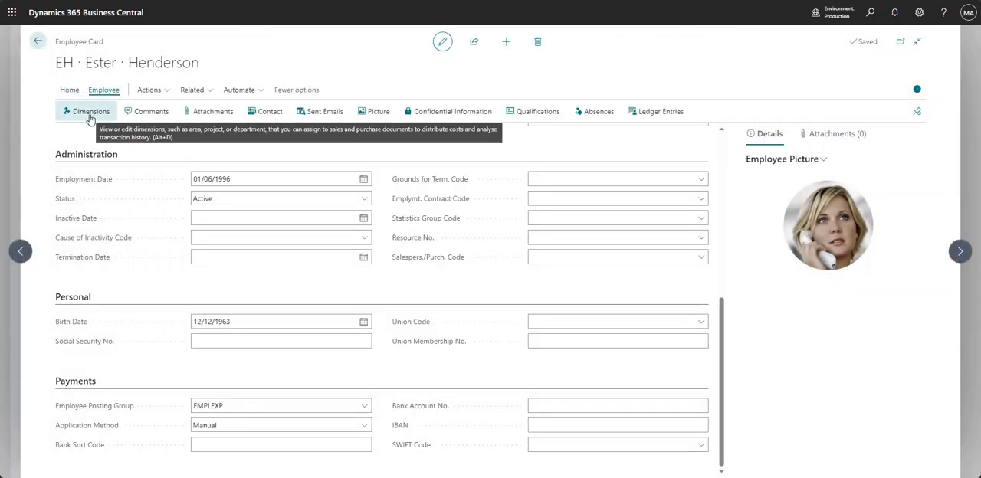
mouse_move(111, 196)
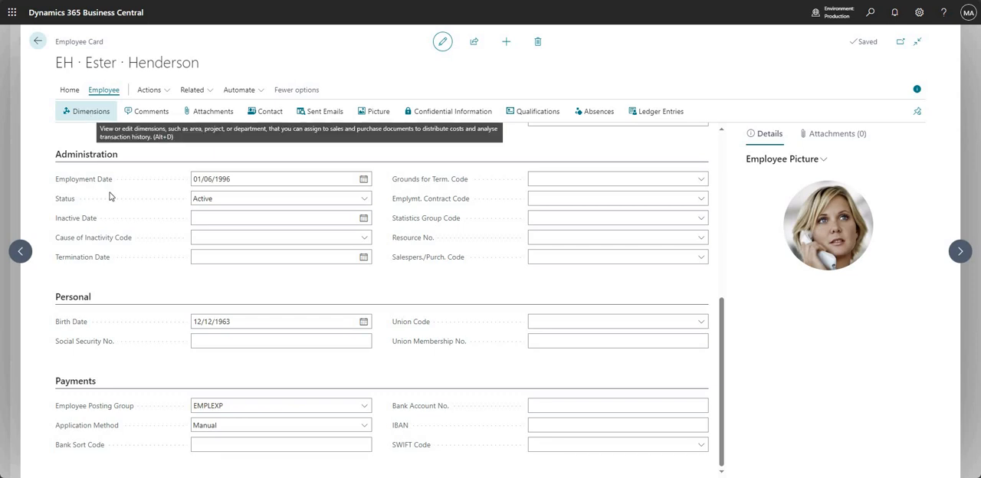
mouse_move(98, 115)
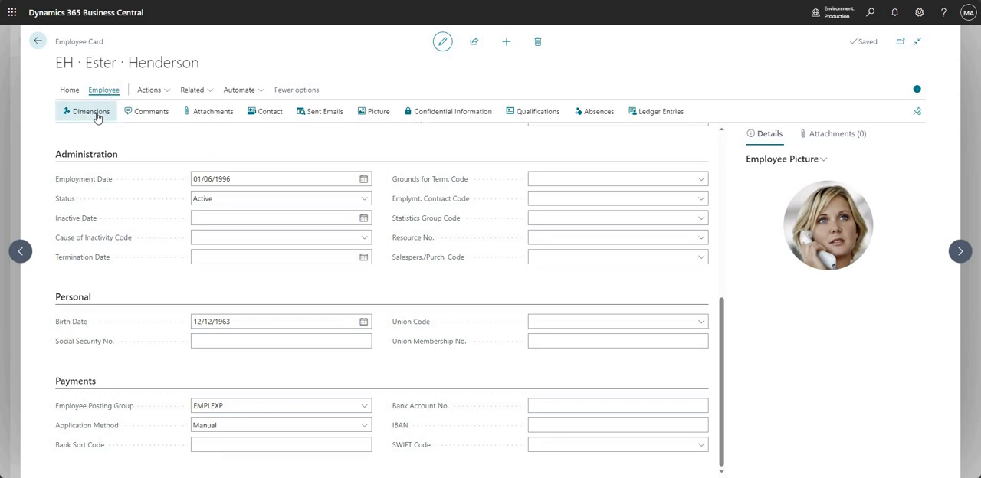
left_click(86, 110)
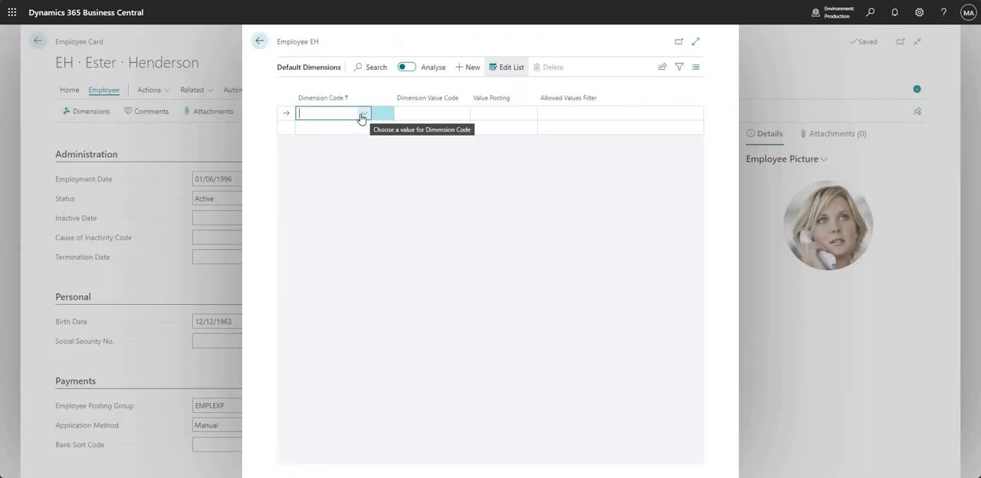
left_click(363, 113)
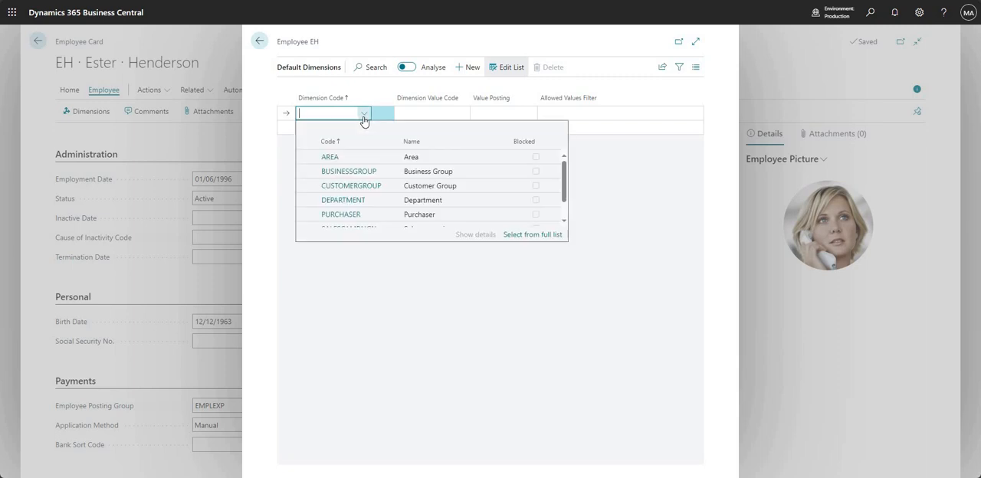
mouse_move(365, 189)
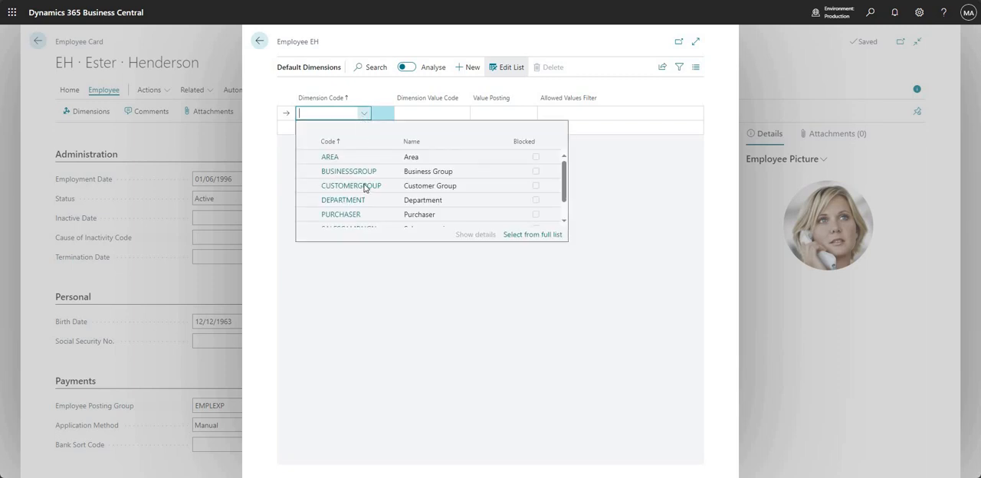
mouse_move(343, 199)
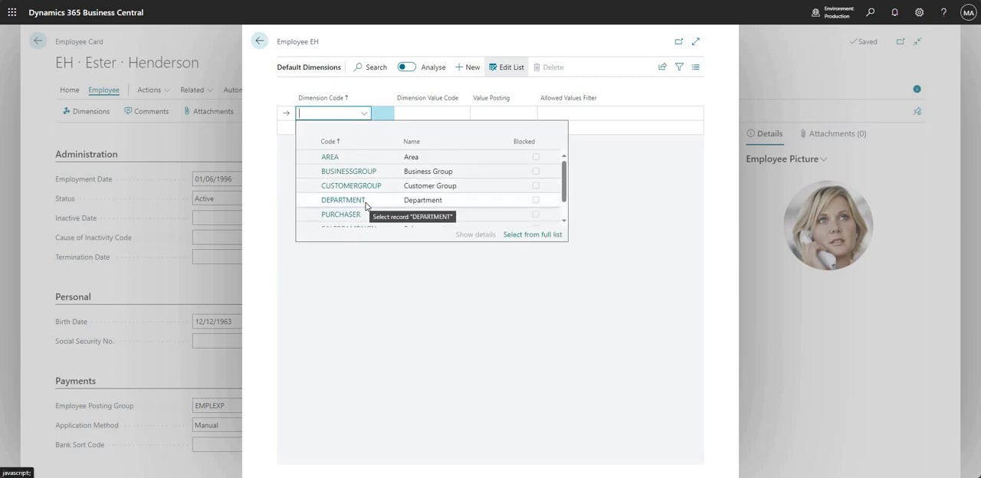
left_click(343, 200)
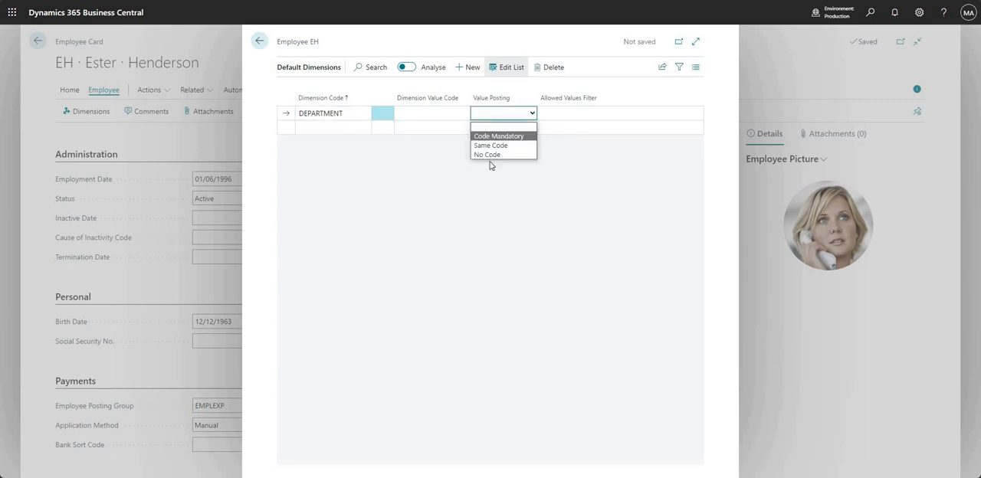
left_click(500, 135)
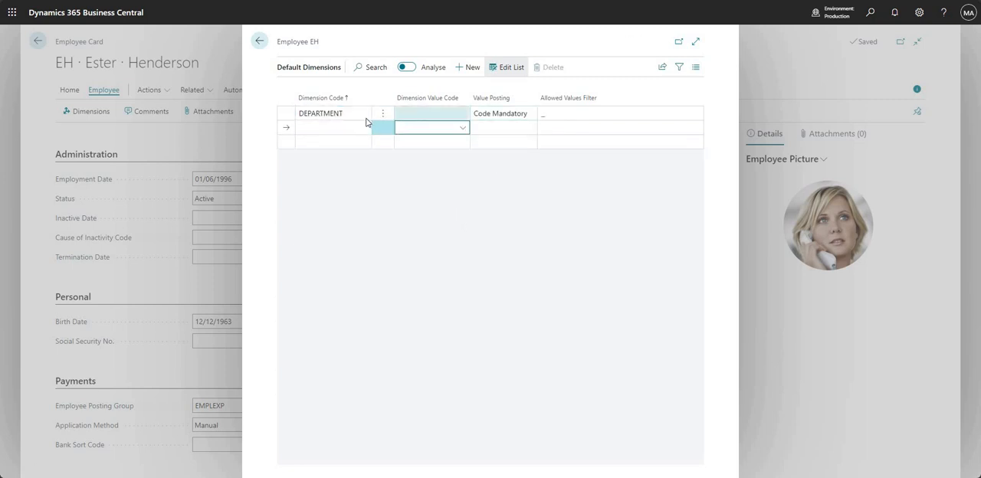
Delete the DEPARTMENT dimension line and return to the employee card.
left_click(333, 113)
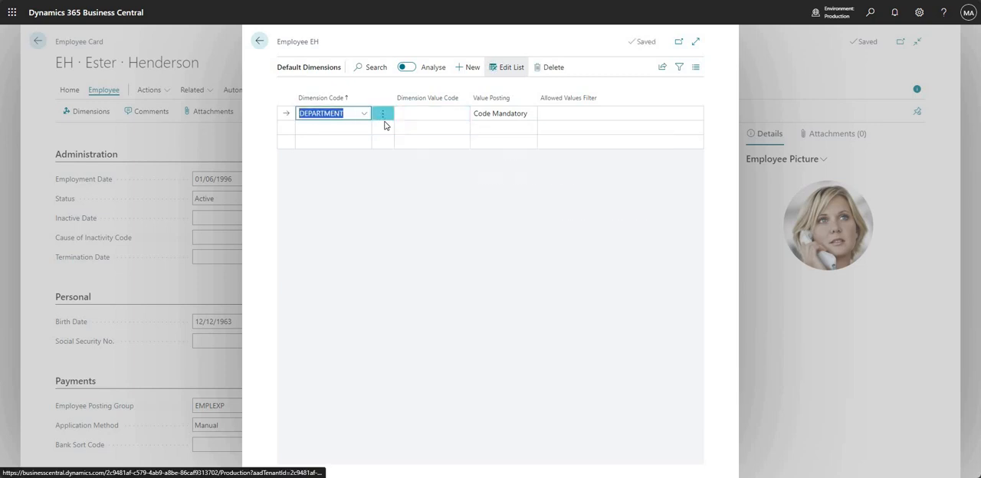
left_click(554, 67)
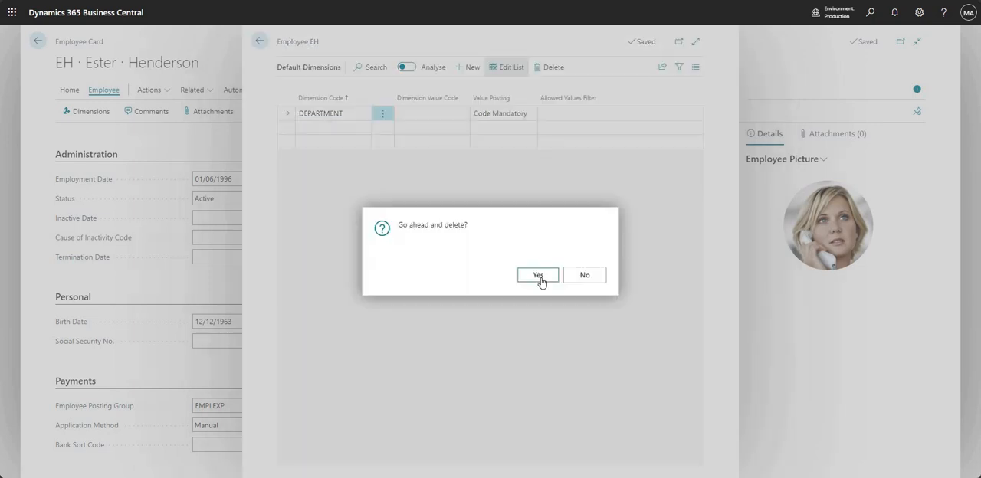
left_click(537, 276)
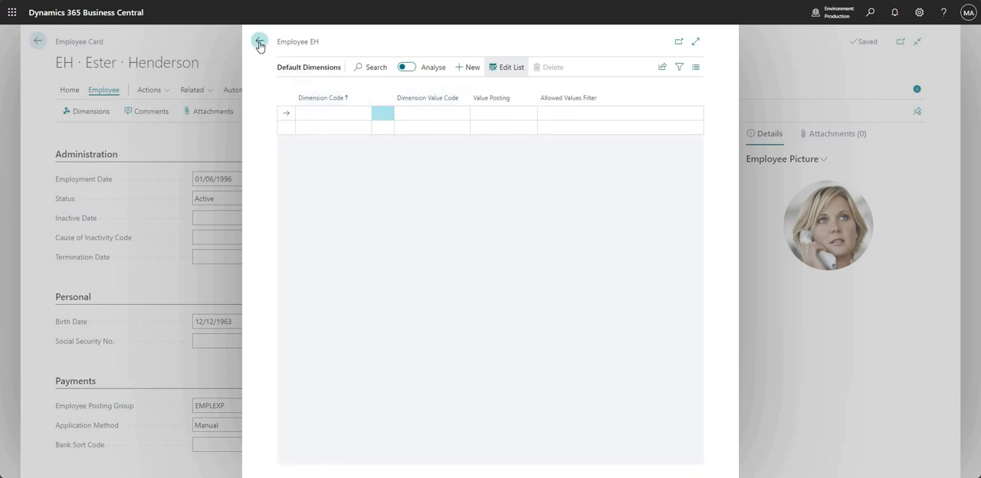
mouse_move(261, 43)
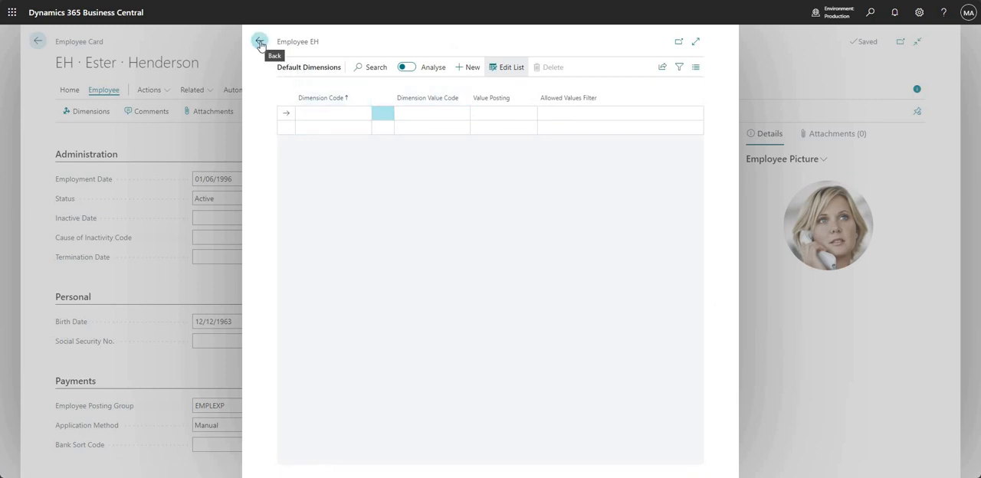
left_click(260, 41)
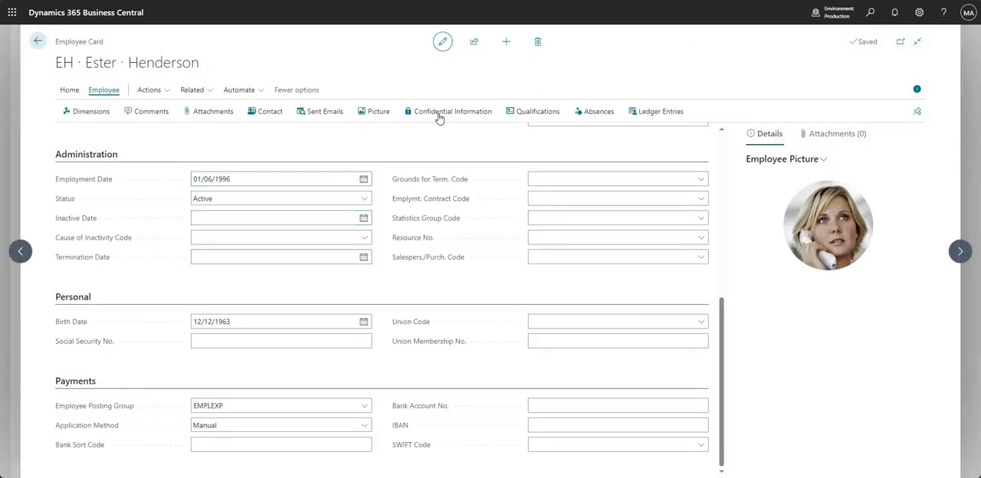
mouse_move(447, 110)
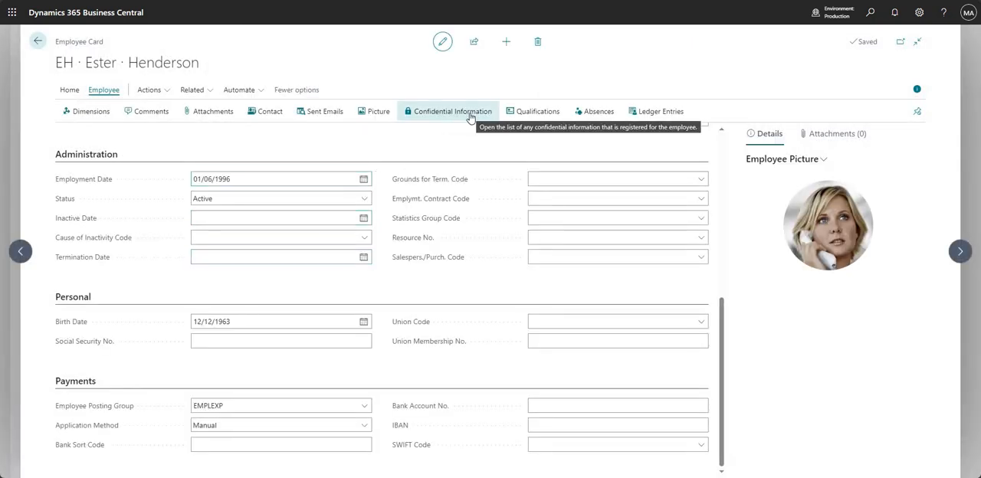
mouse_move(536, 111)
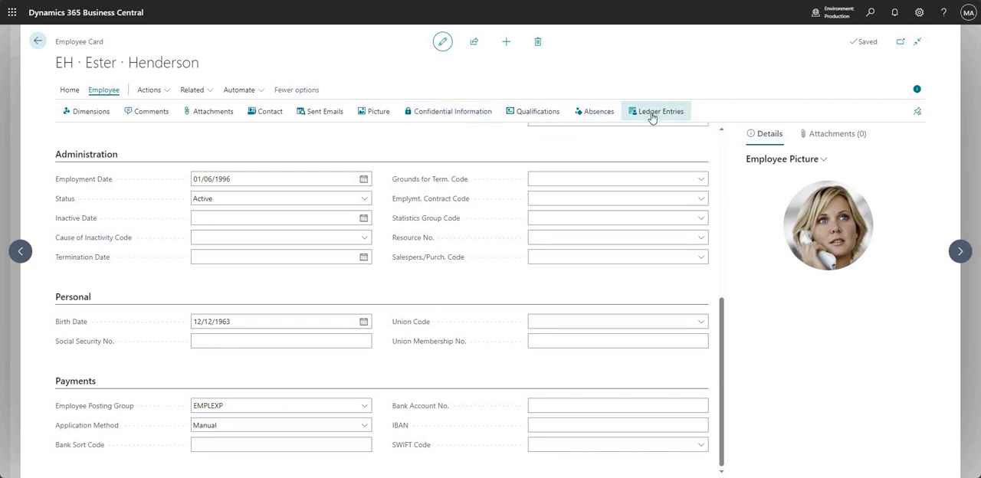
mouse_move(570, 174)
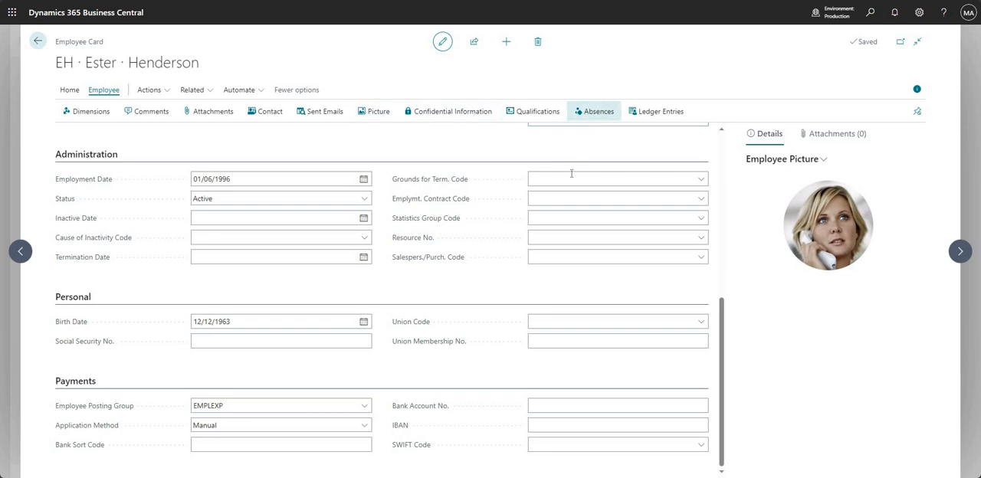
mouse_move(656, 111)
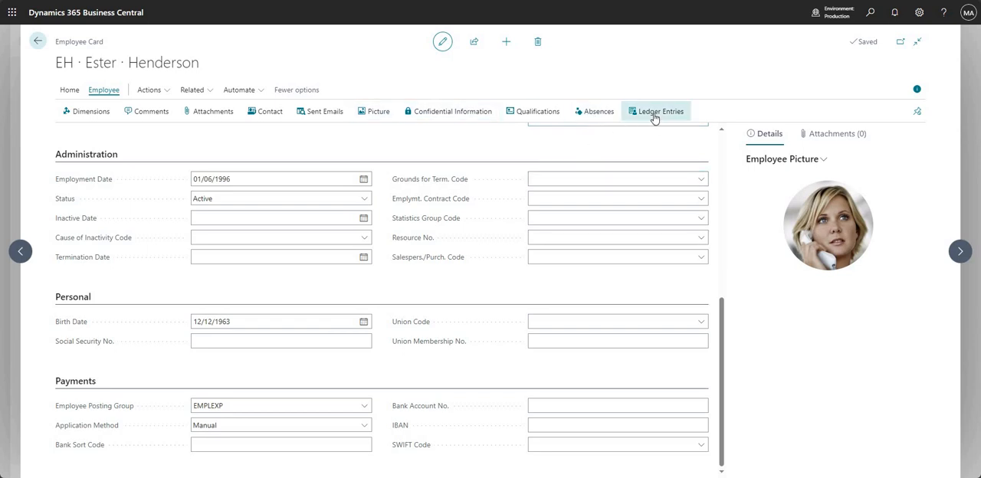
mouse_move(656, 110)
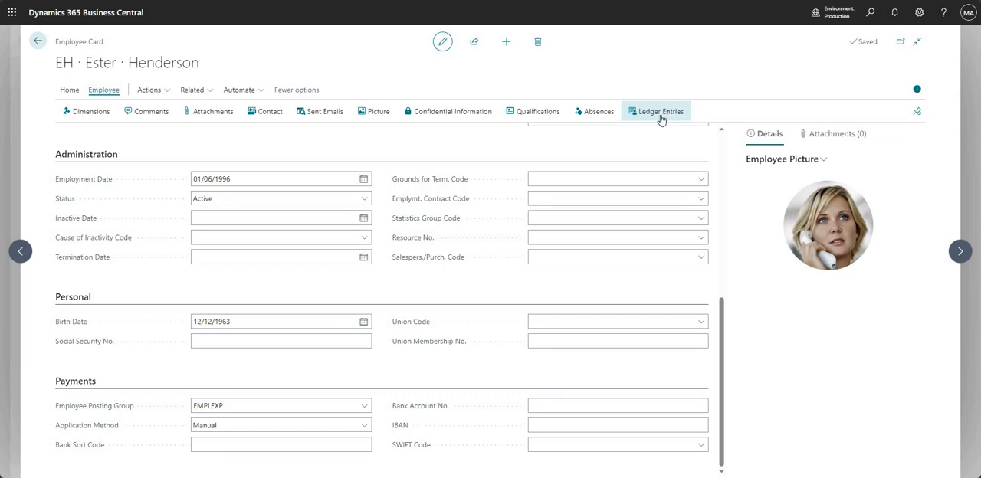
left_click(656, 110)
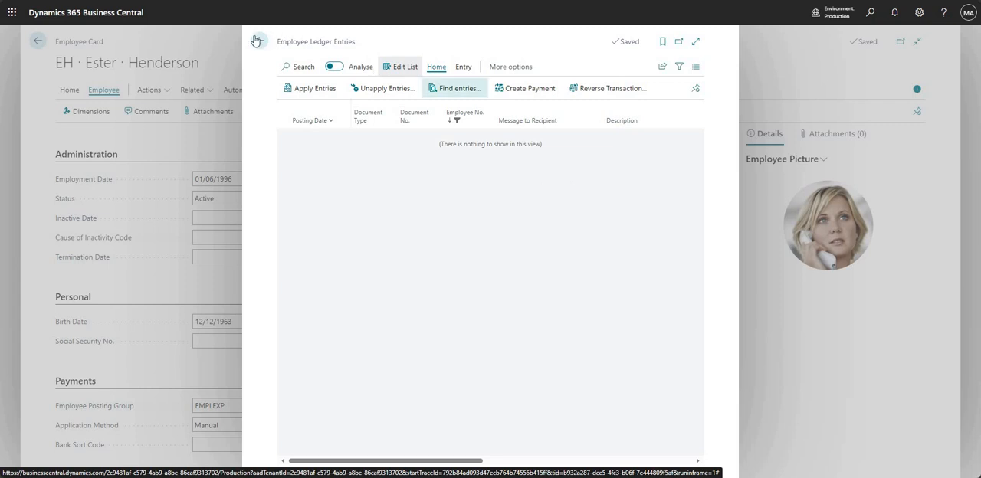
mouse_move(481, 392)
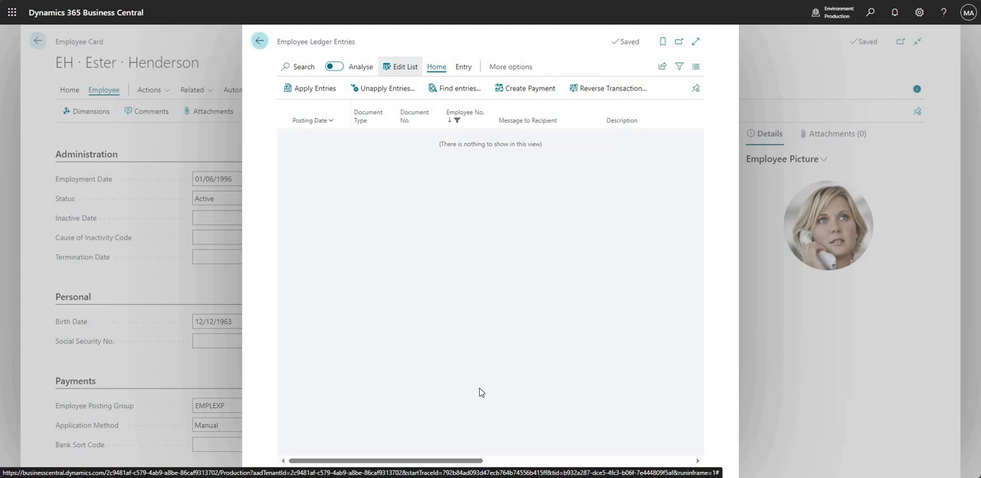
left_click(259, 41)
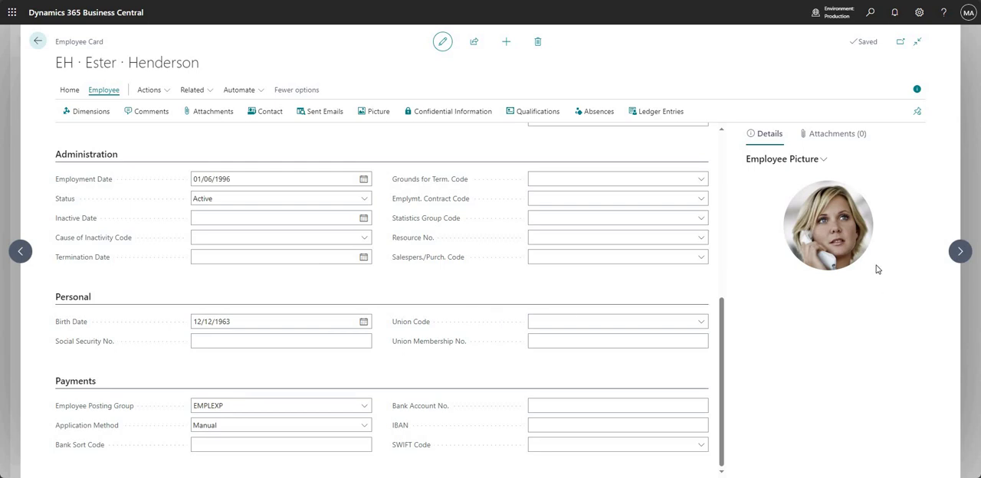
mouse_move(834, 185)
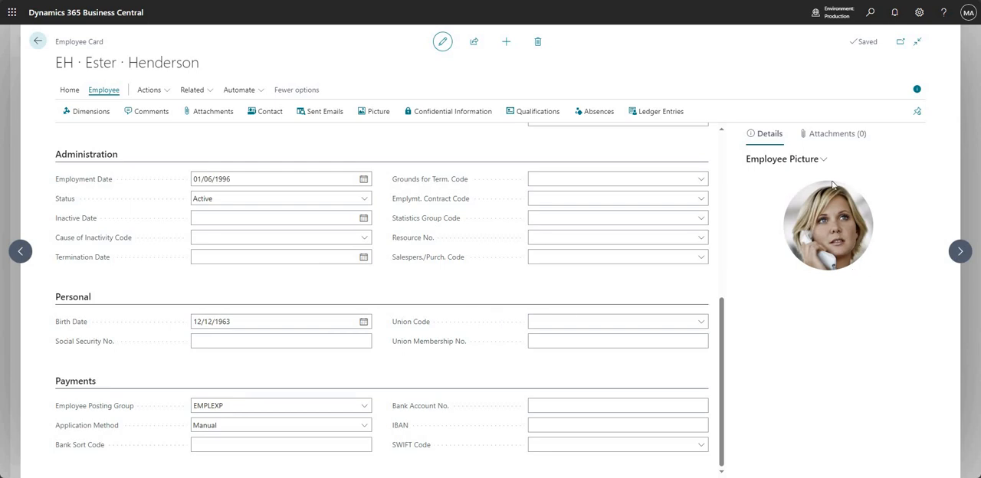
mouse_move(813, 297)
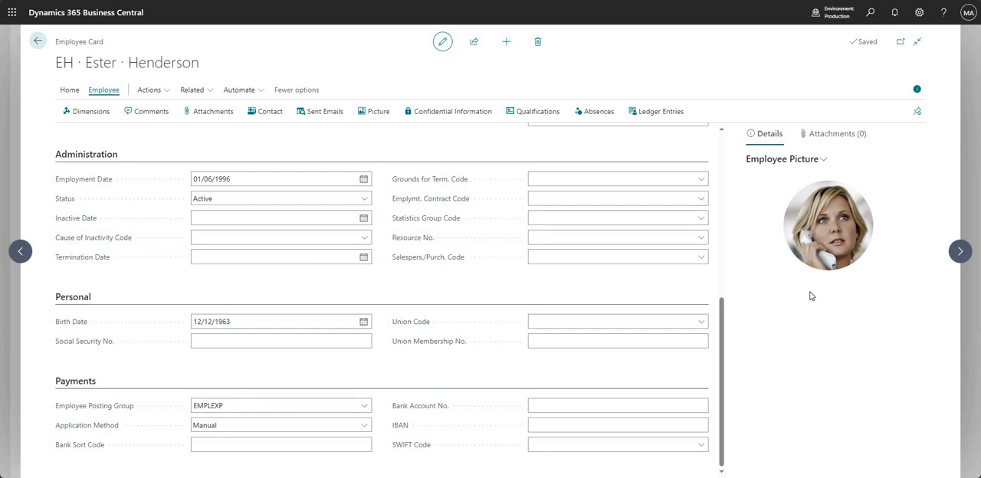
mouse_move(834, 133)
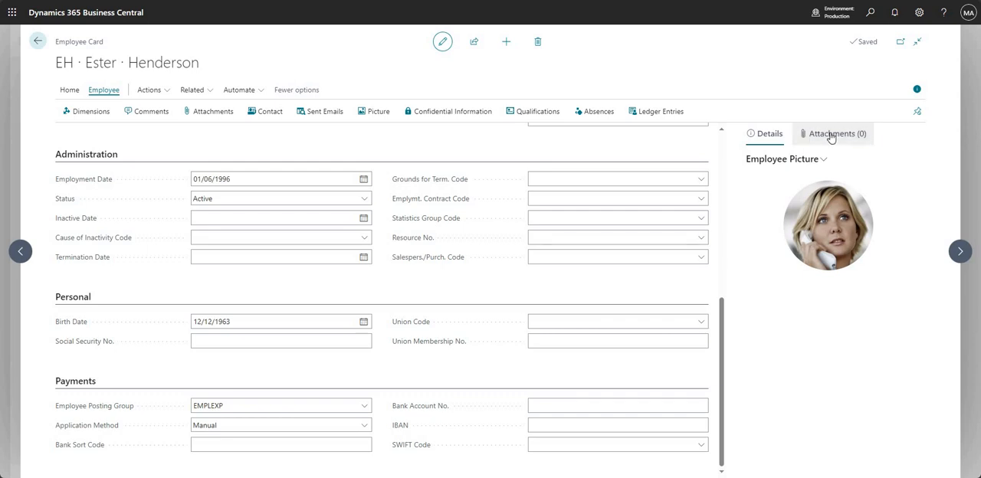
Check Ester's Attachments FactBox, return to Details and go back to the Employees list.
left_click(834, 133)
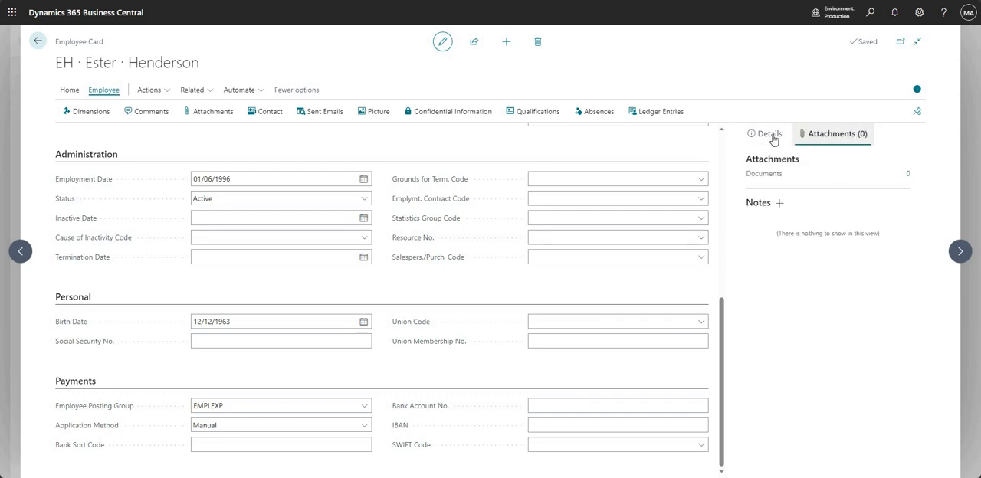
left_click(765, 133)
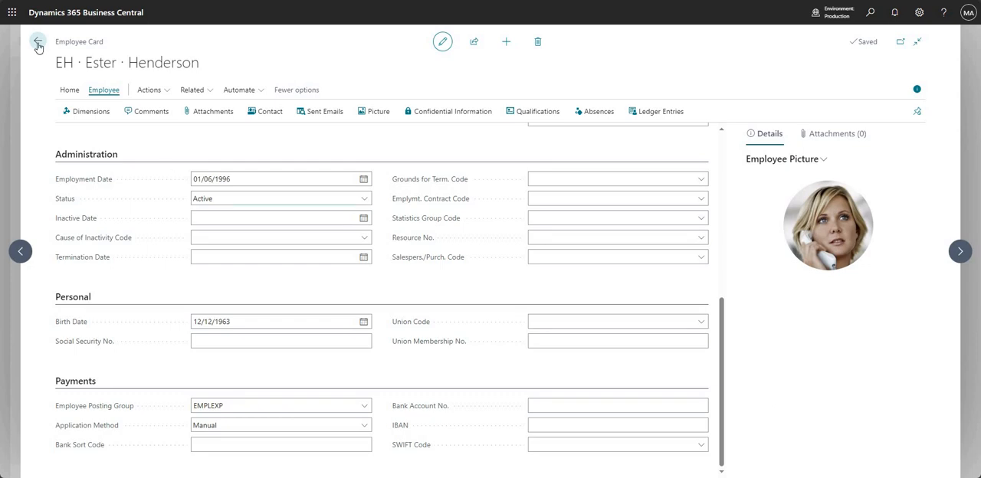
left_click(37, 41)
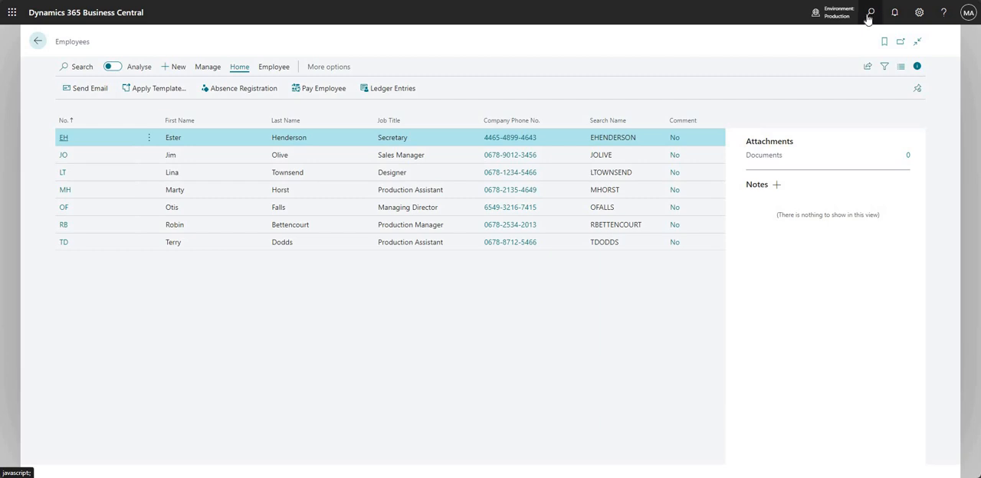
Search 'tem' and open the Employee Templates list with ADMINISTRATION and IT.
left_click(871, 12)
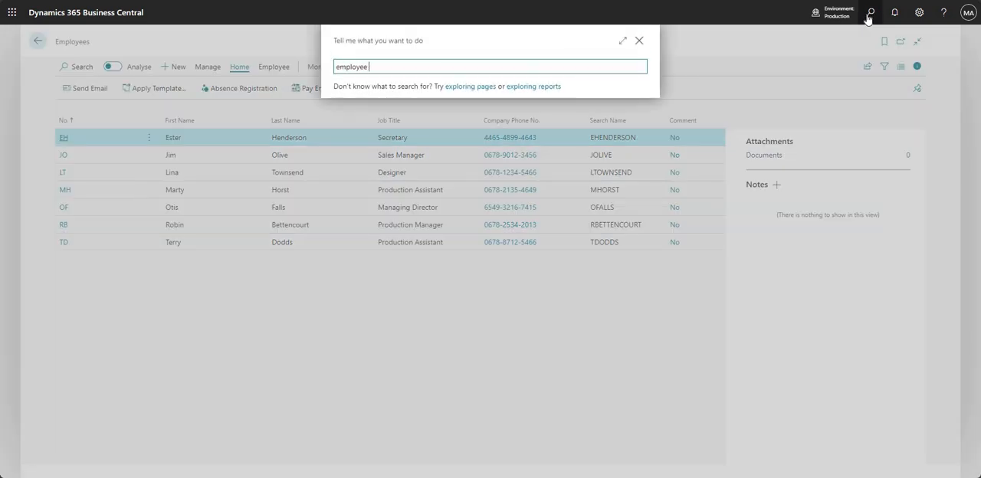
type("tem")
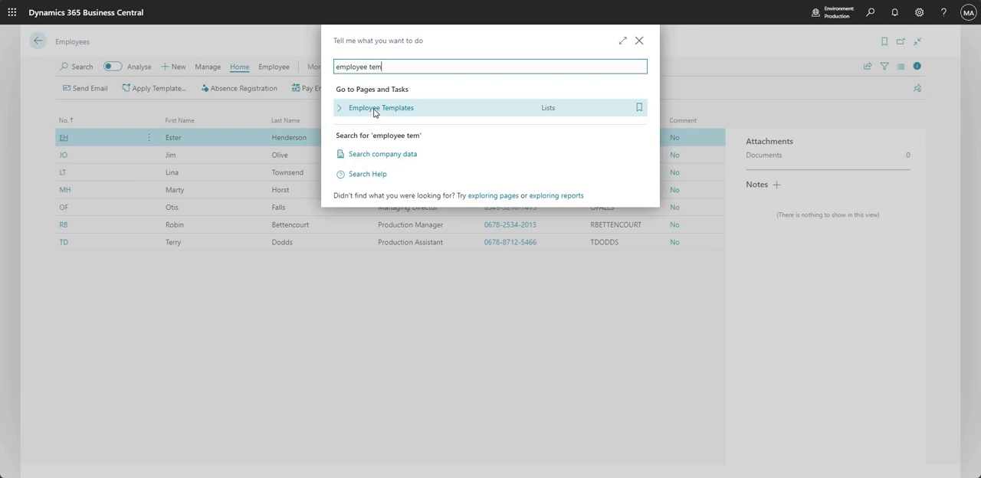
left_click(380, 108)
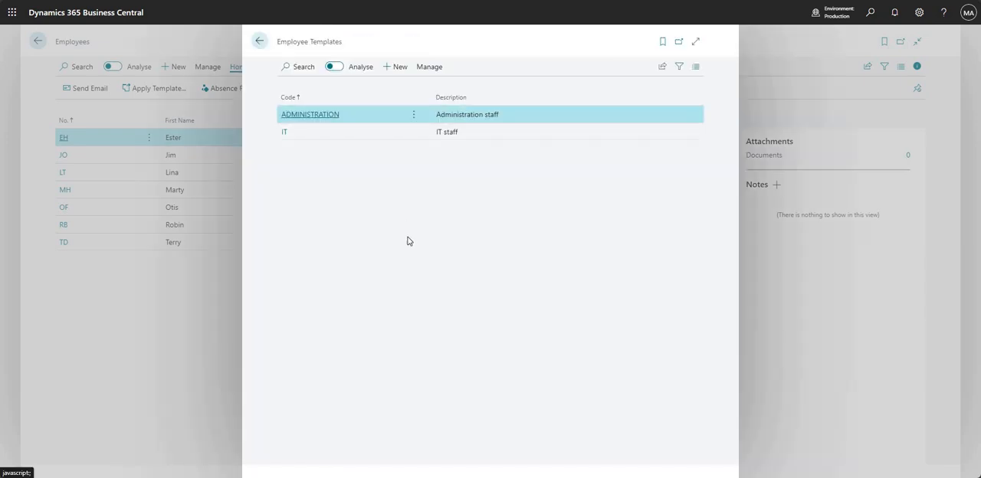
mouse_move(355, 192)
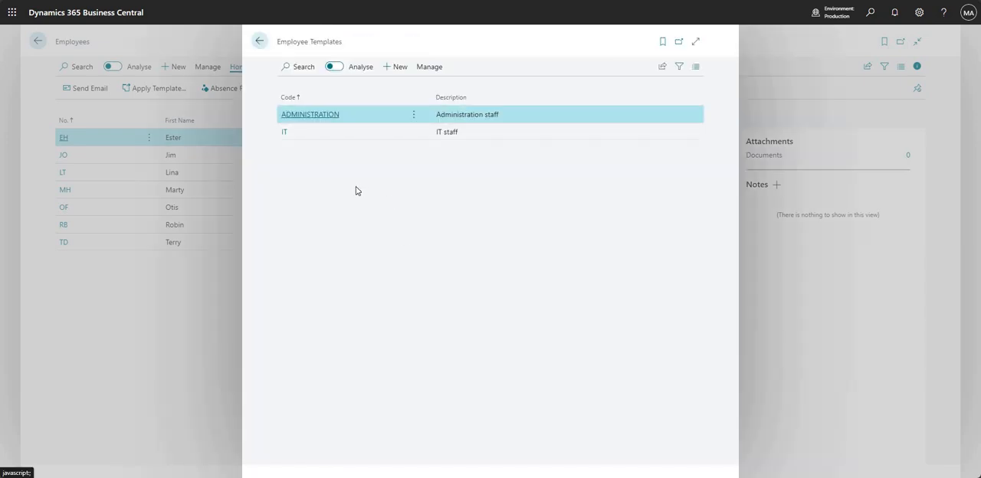
mouse_move(368, 188)
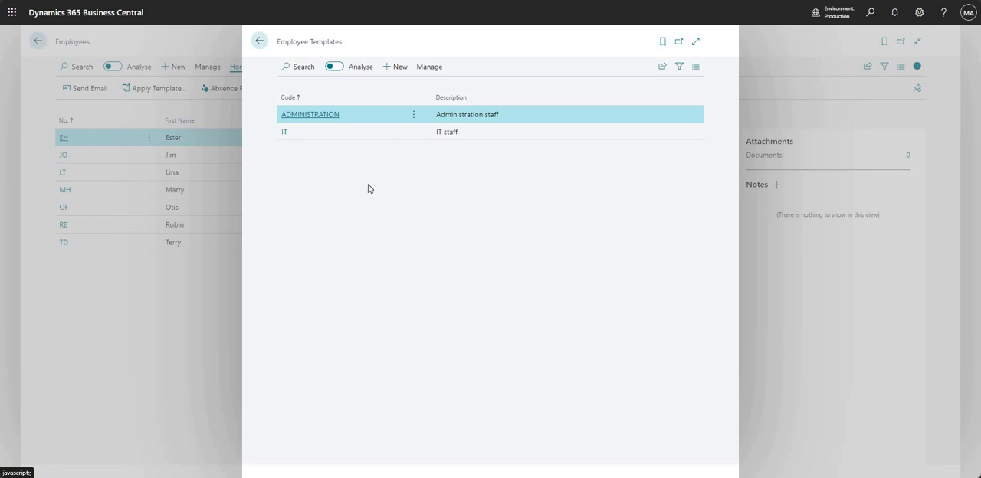
mouse_move(285, 40)
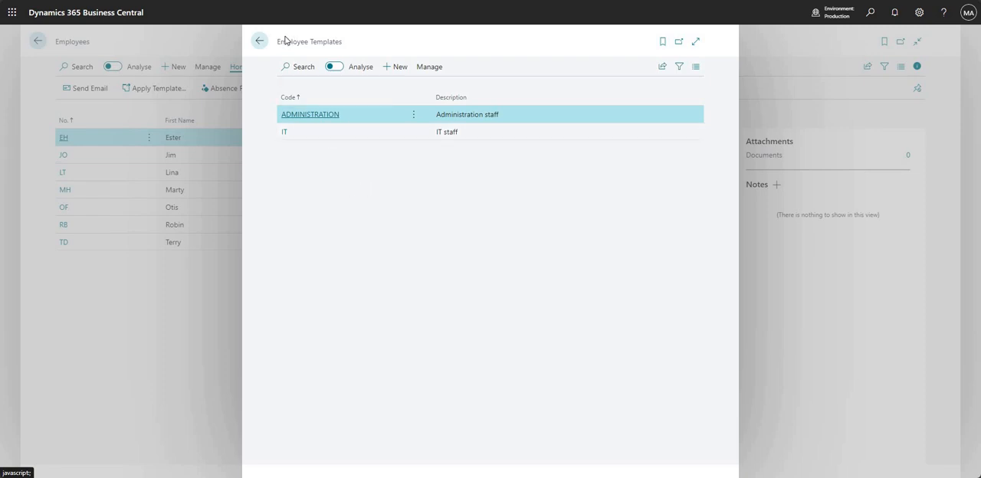
mouse_move(315, 129)
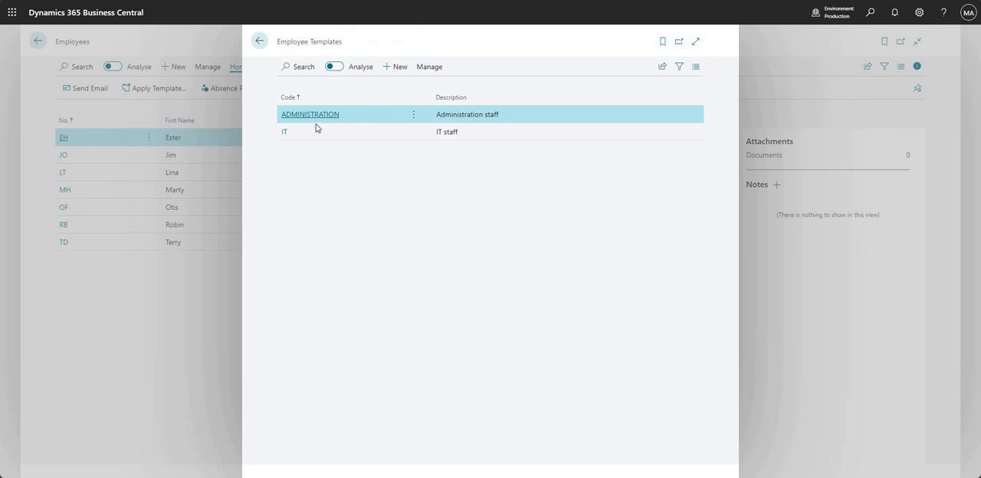
mouse_move(319, 120)
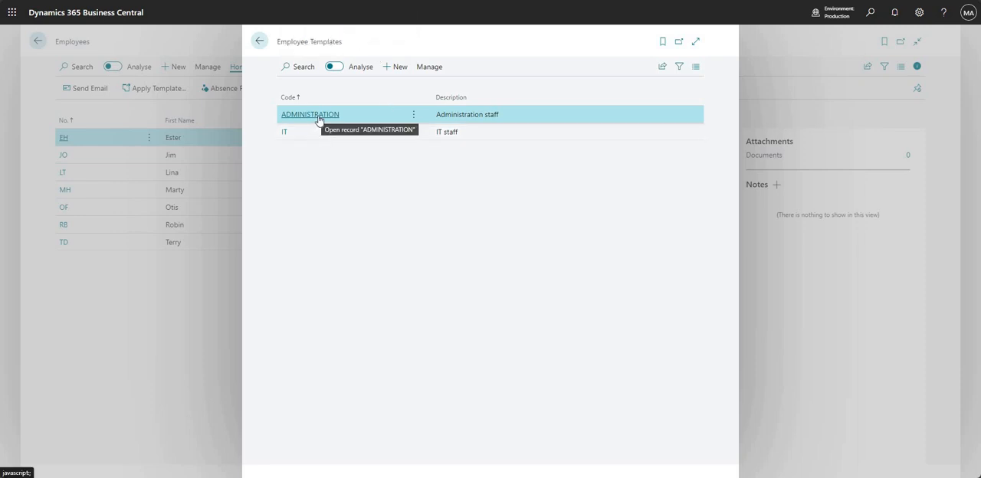
mouse_move(390, 196)
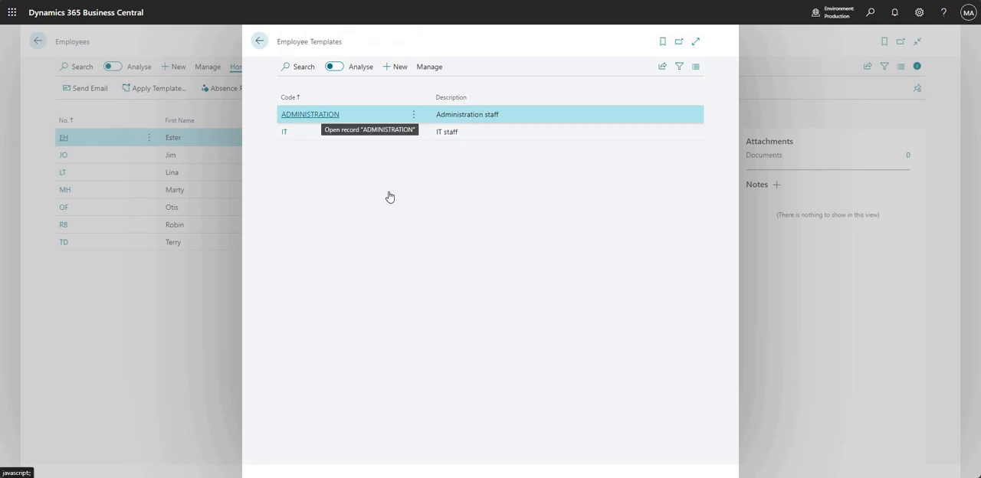
left_click(310, 113)
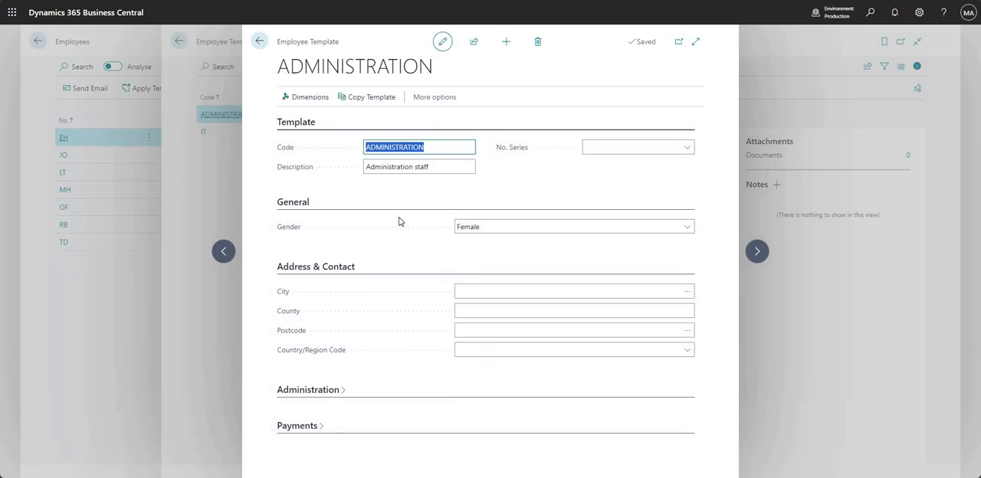
mouse_move(309, 221)
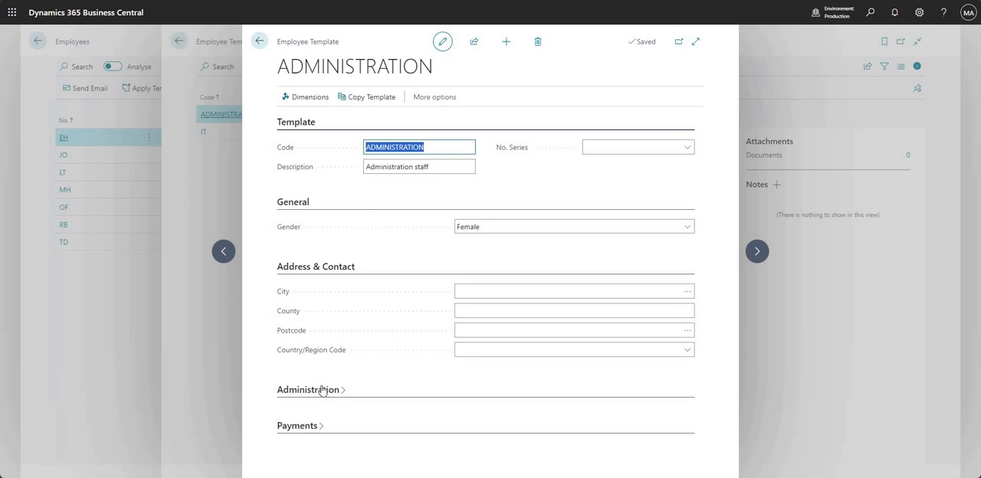
left_click(308, 390)
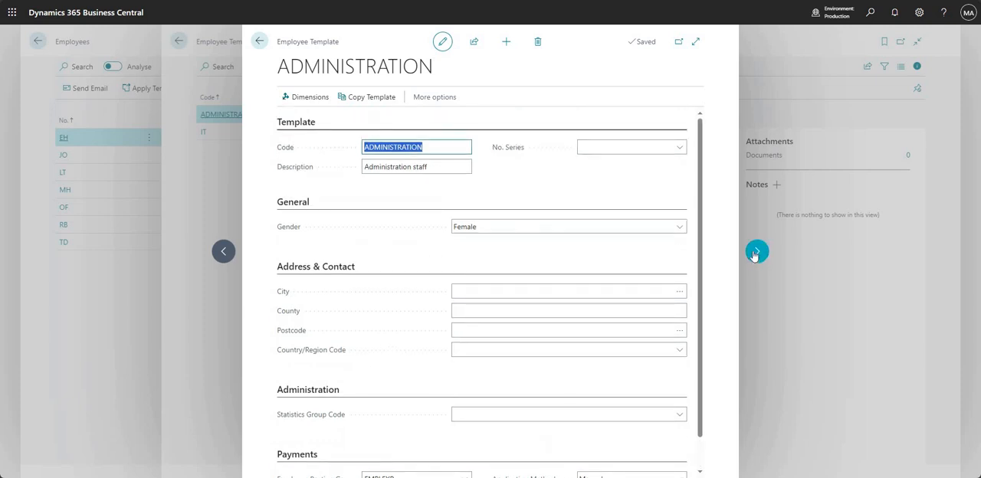
left_click(757, 251)
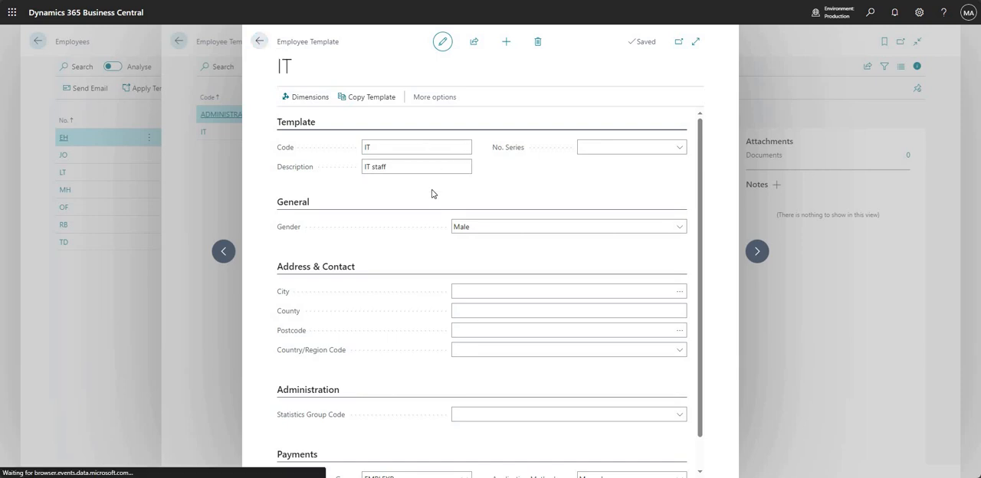
left_click(259, 41)
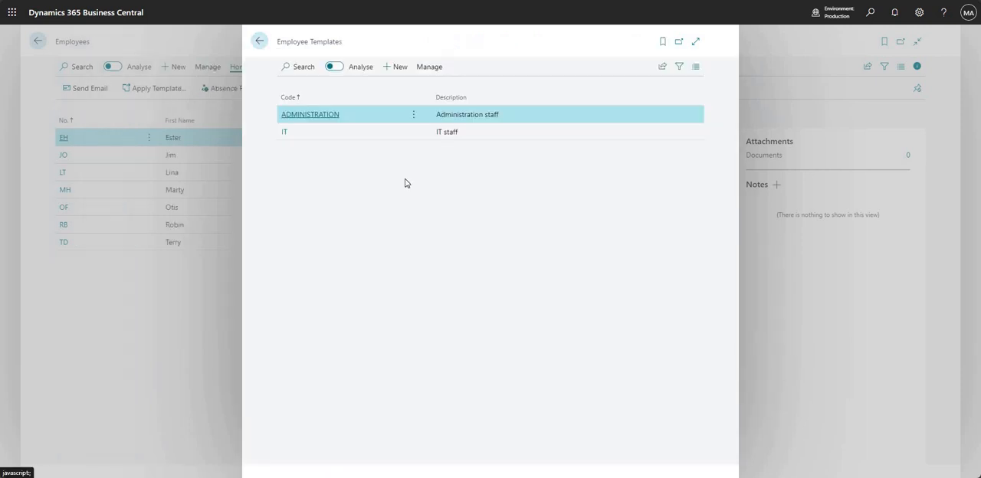
mouse_move(300, 119)
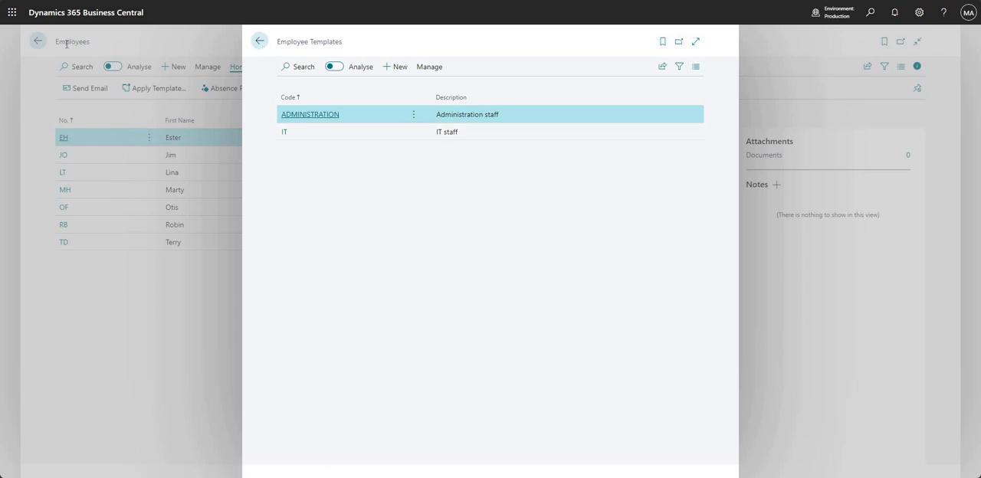
Close the templates, start a New employee and cancel the template selection dialog.
left_click(259, 40)
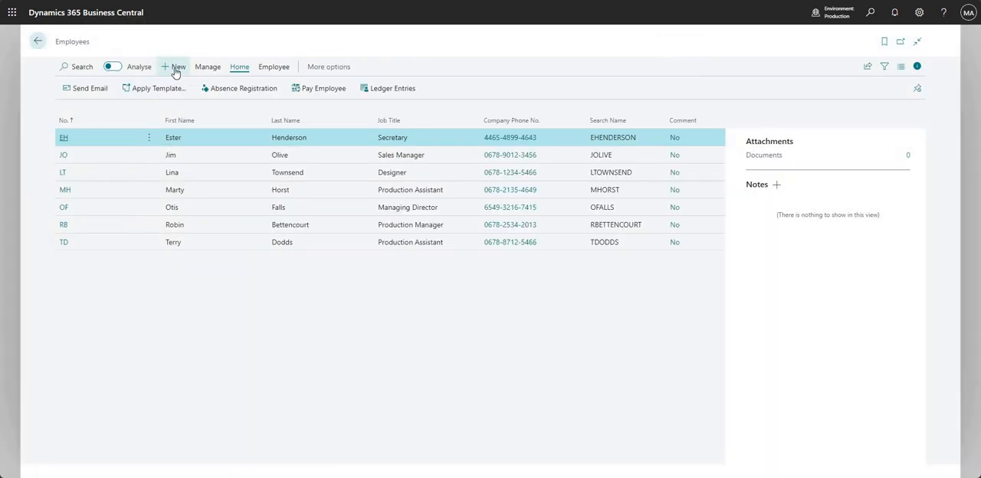
left_click(177, 68)
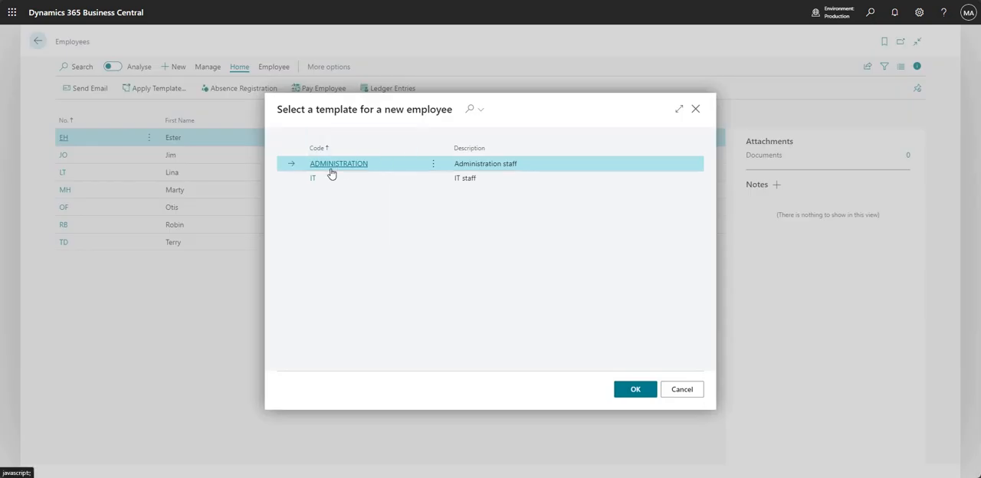
mouse_move(441, 273)
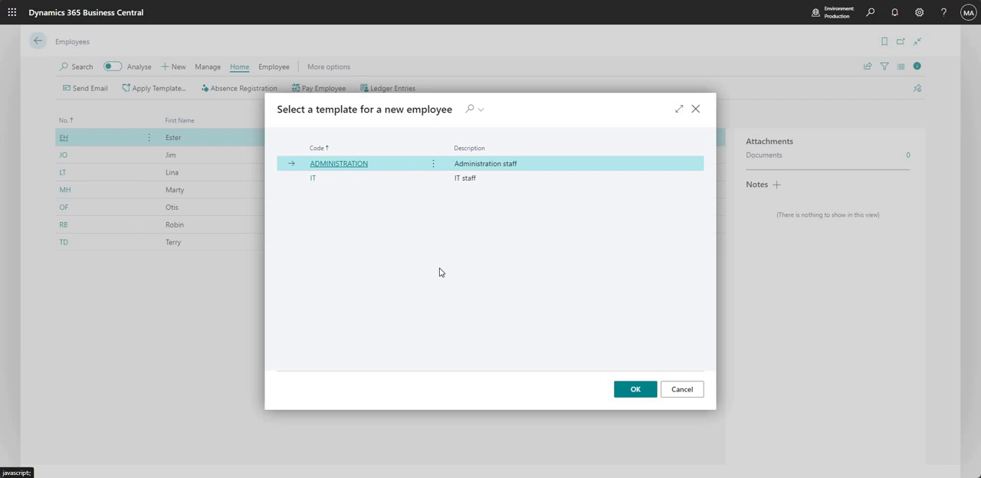
mouse_move(694, 371)
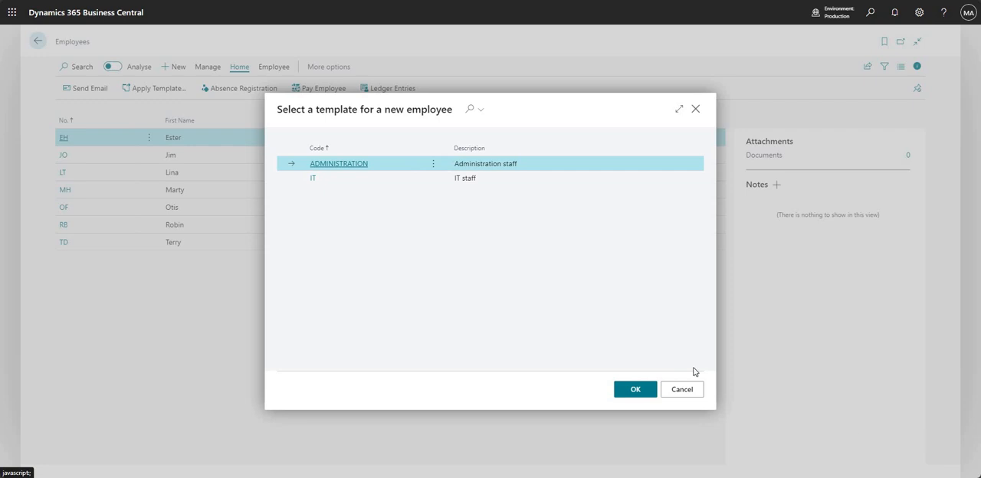
left_click(681, 390)
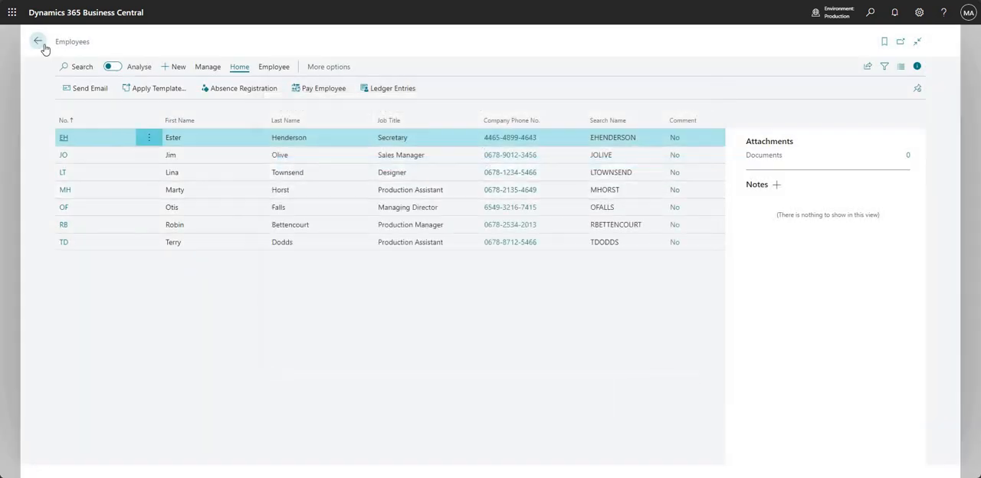
Go to Finance, General Journals and open the DEFAULT journal batch.
left_click(39, 42)
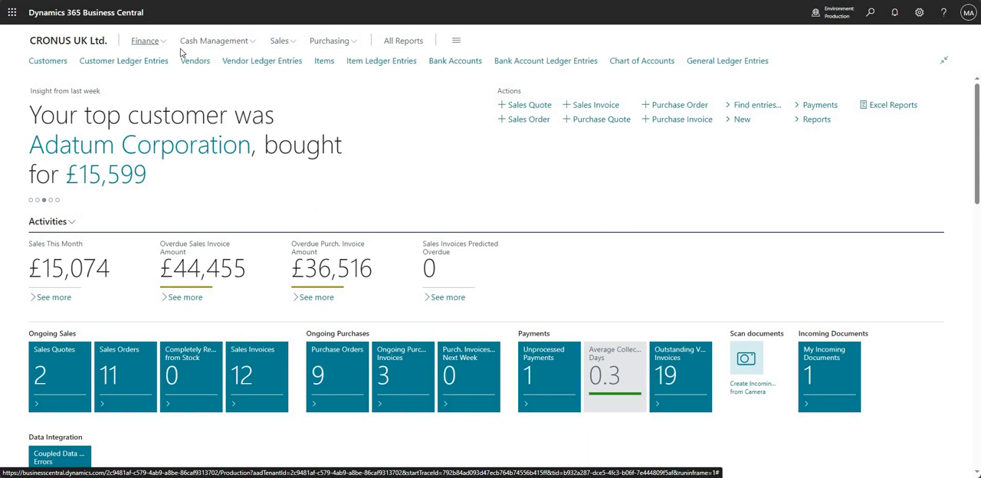
left_click(144, 40)
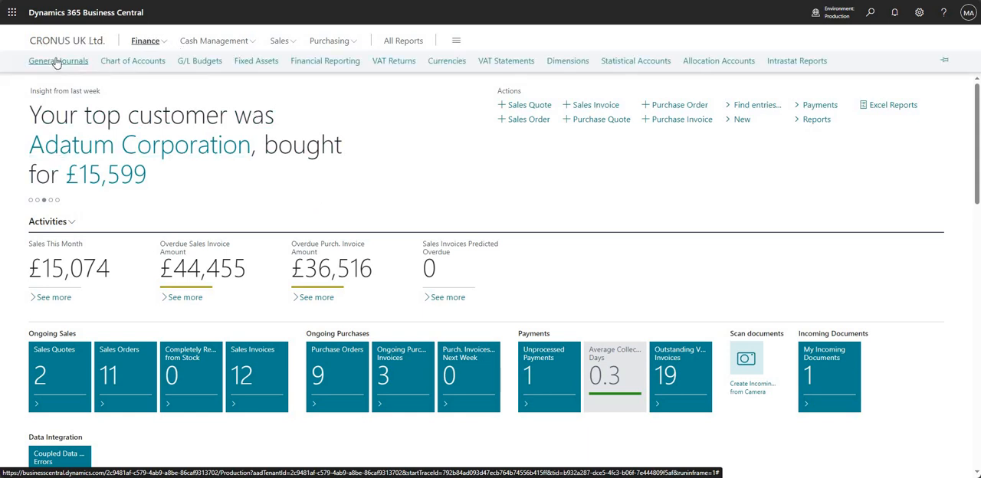
left_click(58, 61)
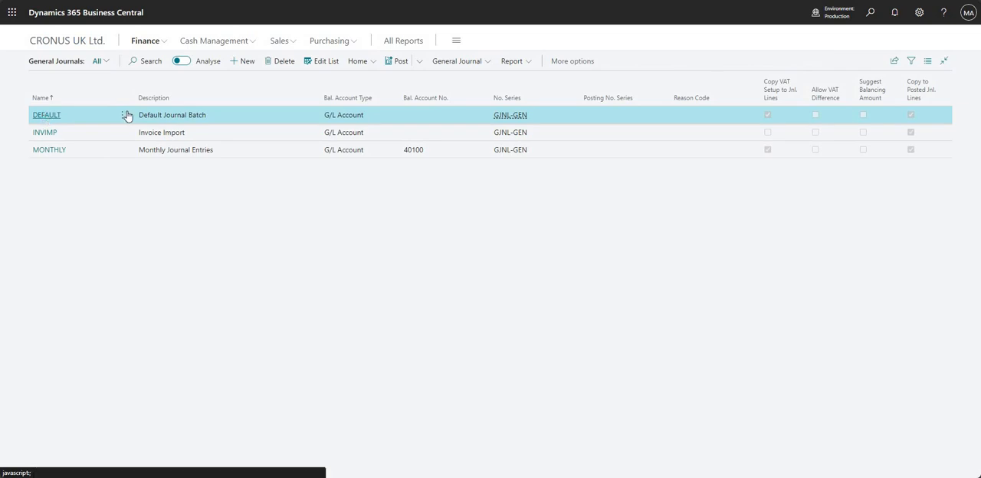
left_click(46, 115)
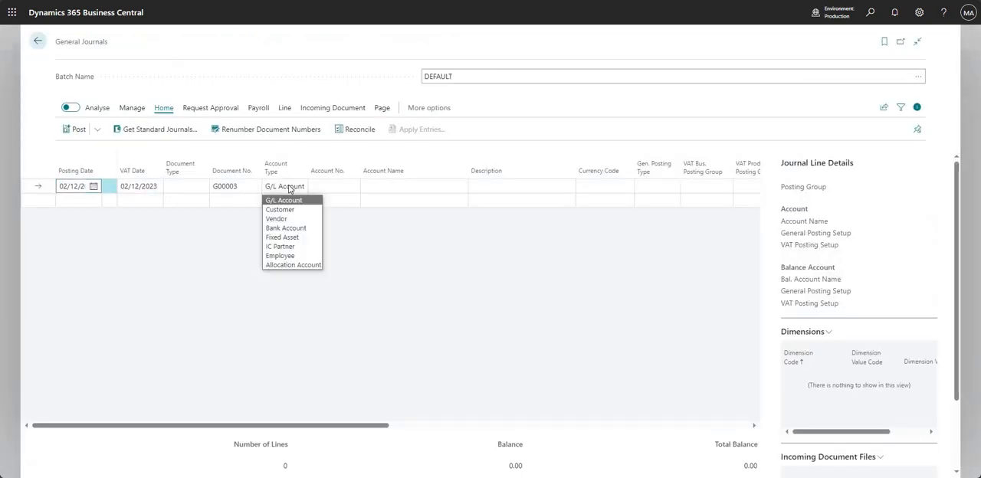
mouse_move(279, 245)
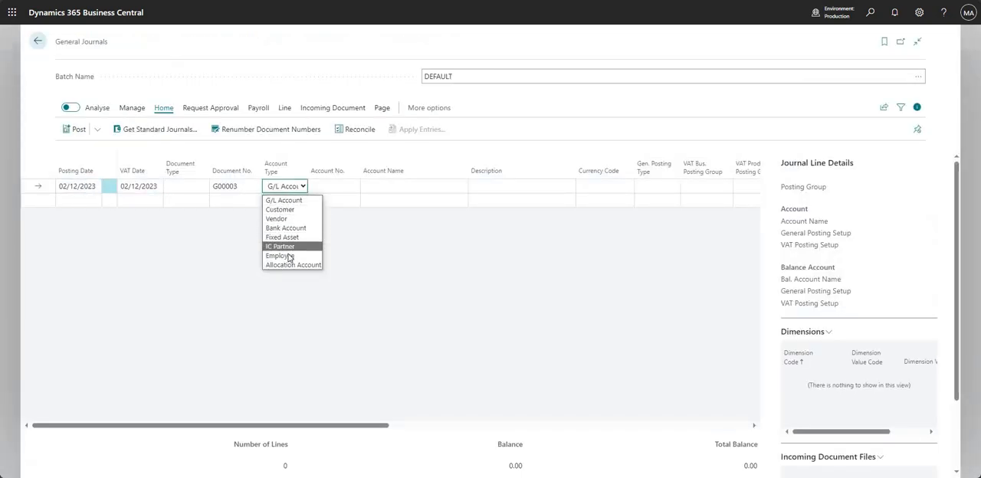
Enter an Employee line for EH, 'Expense for Coffee', balanced against account 31500.
left_click(279, 255)
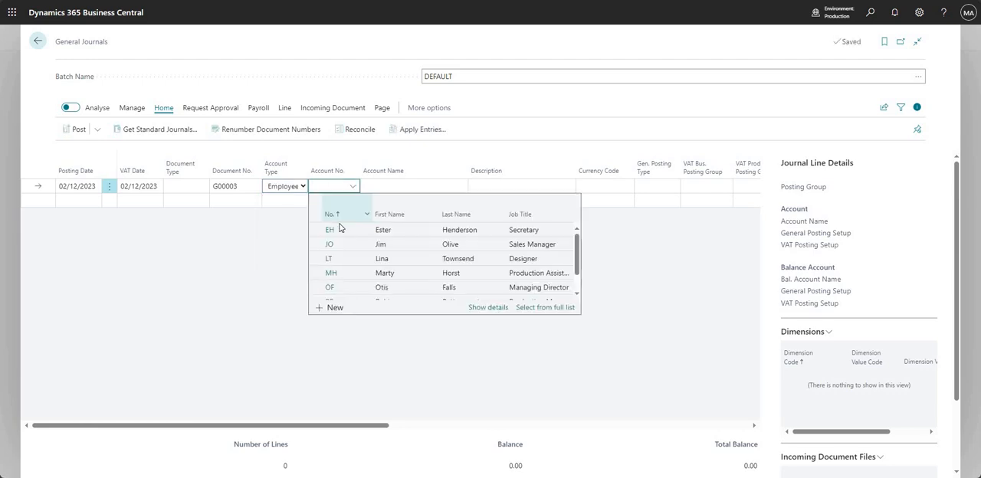
left_click(330, 230)
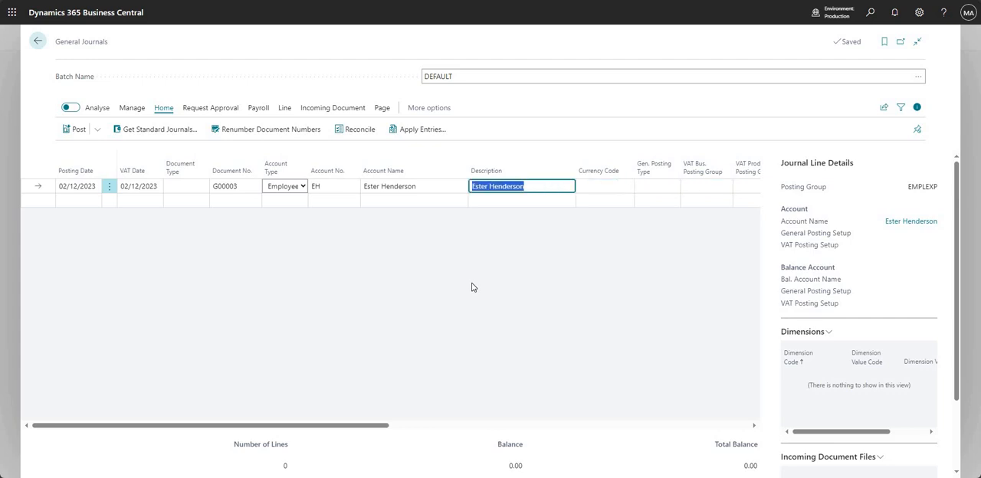
type("Expense")
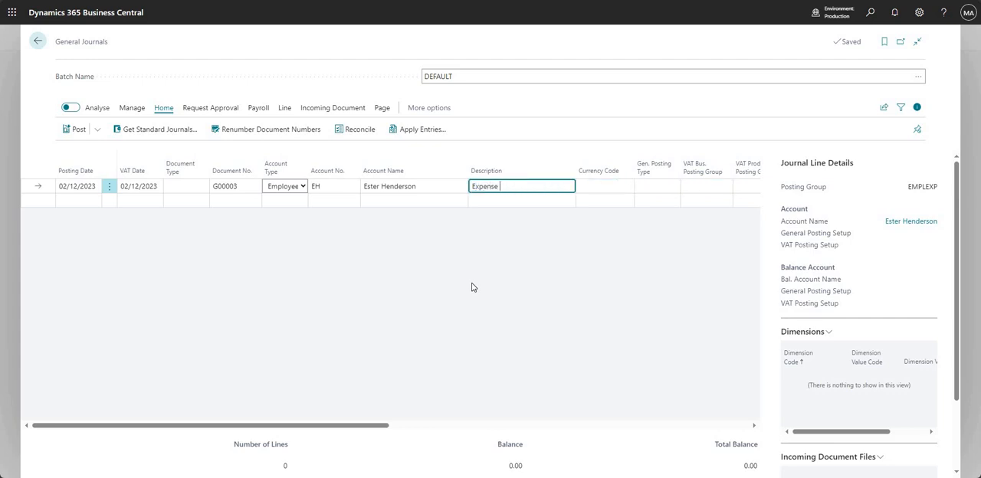
type("for Coffee")
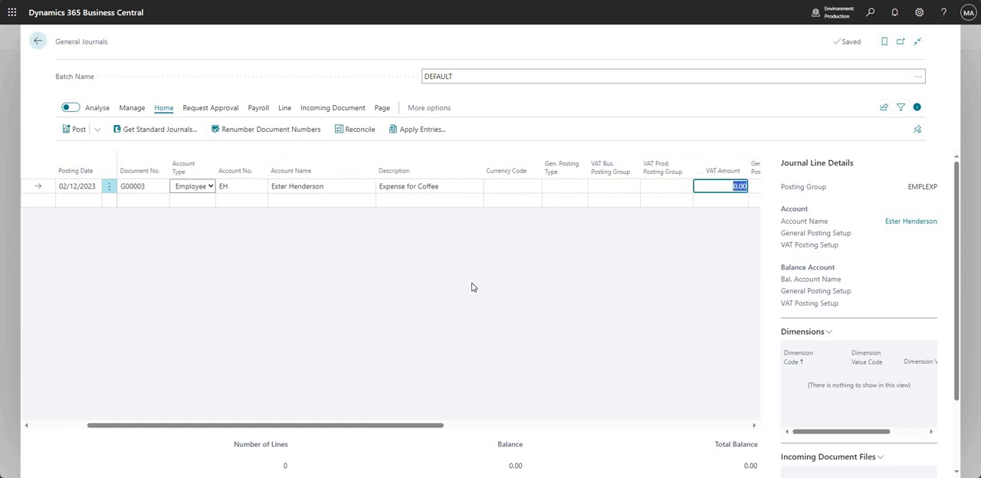
scroll("right", 3)
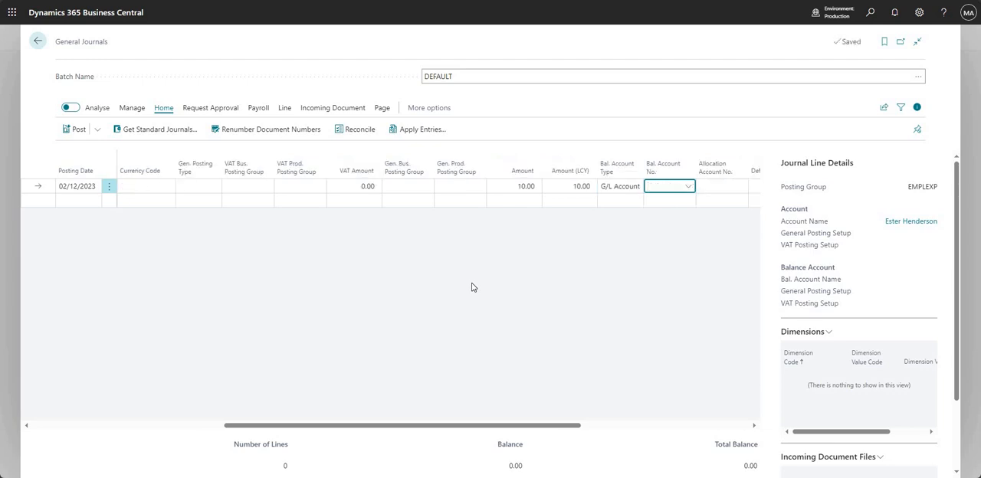
type("315")
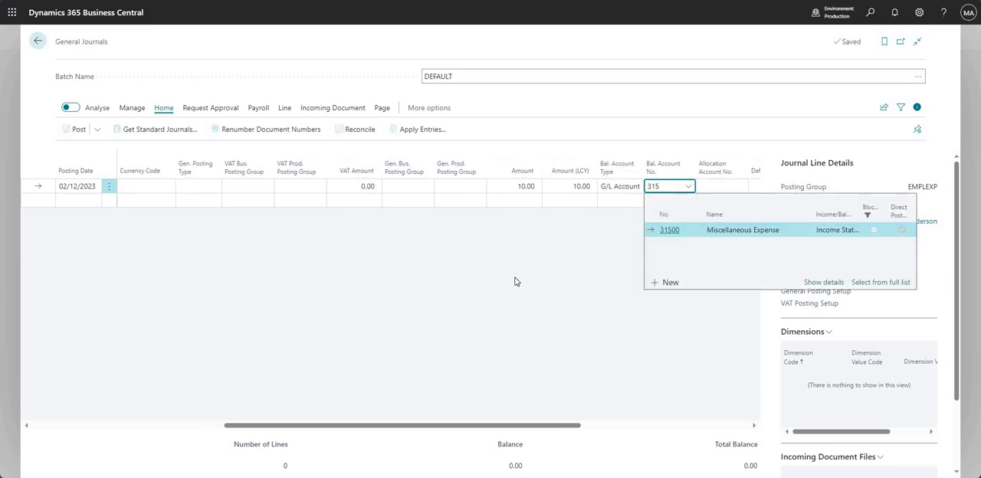
left_click(669, 230)
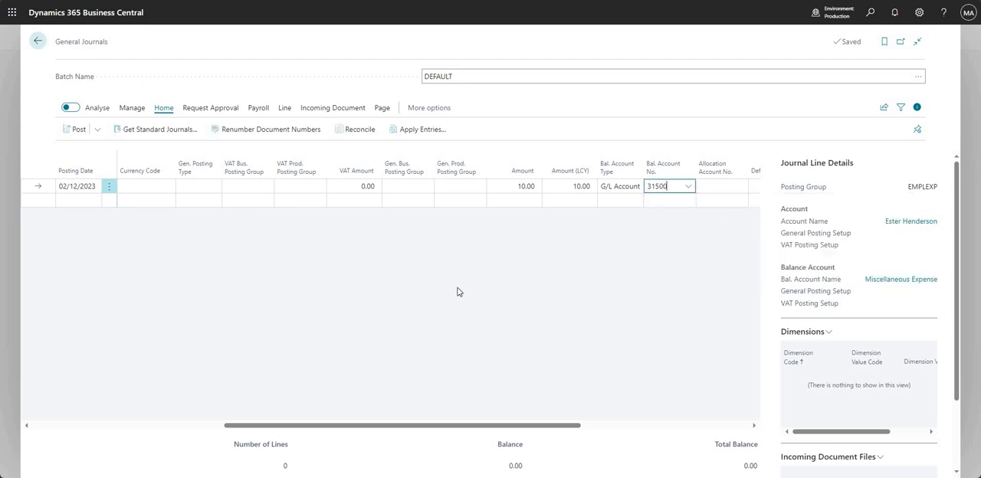
mouse_move(447, 430)
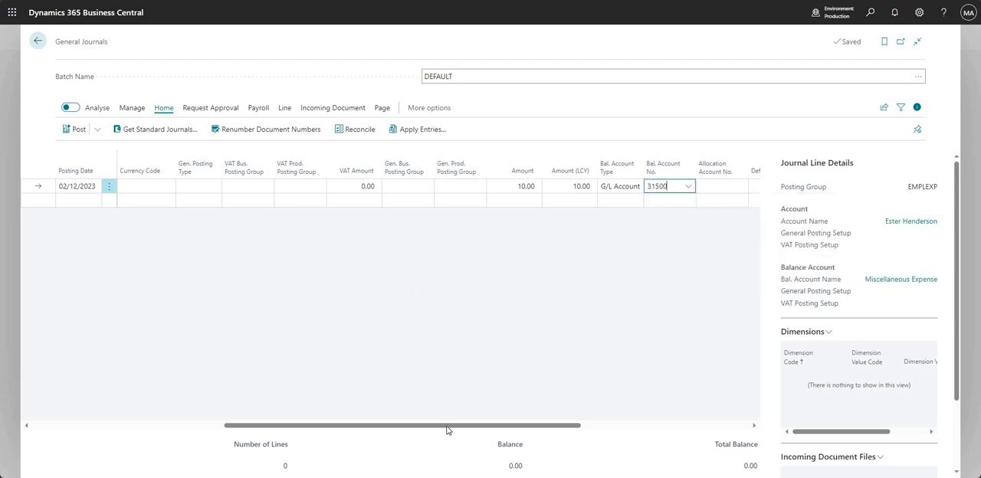
left_click(97, 129)
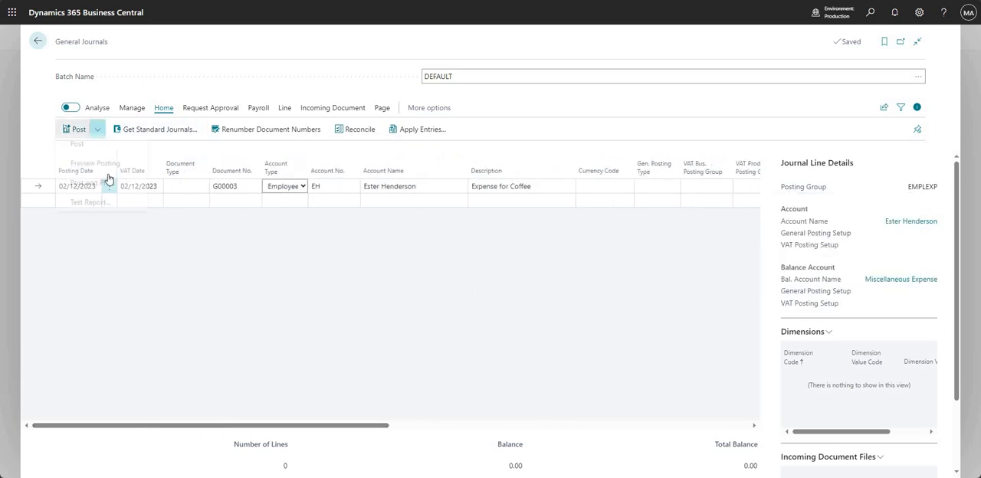
Preview posting and view the G/L entries for the Employees Payable account.
left_click(95, 162)
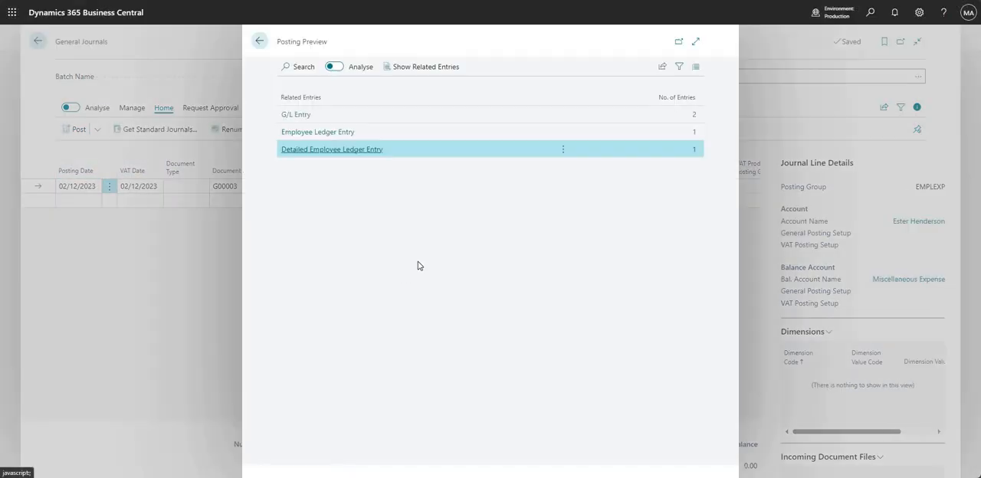
left_click(296, 113)
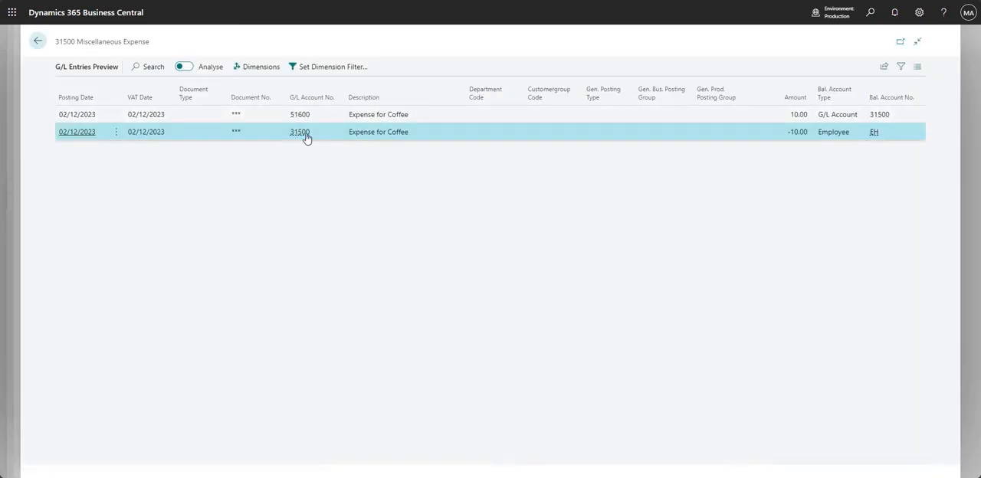
mouse_move(301, 132)
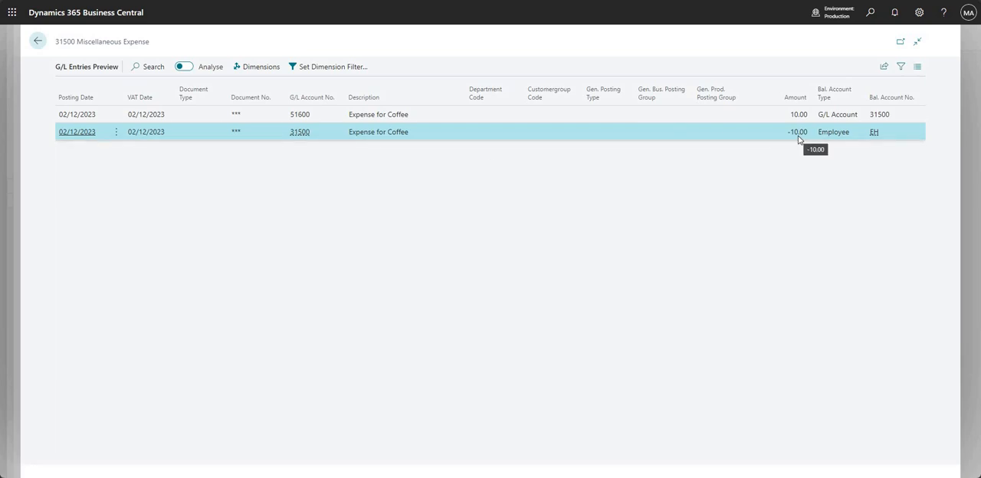
mouse_move(341, 128)
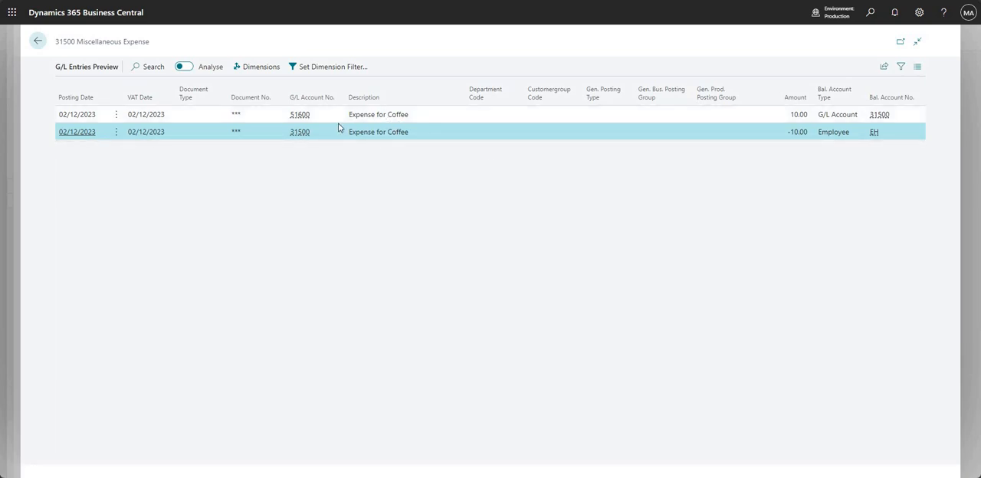
left_click(300, 114)
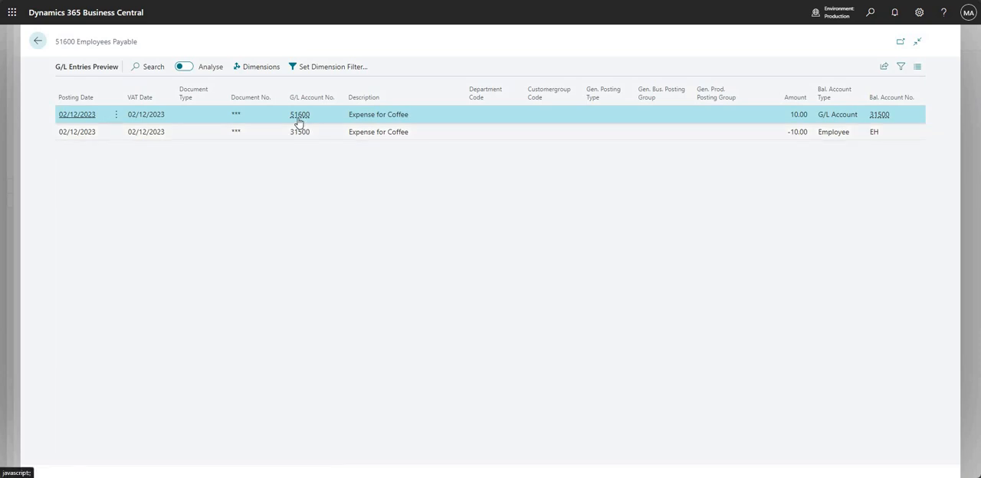
mouse_move(800, 128)
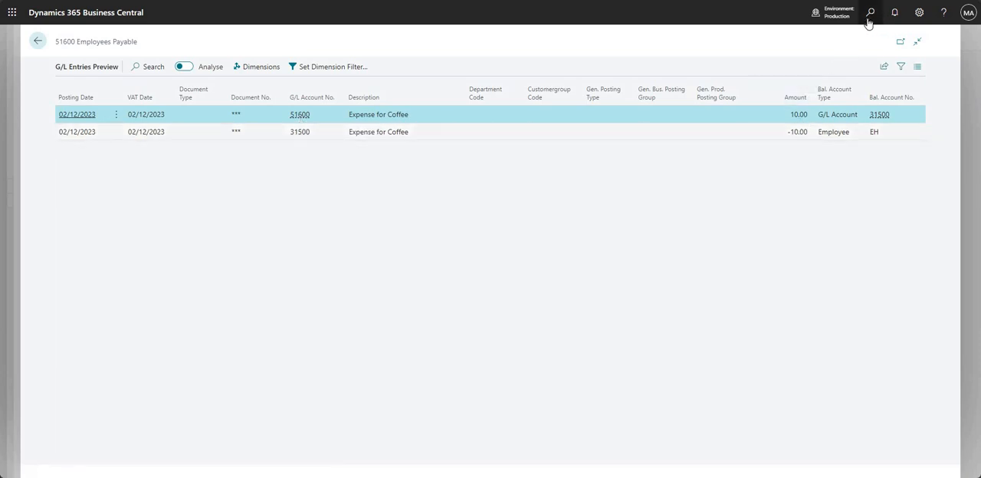
left_click(871, 12)
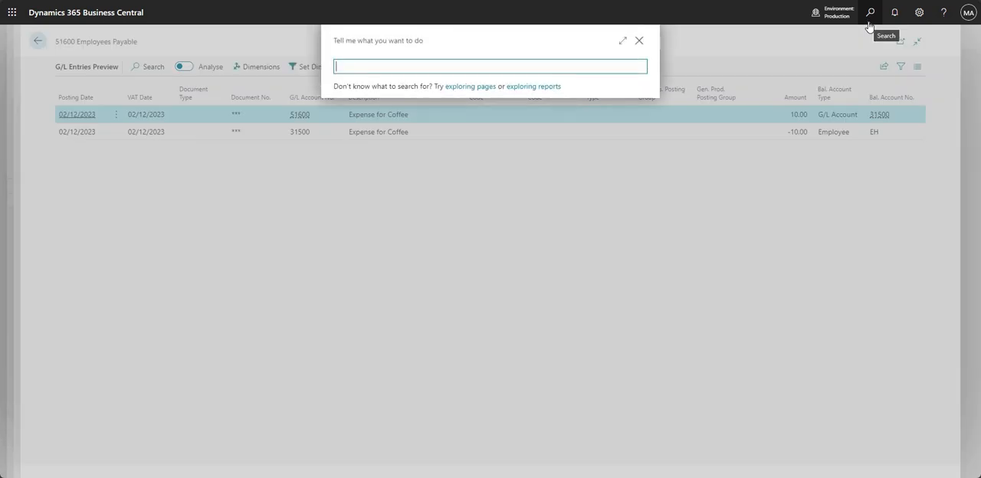
type("employee")
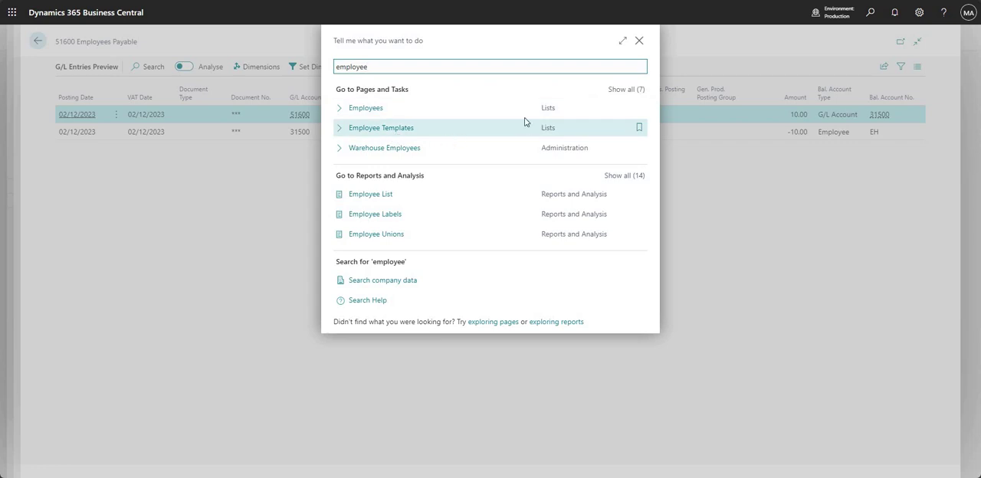
type("post")
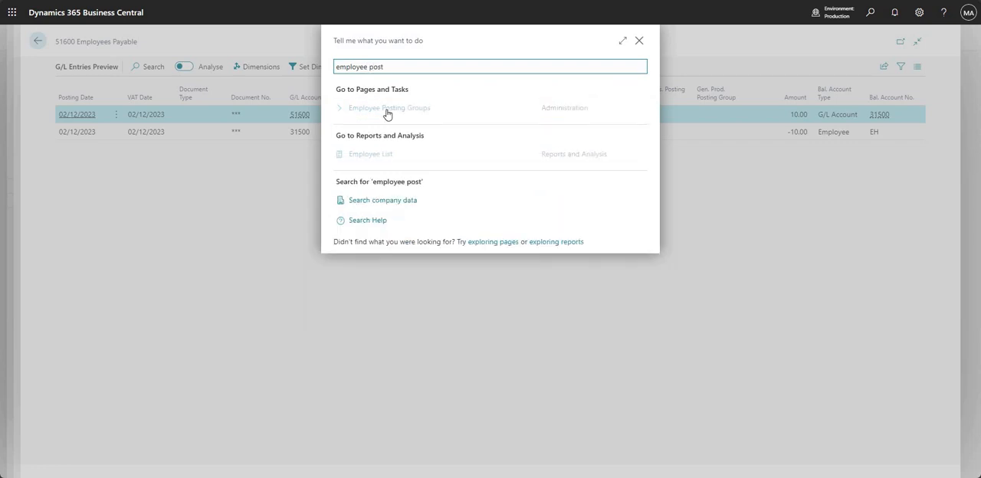
left_click(389, 107)
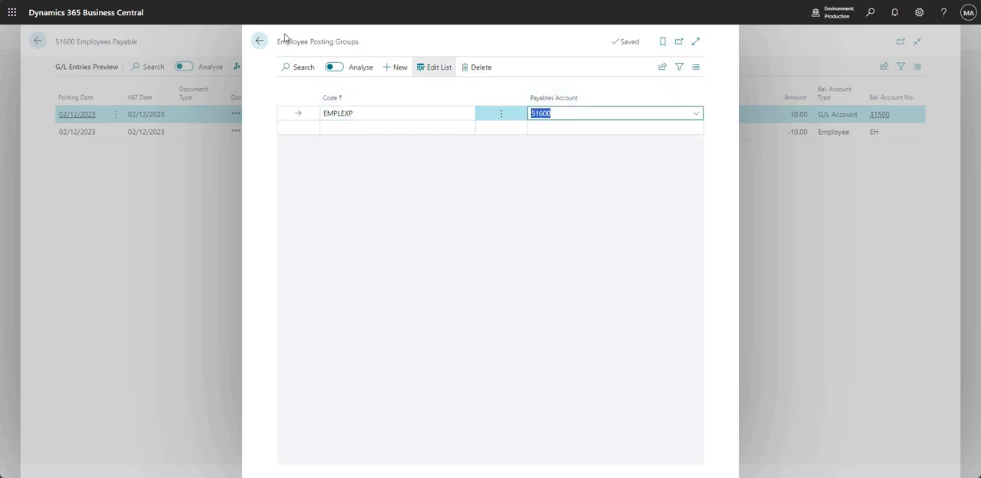
left_click(259, 40)
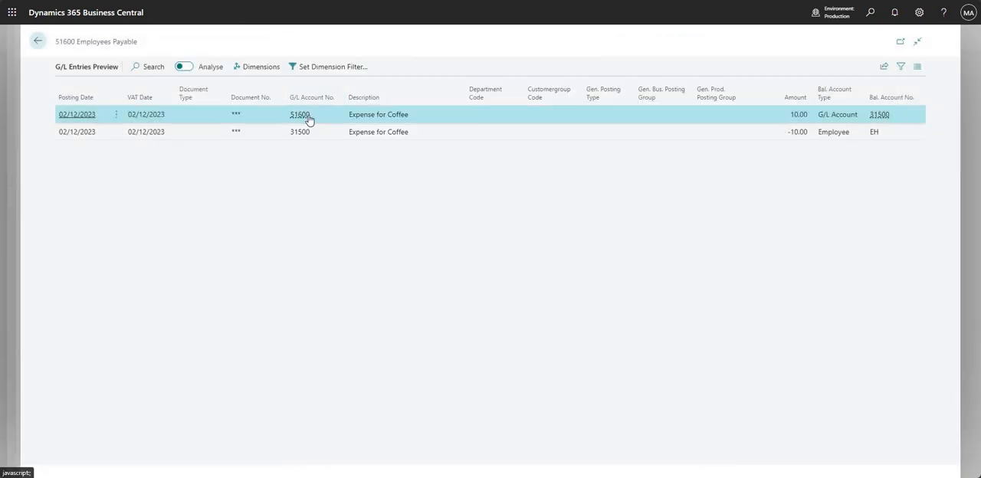
mouse_move(37, 41)
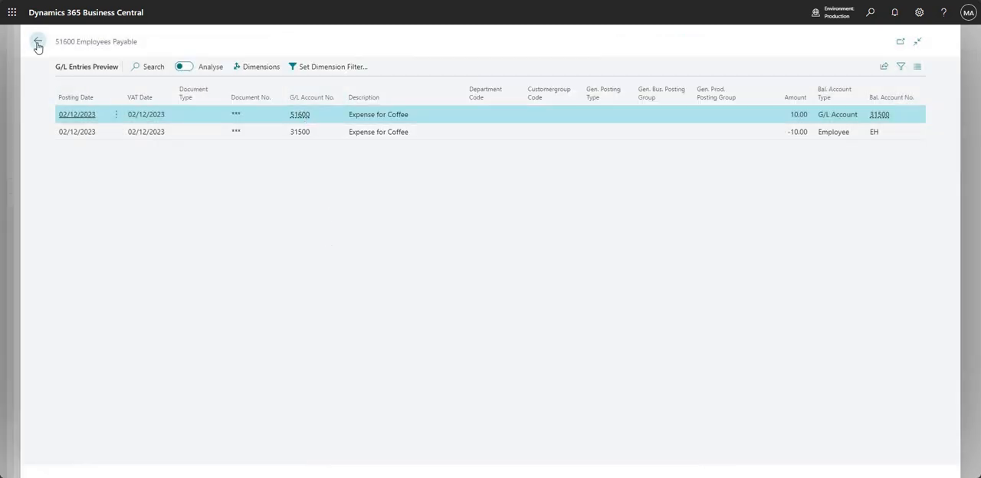
Close the posting preview and change the line amount to -10.00.
left_click(36, 43)
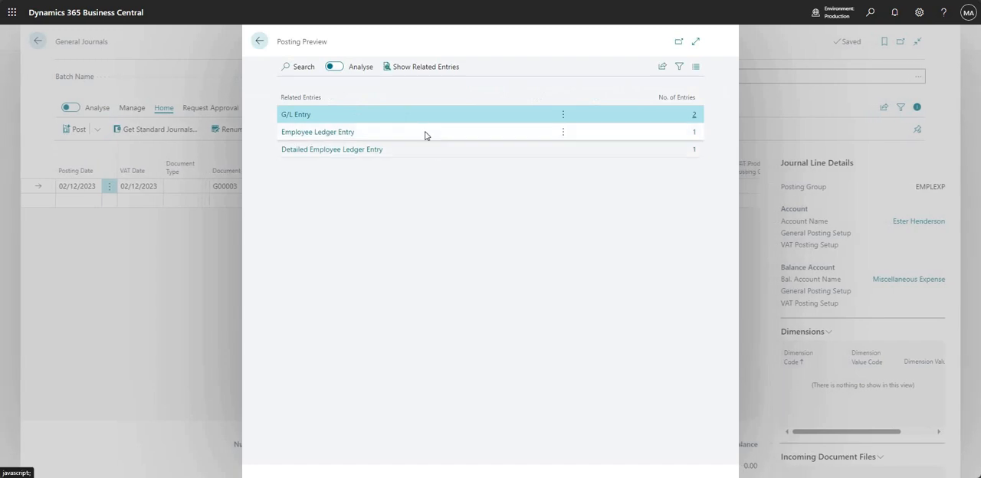
left_click(318, 132)
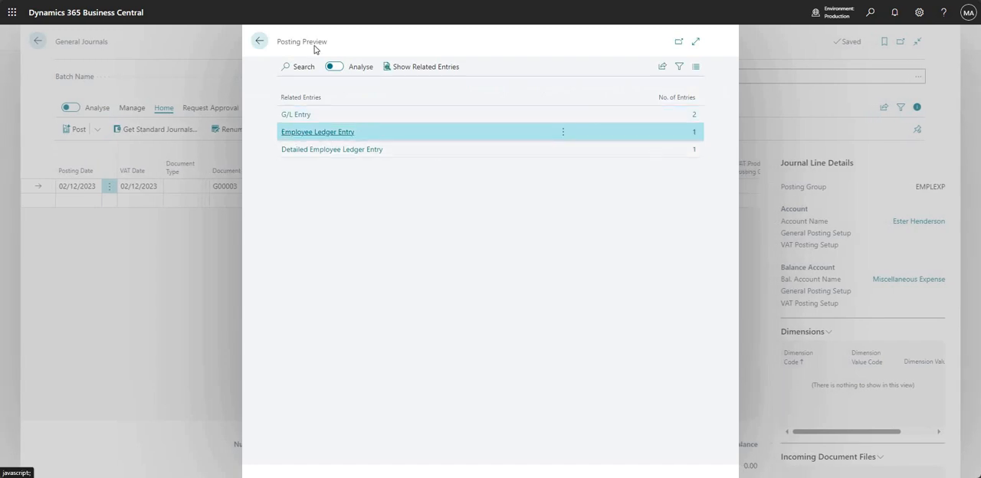
left_click(259, 40)
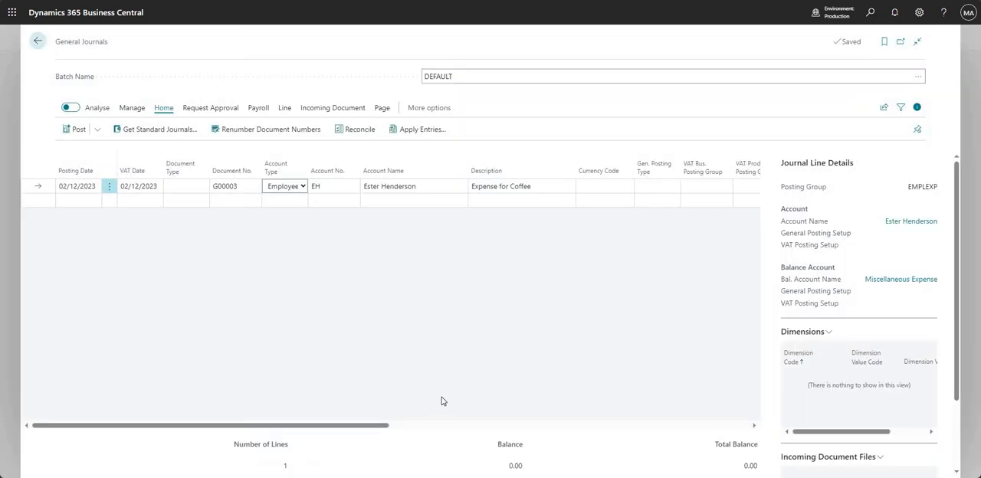
scroll("right", 3)
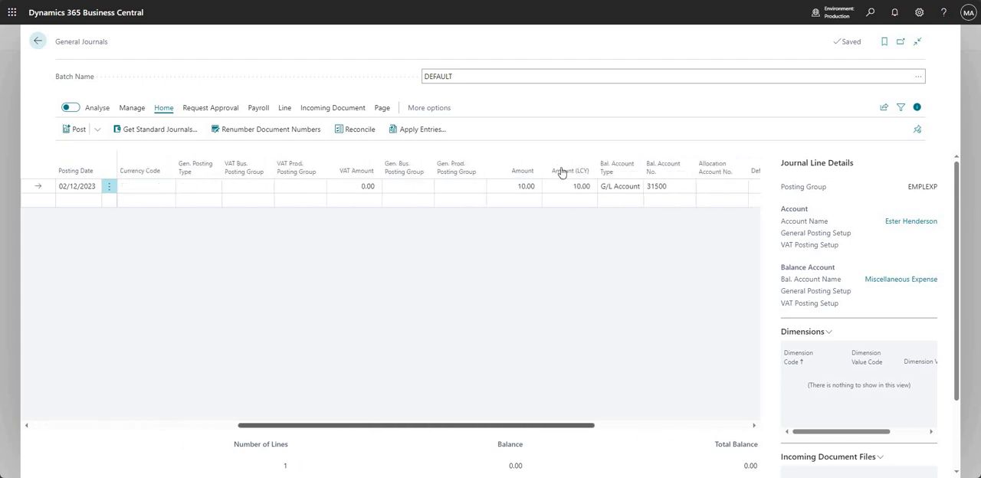
left_click(570, 187)
type("-10")
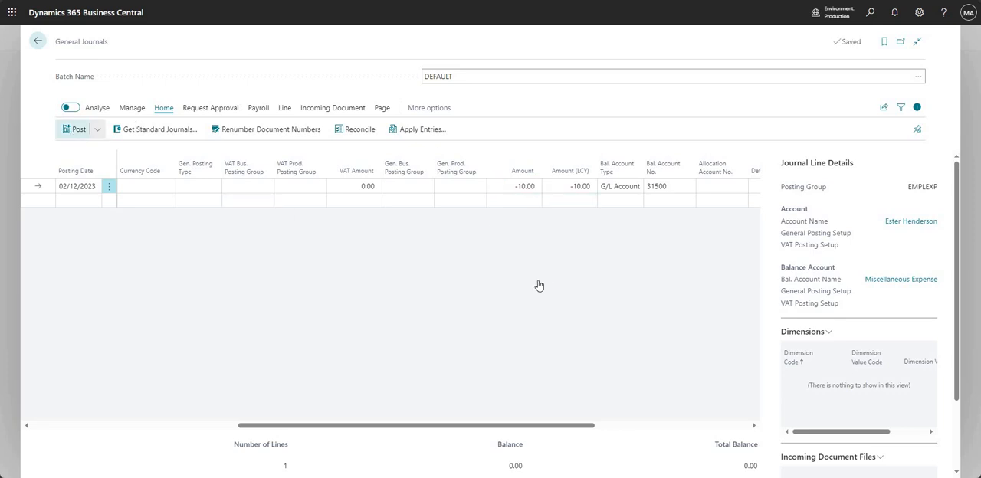
Post the journal line, acknowledge success and return to the General Journals batch list.
left_click(74, 129)
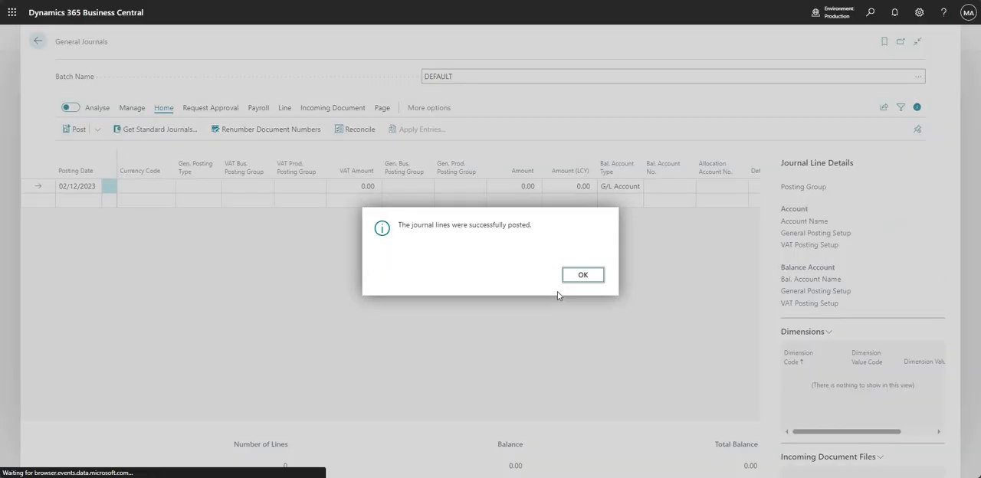
left_click(583, 274)
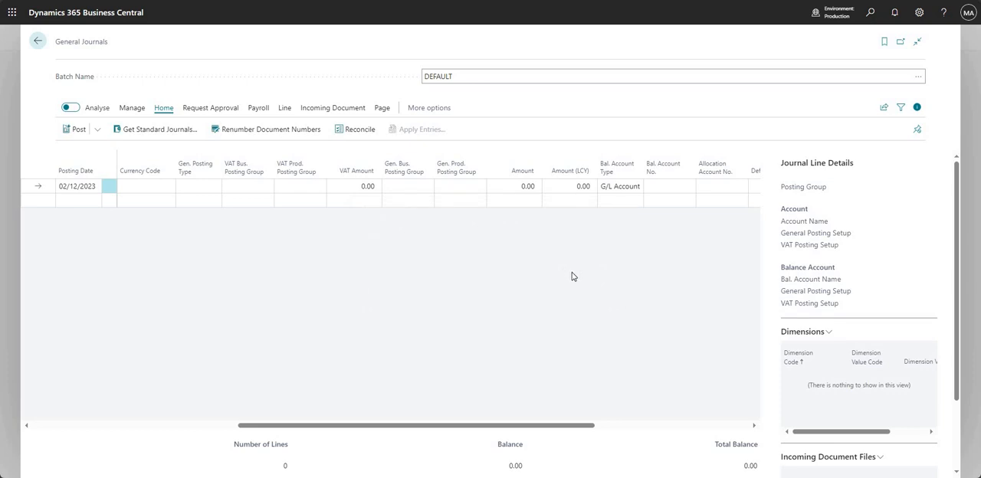
left_click(37, 41)
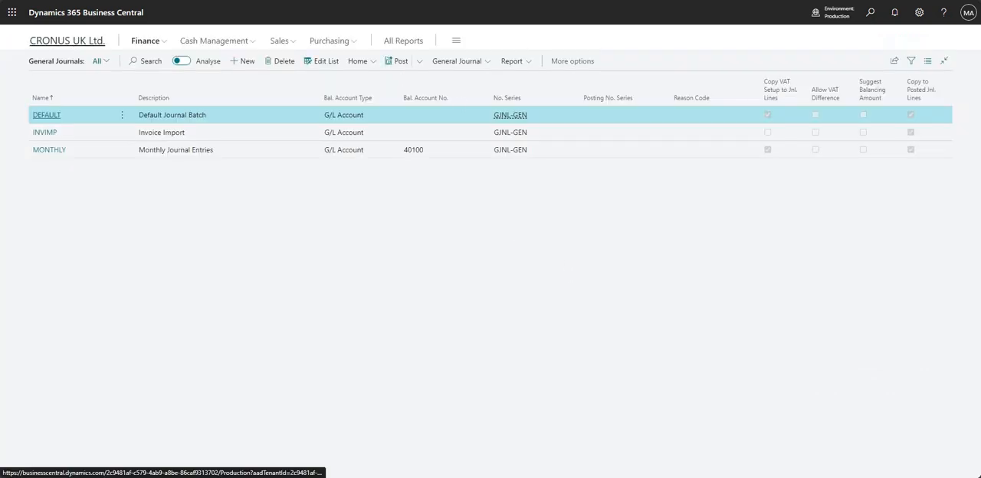
Find Employees via search, go to Ester Henderson's card and show her ledger entries with the -10.00 coffee expense.
left_click(871, 13)
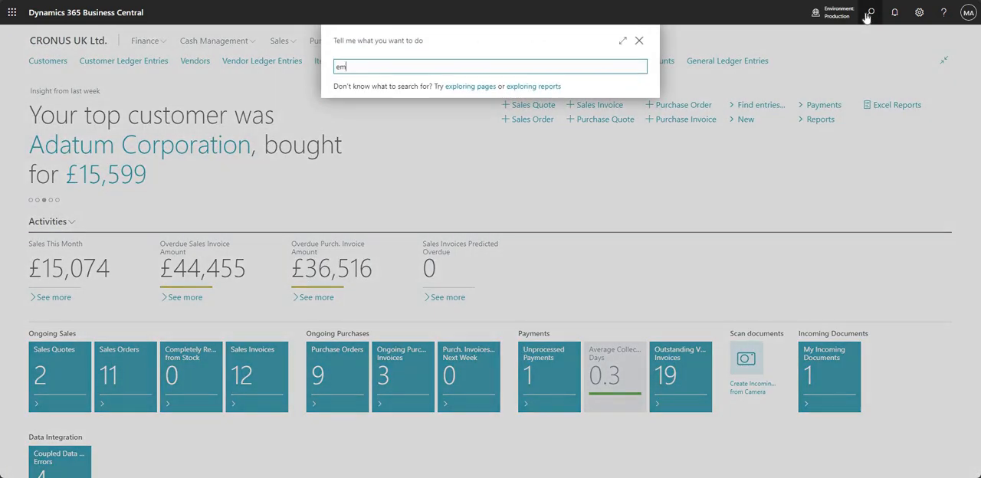
type("l")
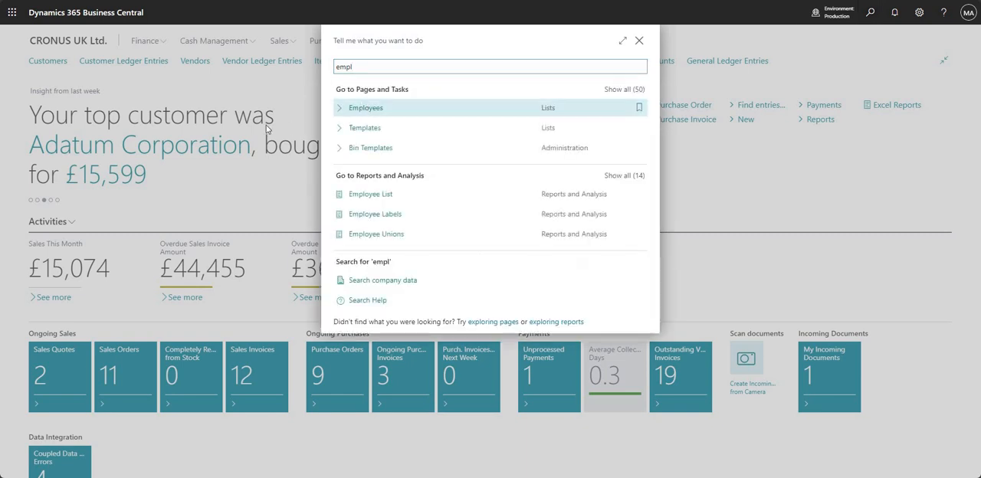
left_click(365, 107)
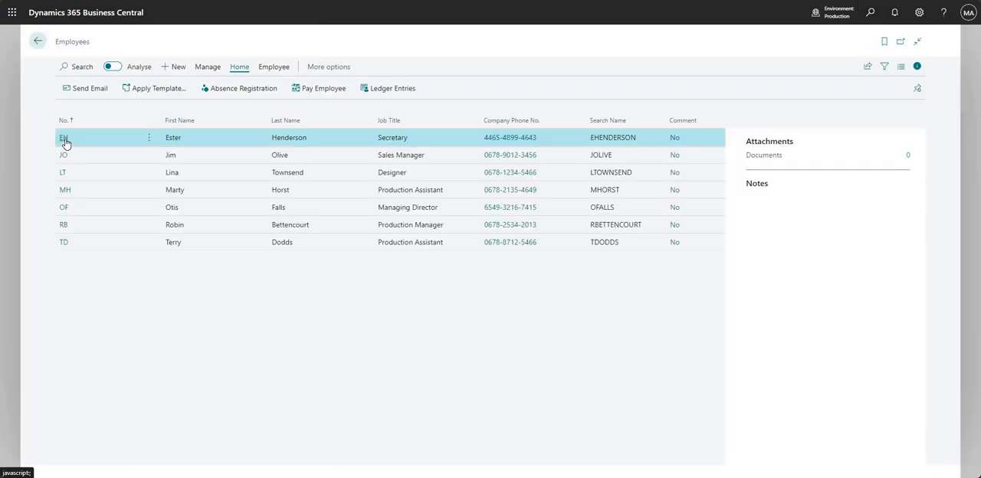
left_click(65, 138)
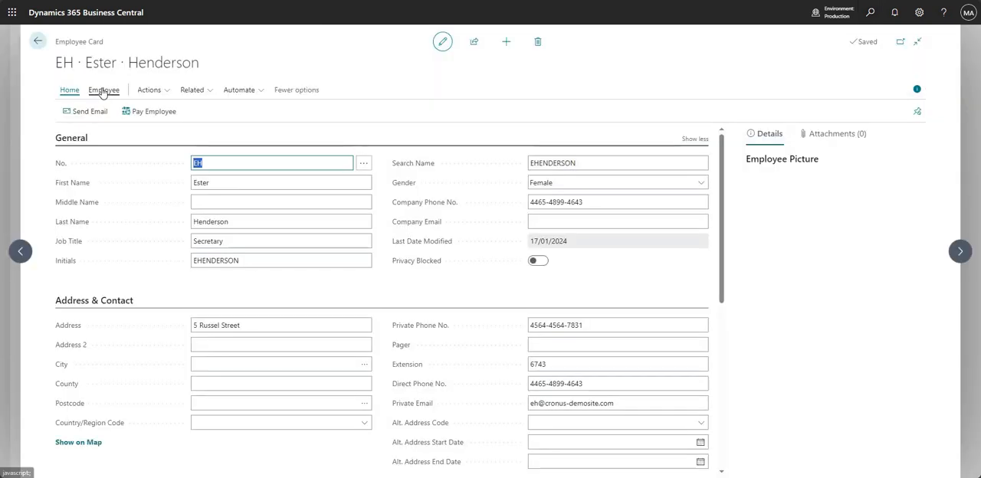
left_click(104, 89)
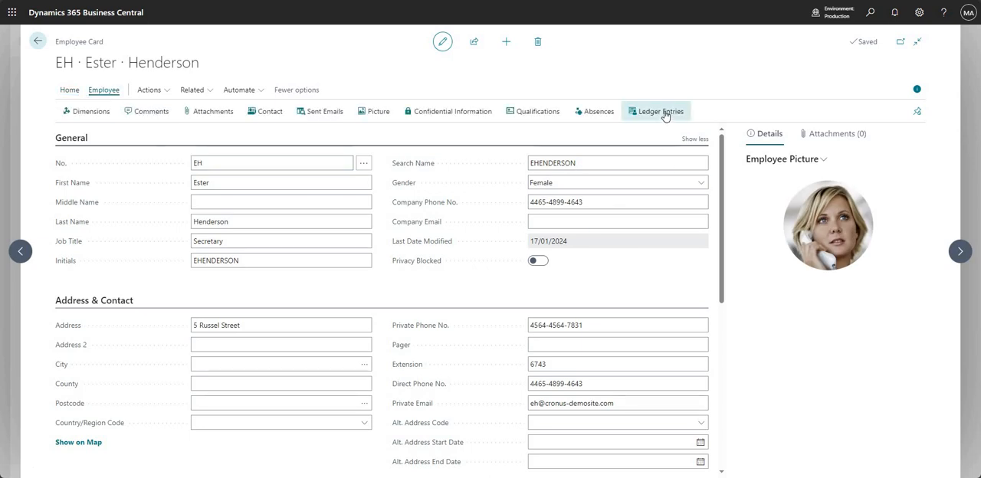
left_click(660, 110)
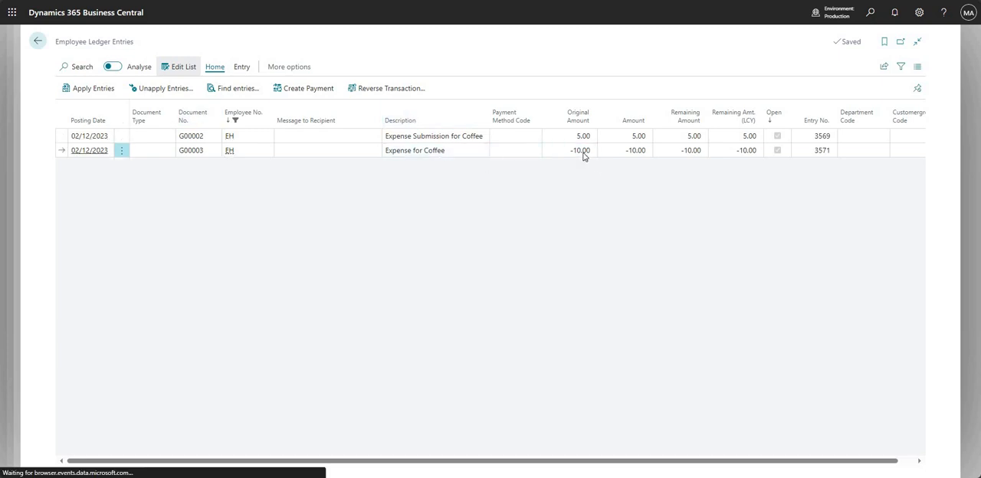
mouse_move(580, 151)
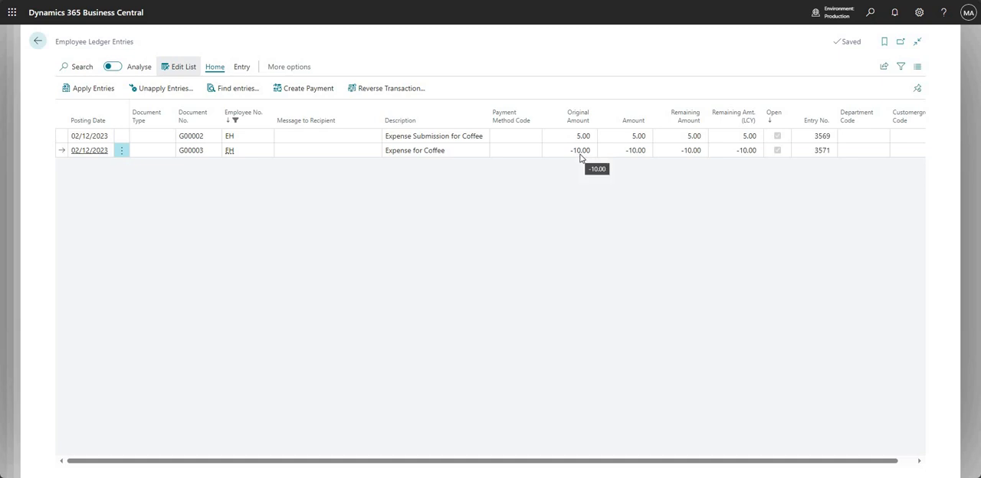
mouse_move(561, 159)
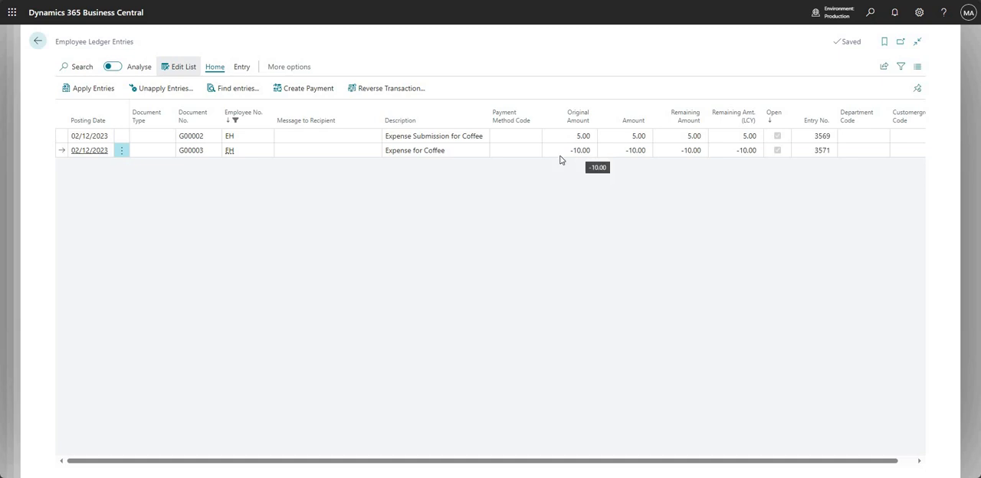
left_click(37, 41)
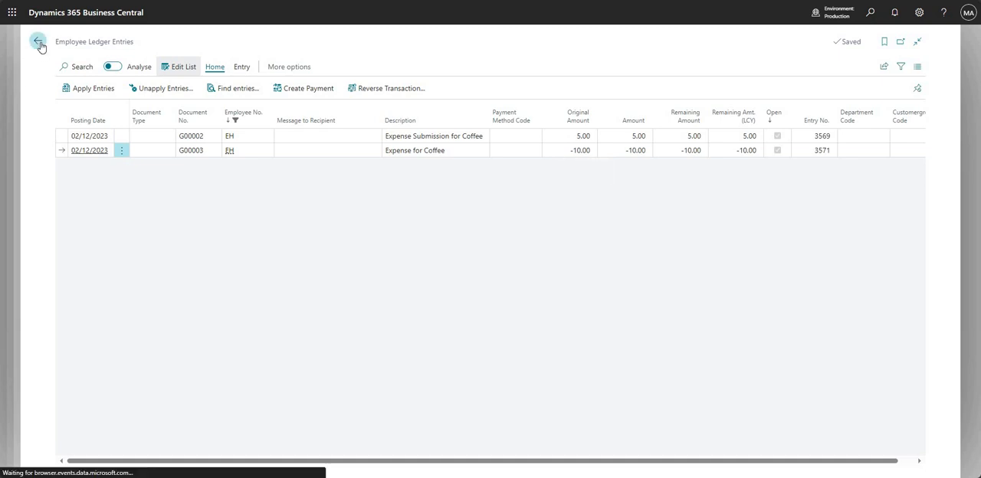
From Cash Management, enter the CASH payment journal batch and show its Prepare actions.
left_click(38, 41)
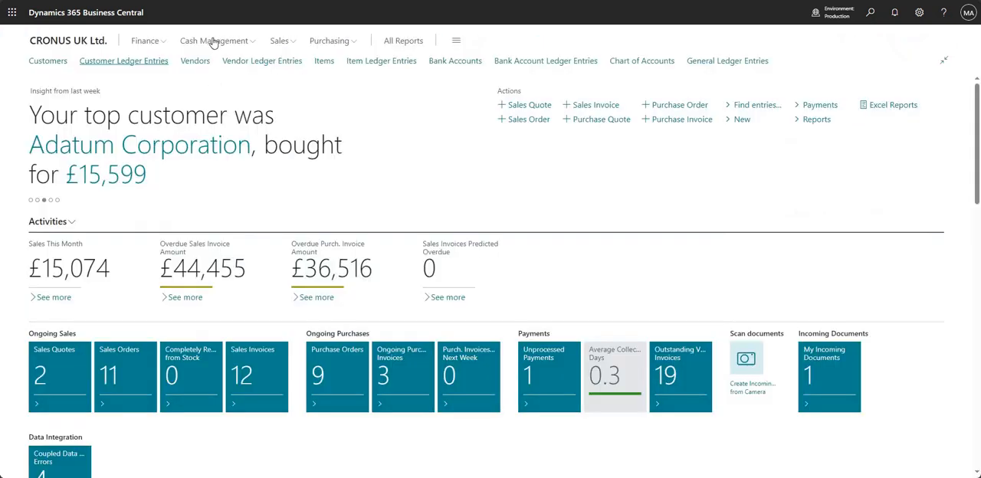
left_click(215, 40)
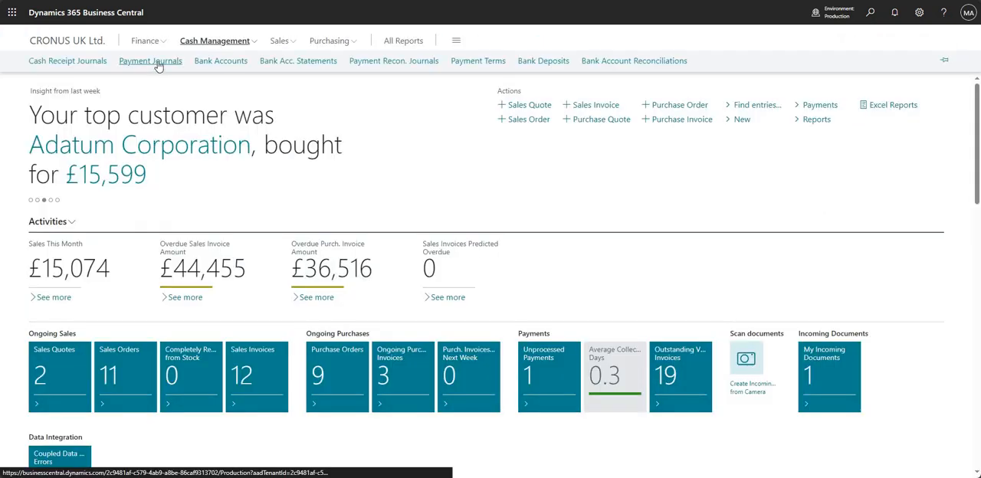
left_click(151, 61)
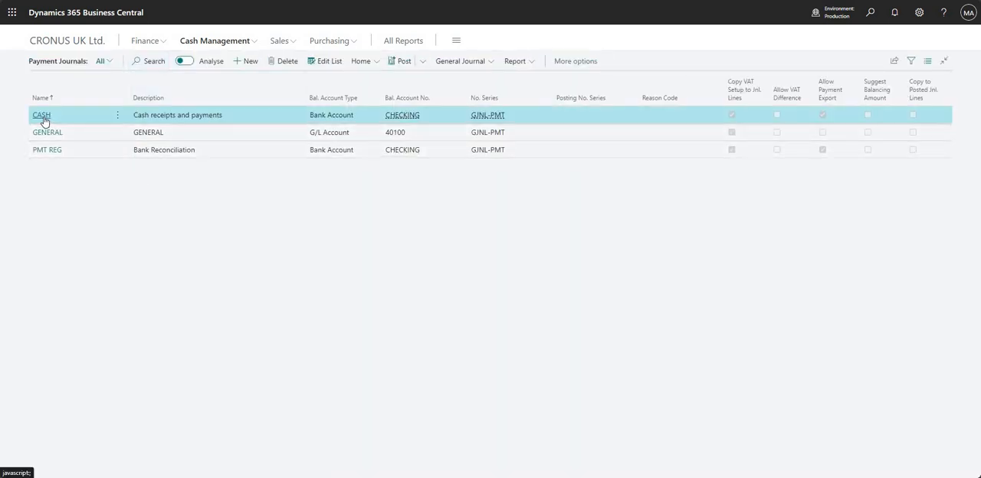
left_click(40, 115)
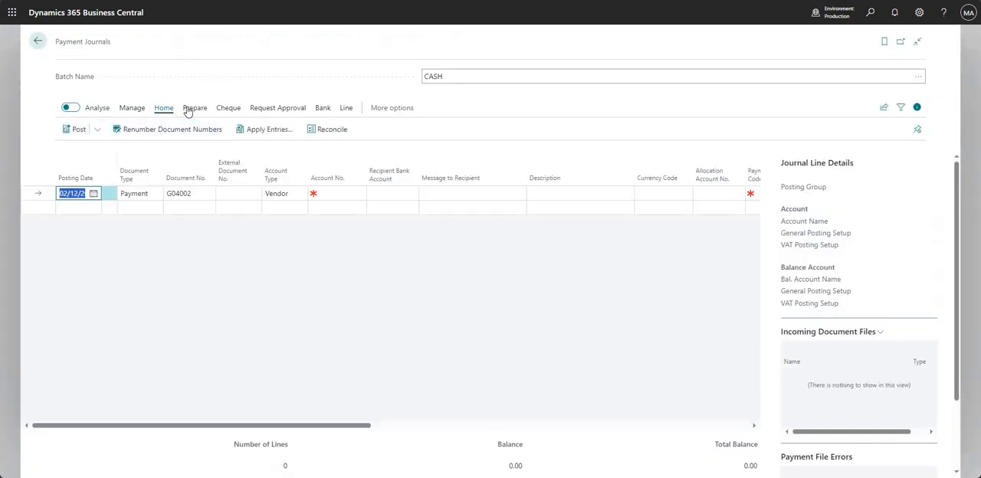
left_click(195, 107)
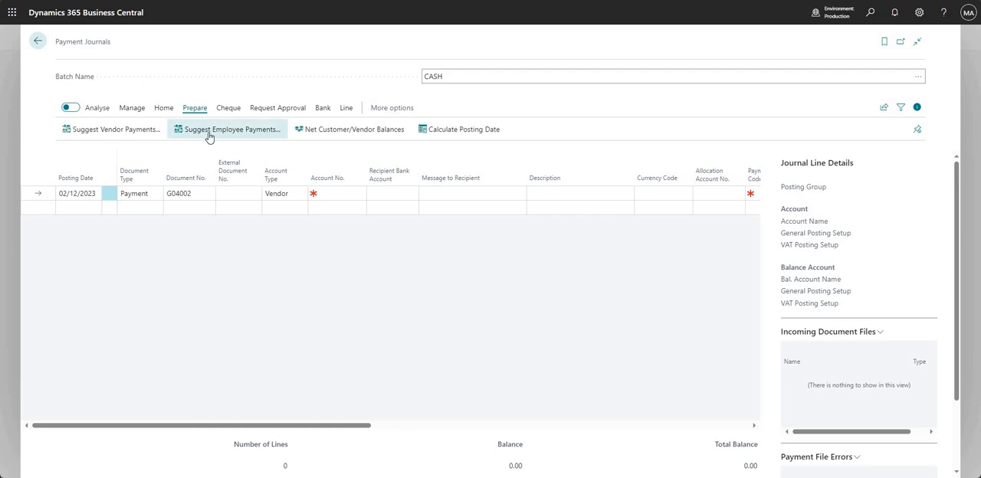
mouse_move(227, 129)
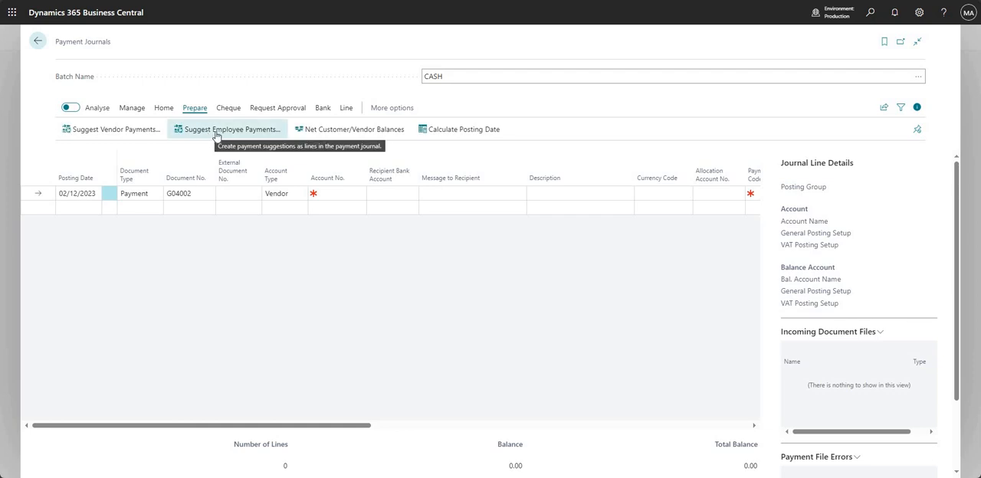
Run Suggest Employee Payments to fill the CASH journal with suggested lines.
left_click(227, 128)
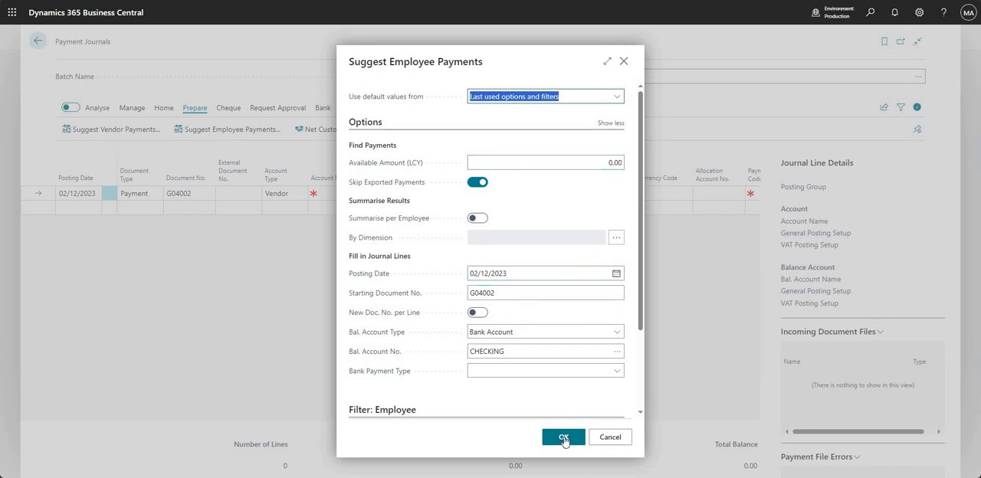
left_click(564, 437)
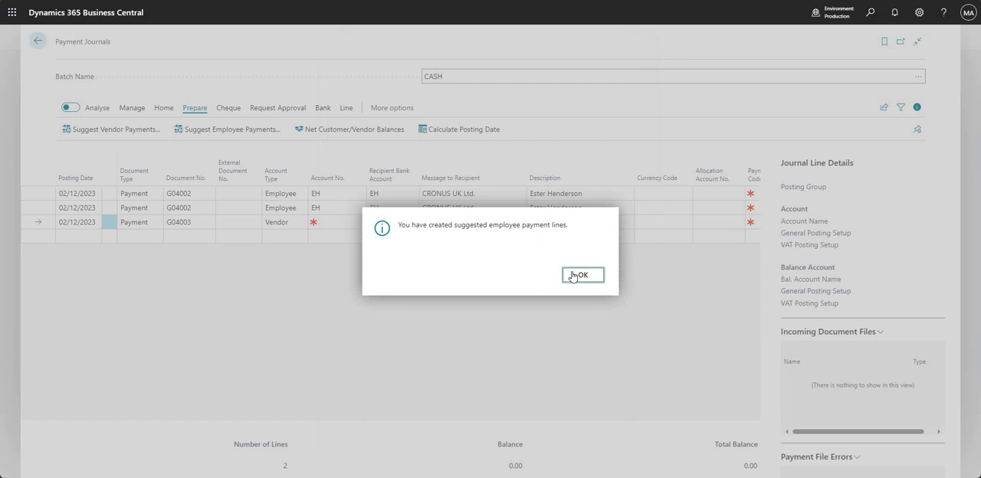
left_click(583, 276)
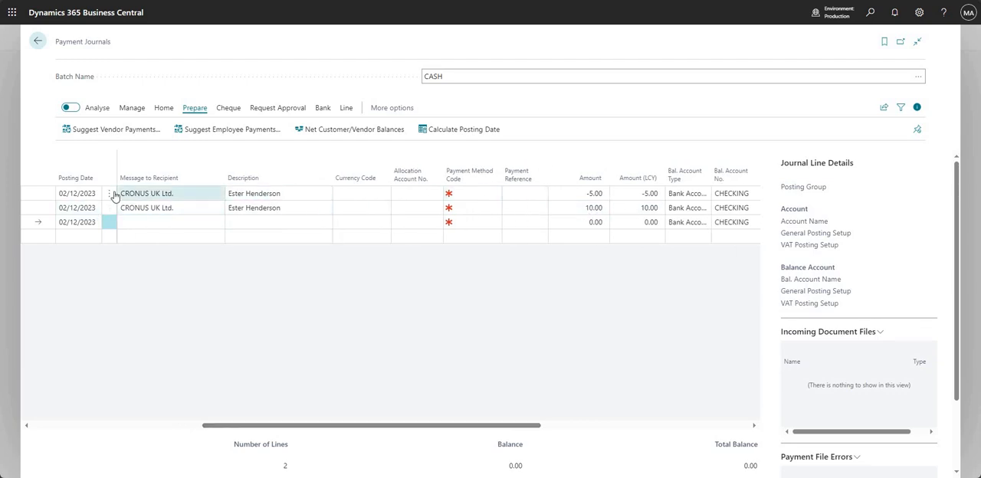
left_click(110, 194)
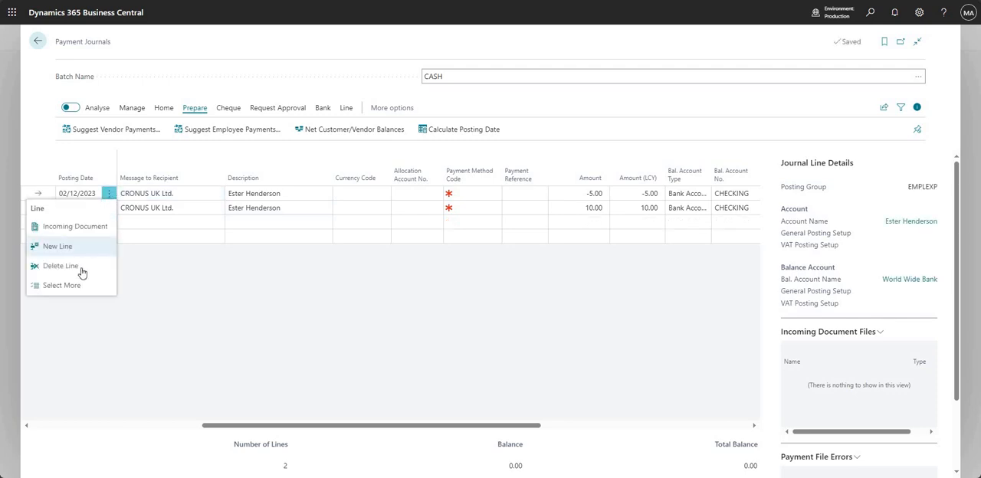
left_click(61, 265)
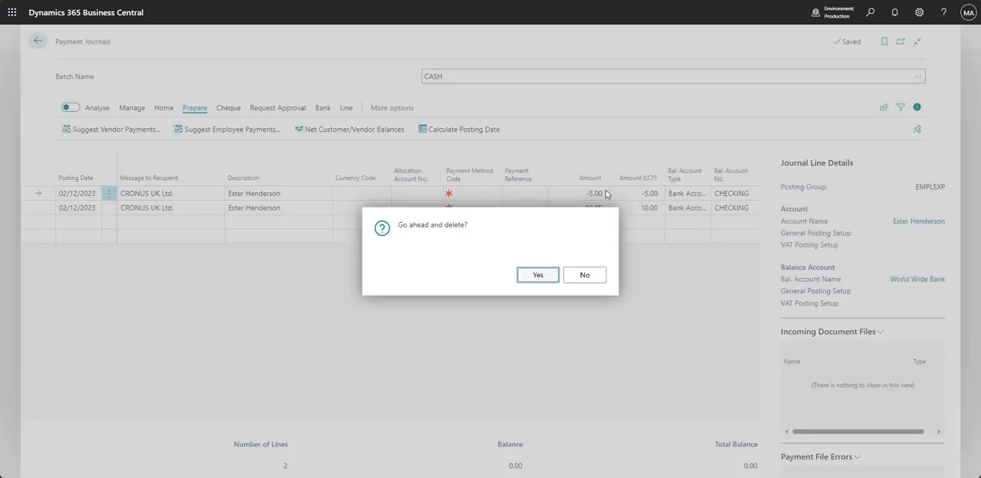
left_click(536, 275)
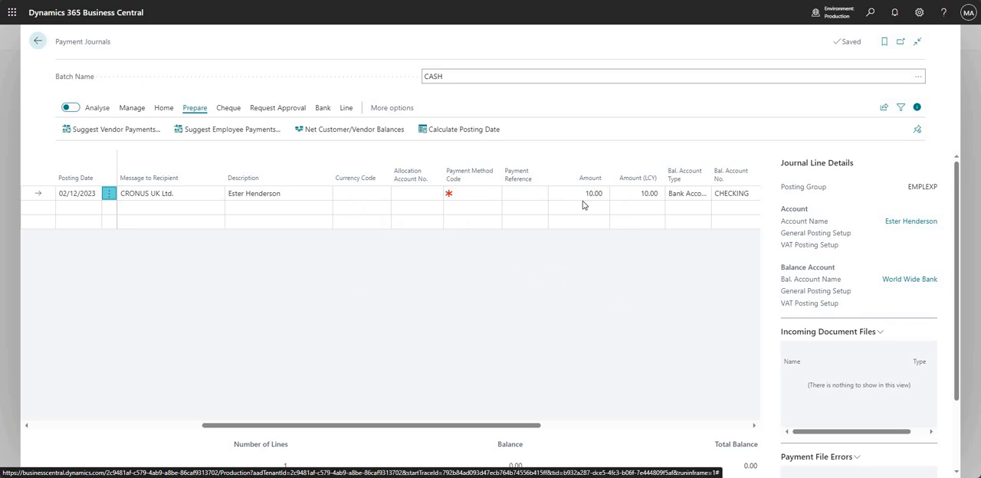
mouse_move(460, 429)
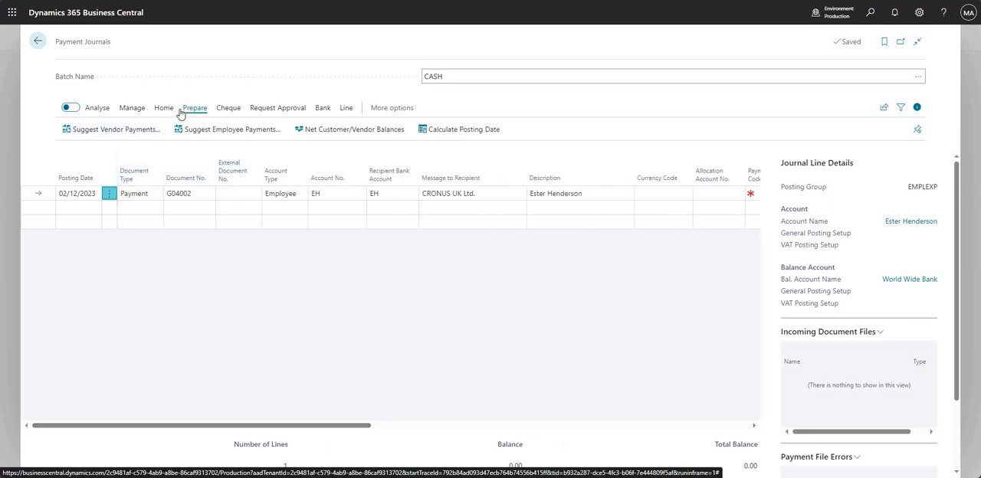
Post the 10.00 employee payment from the CASH journal and go back to the Payment Journals list.
left_click(163, 108)
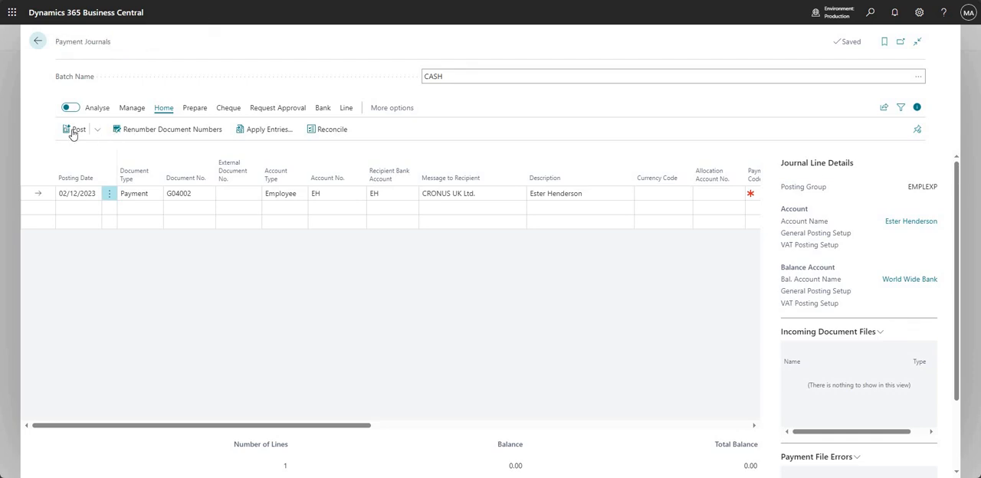
left_click(73, 129)
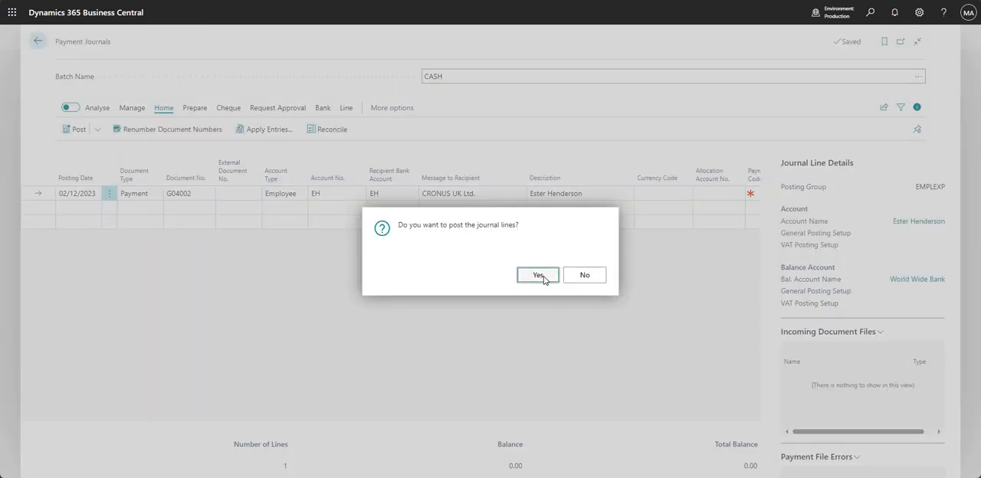
left_click(538, 276)
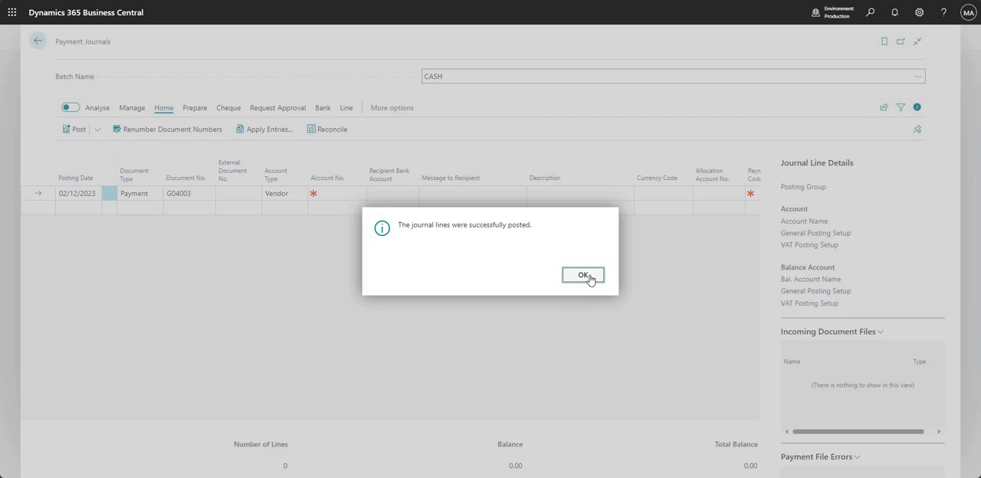
left_click(582, 276)
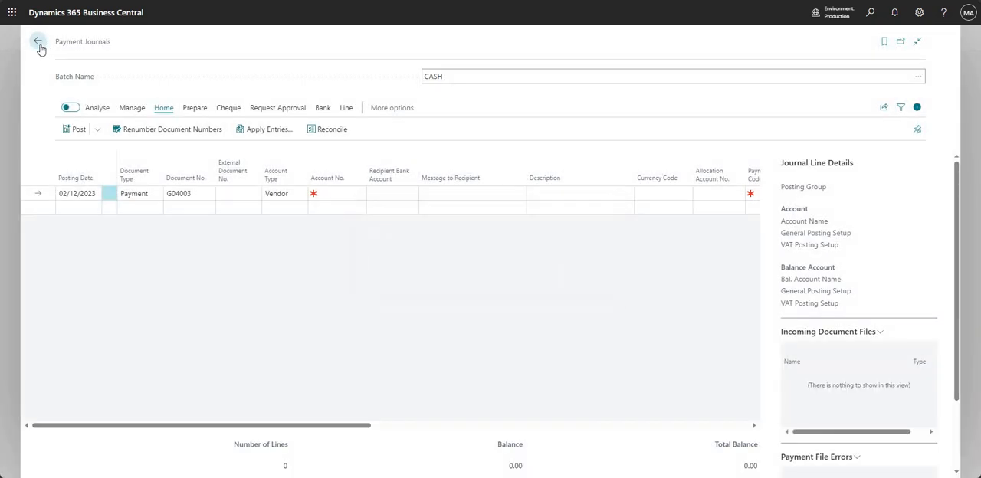
left_click(39, 42)
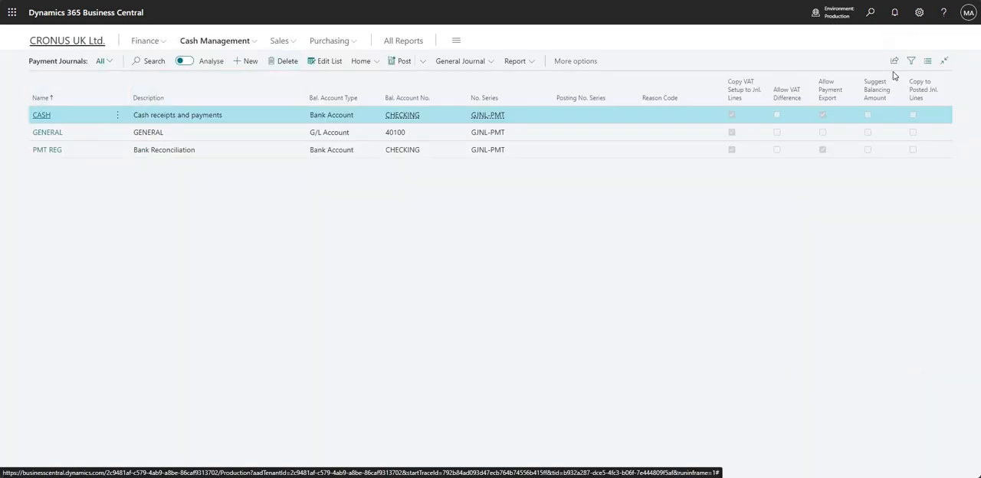
Search 'employee', go to Ester Henderson's card and show her ledger entries with the posted 10.00 payment.
left_click(870, 12)
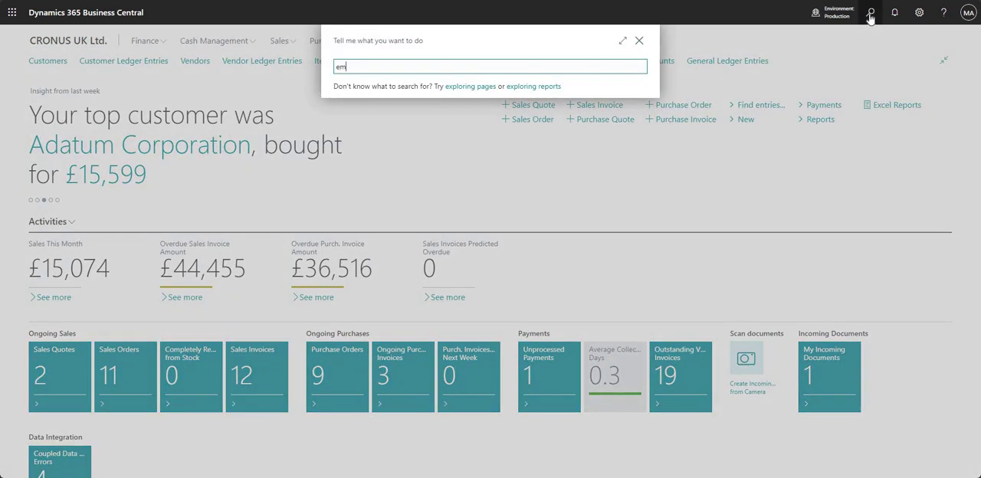
type("ployee")
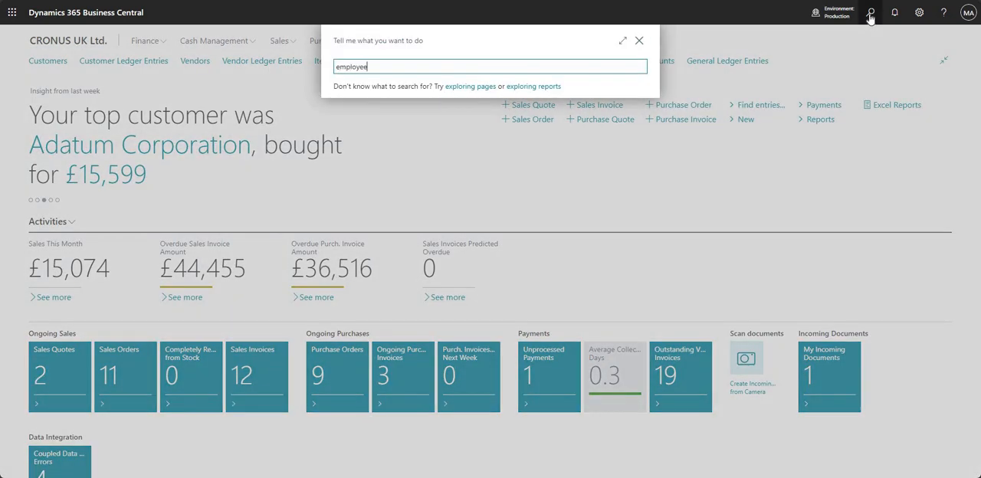
type("employee")
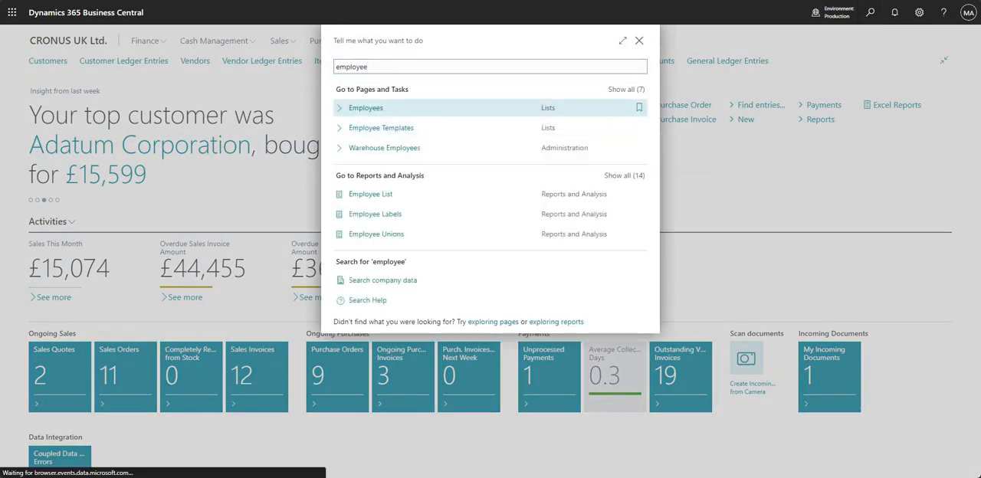
left_click(364, 108)
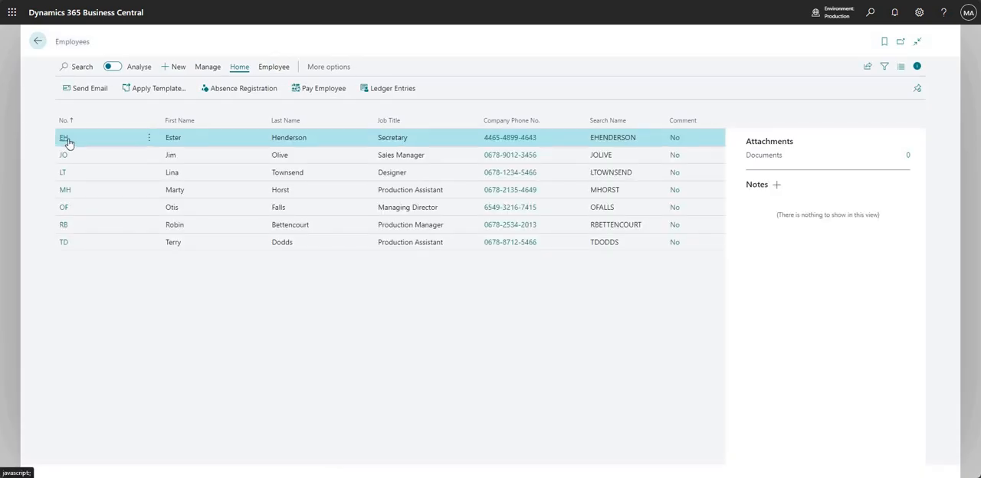
left_click(64, 138)
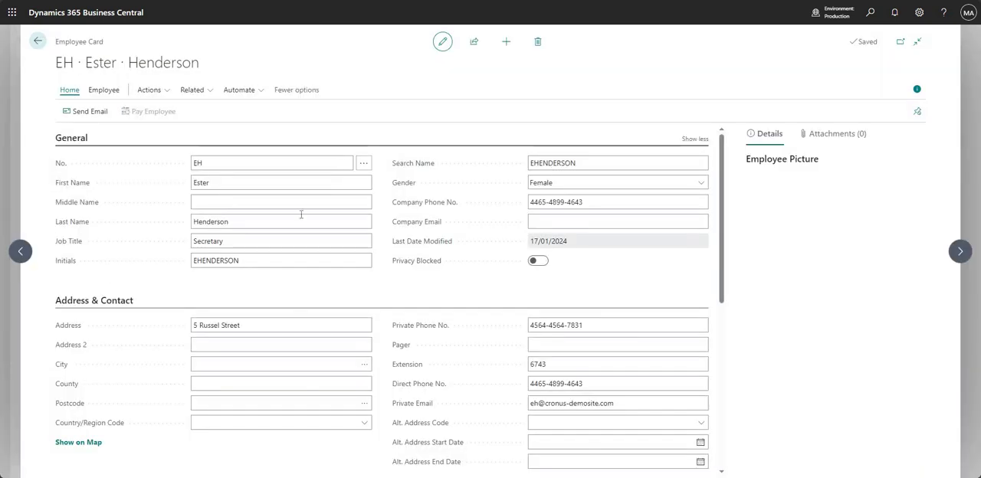
left_click(105, 89)
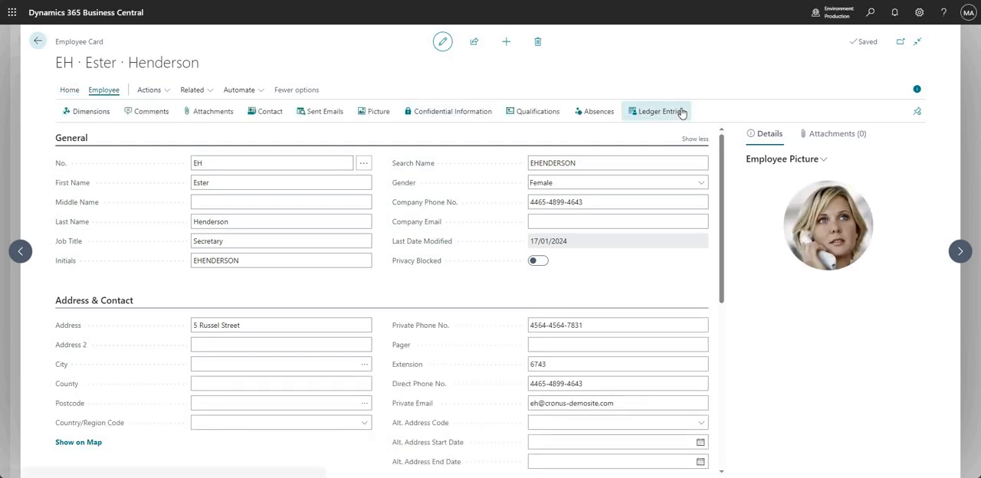
left_click(656, 110)
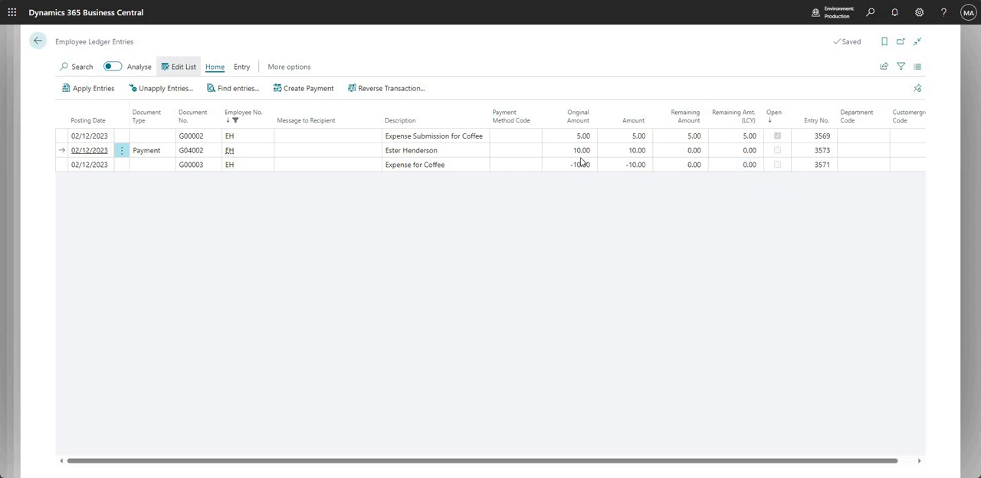
mouse_move(579, 160)
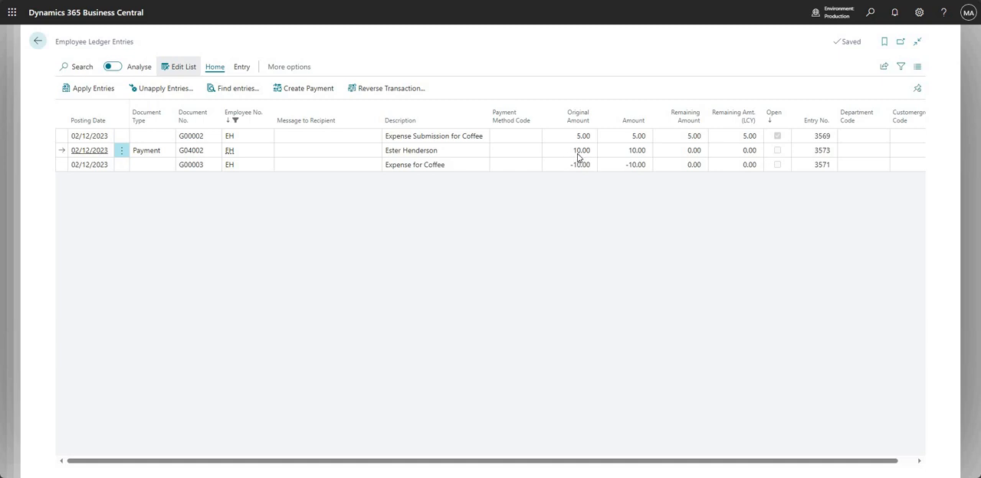
mouse_move(588, 340)
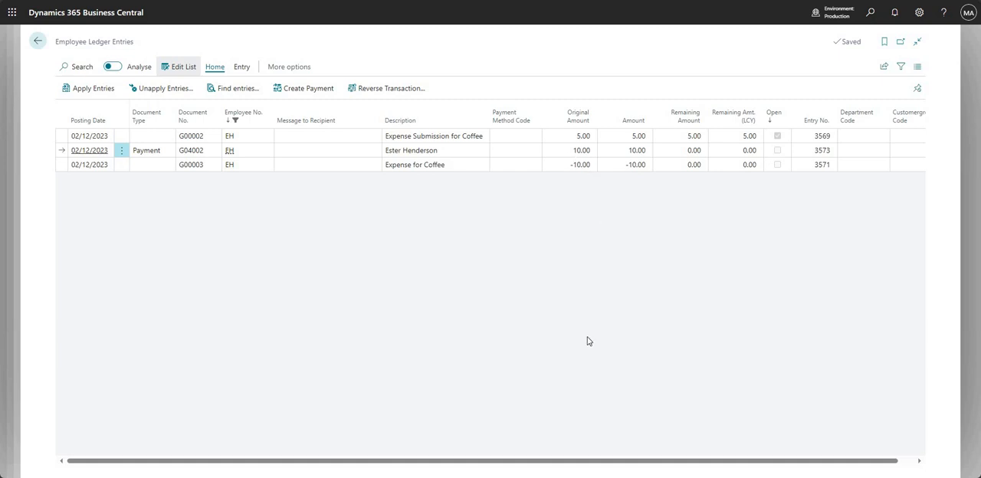
mouse_move(581, 269)
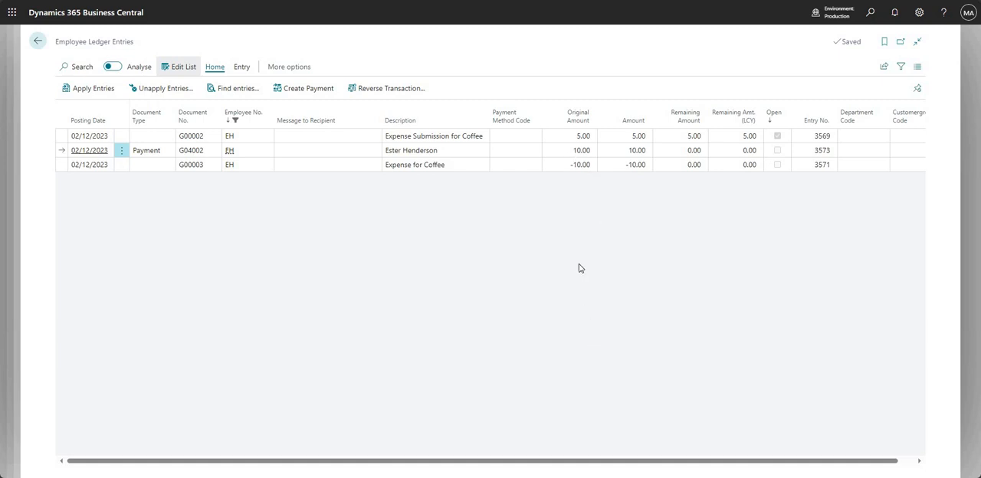
mouse_move(575, 270)
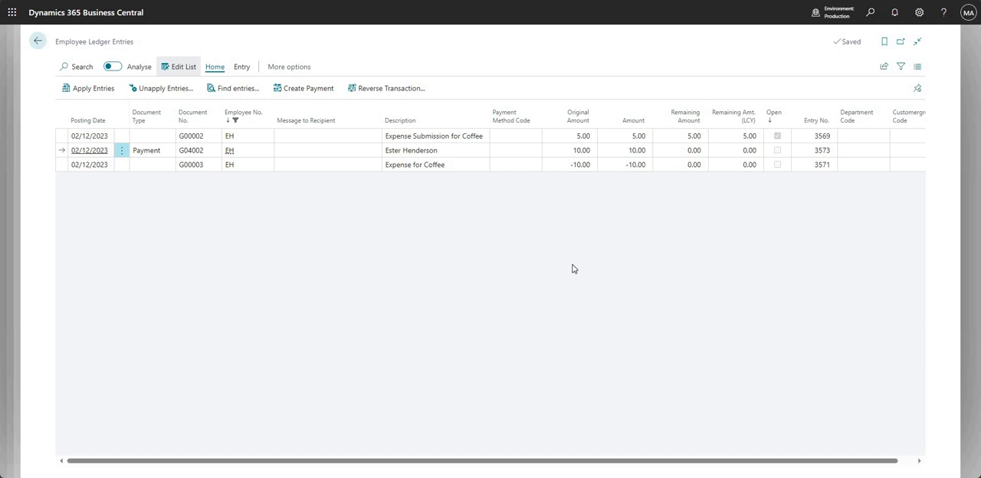
mouse_move(584, 140)
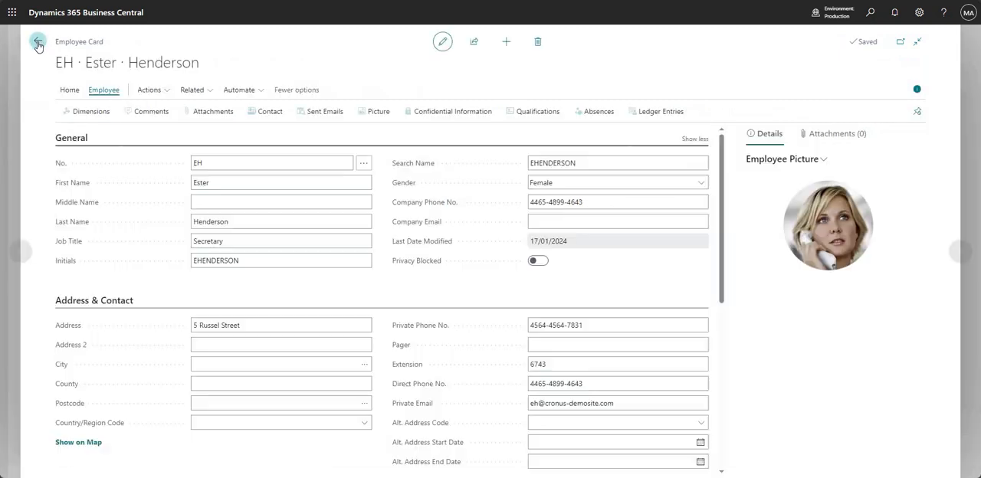
left_click(37, 41)
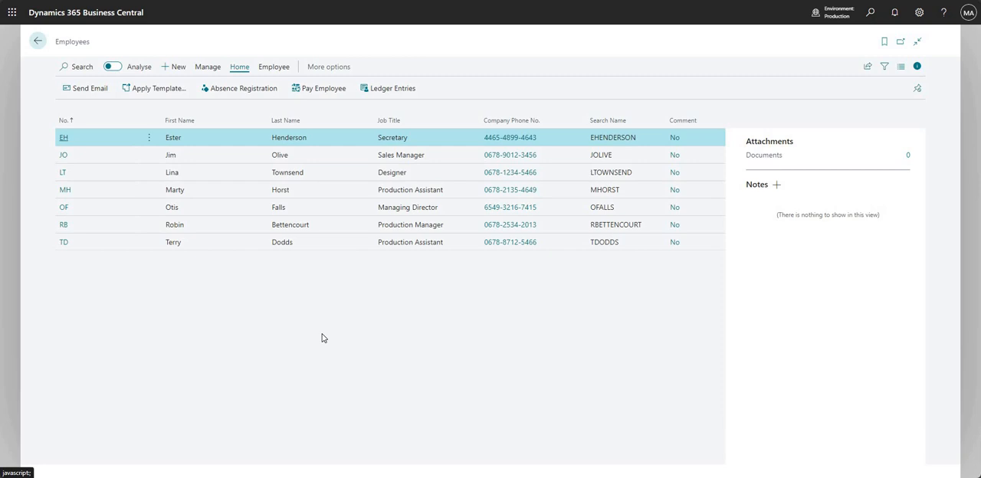
mouse_move(335, 340)
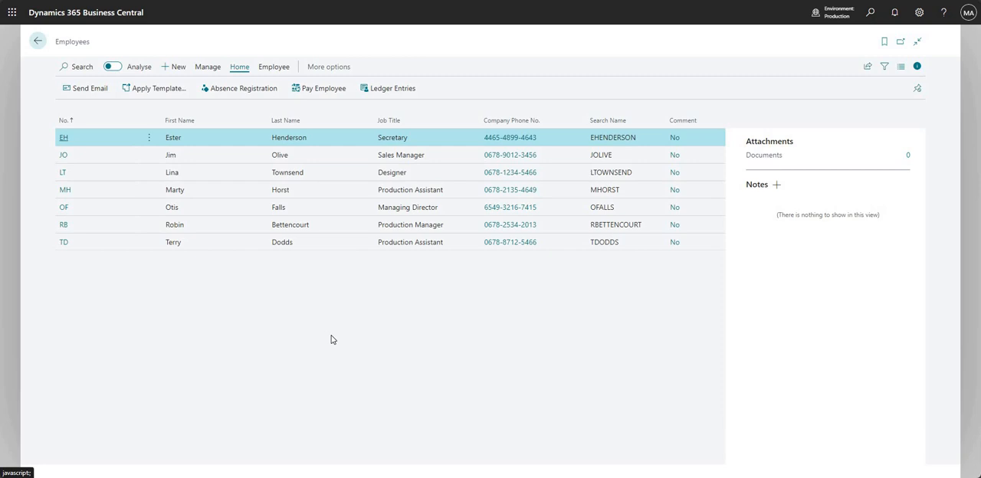
mouse_move(261, 226)
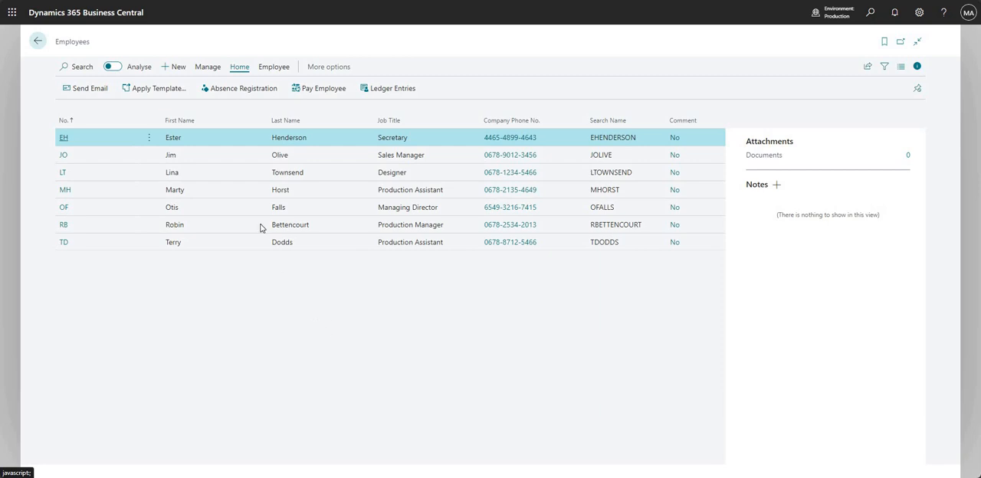
mouse_move(236, 154)
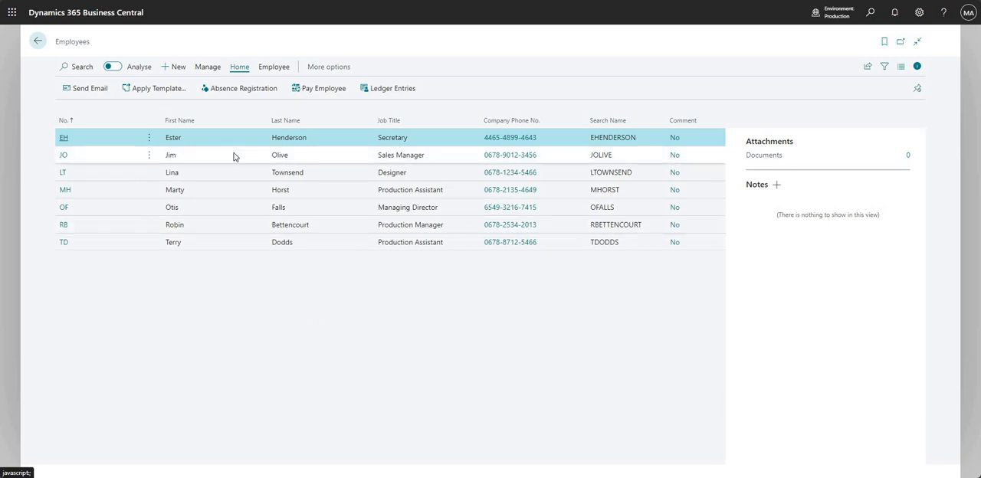